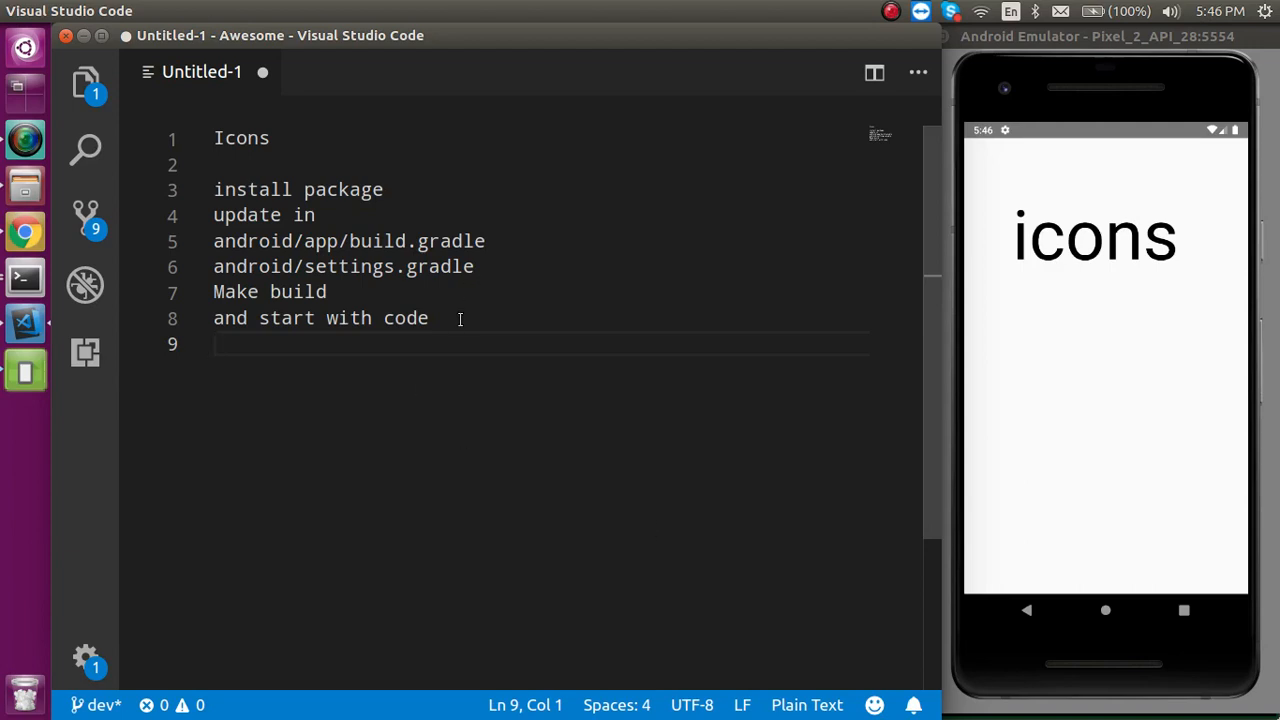
- Search from the Chrome omnibox and open the oblador/react-native-vector-icons GitHub repository
left_click(460, 318)
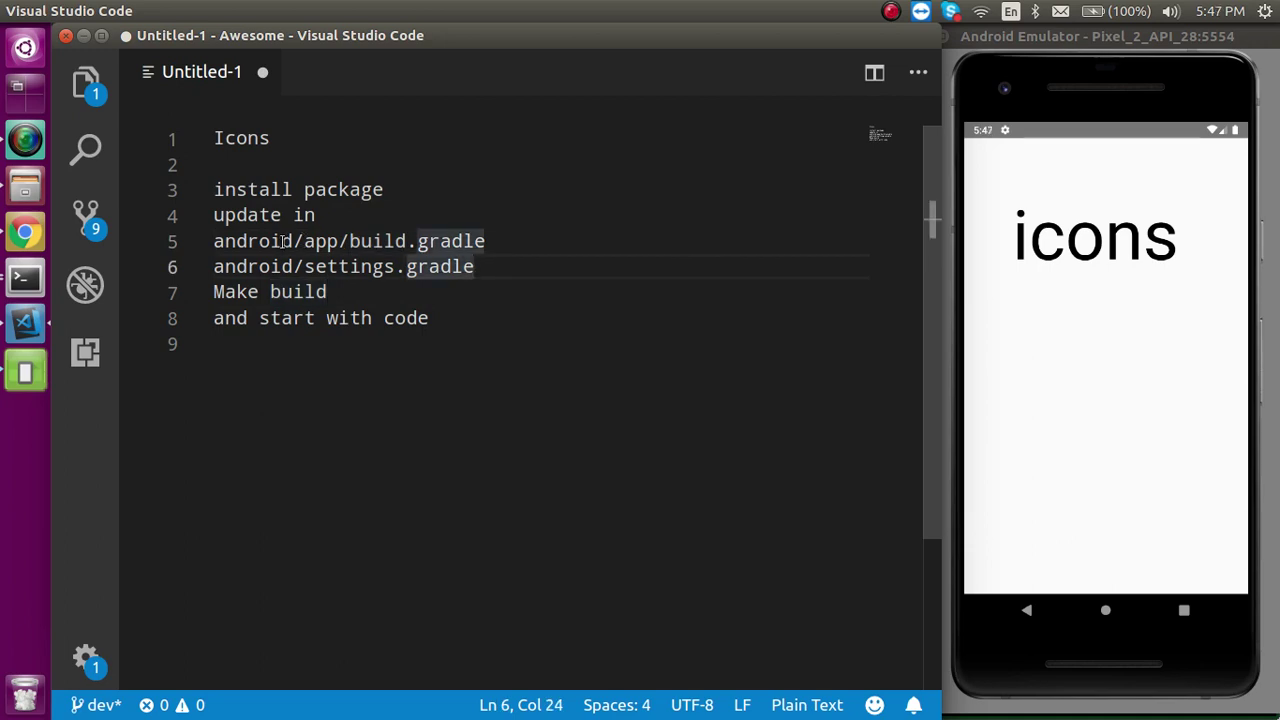
mouse_move(352, 240)
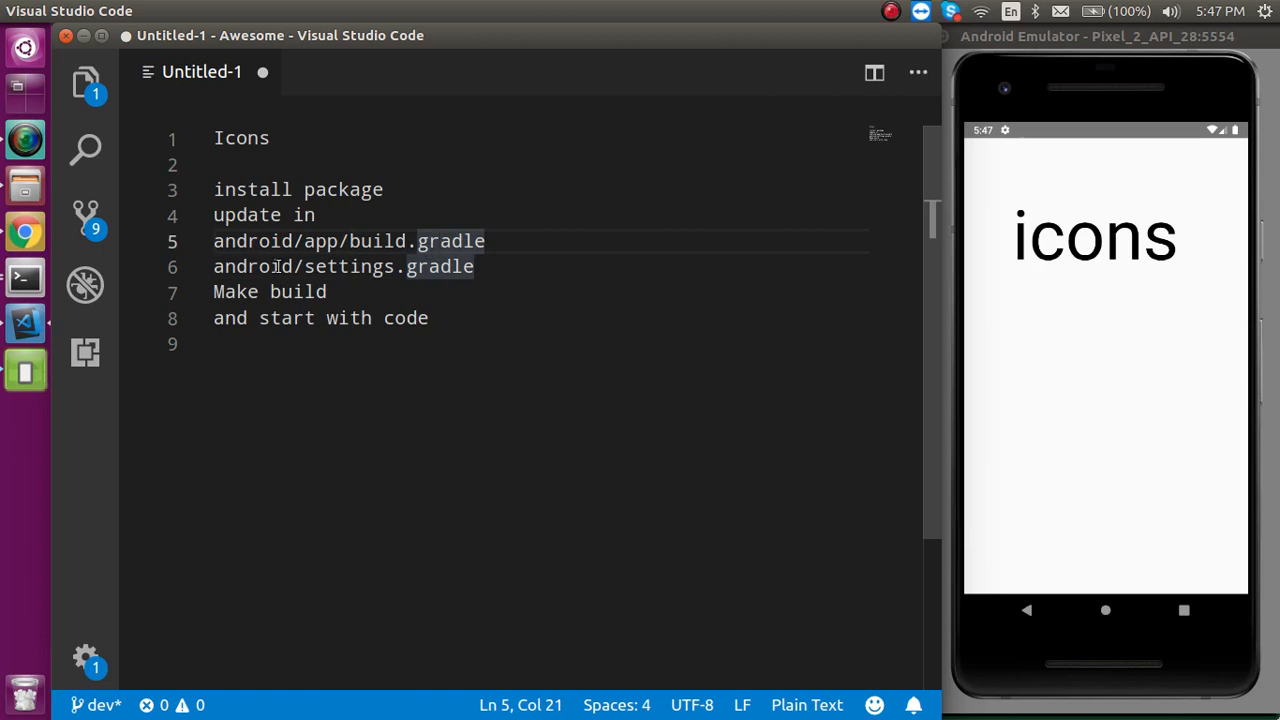
left_click(304, 266)
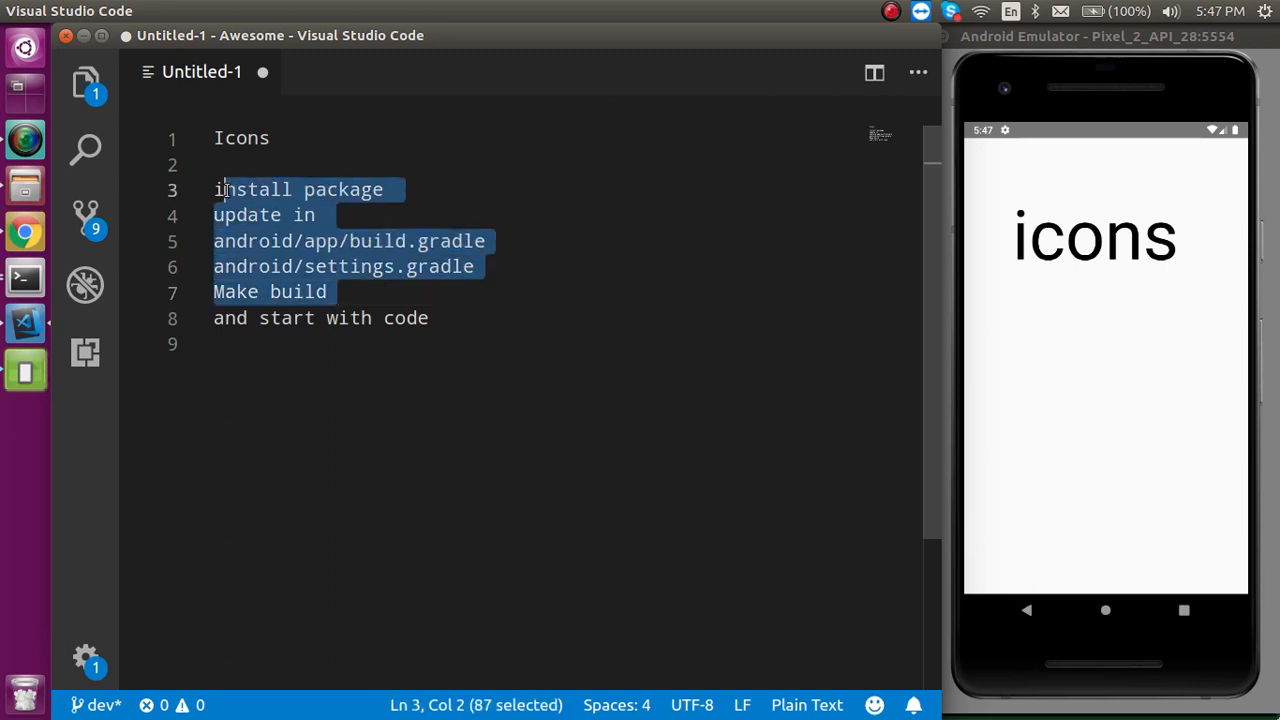
left_click(328, 292)
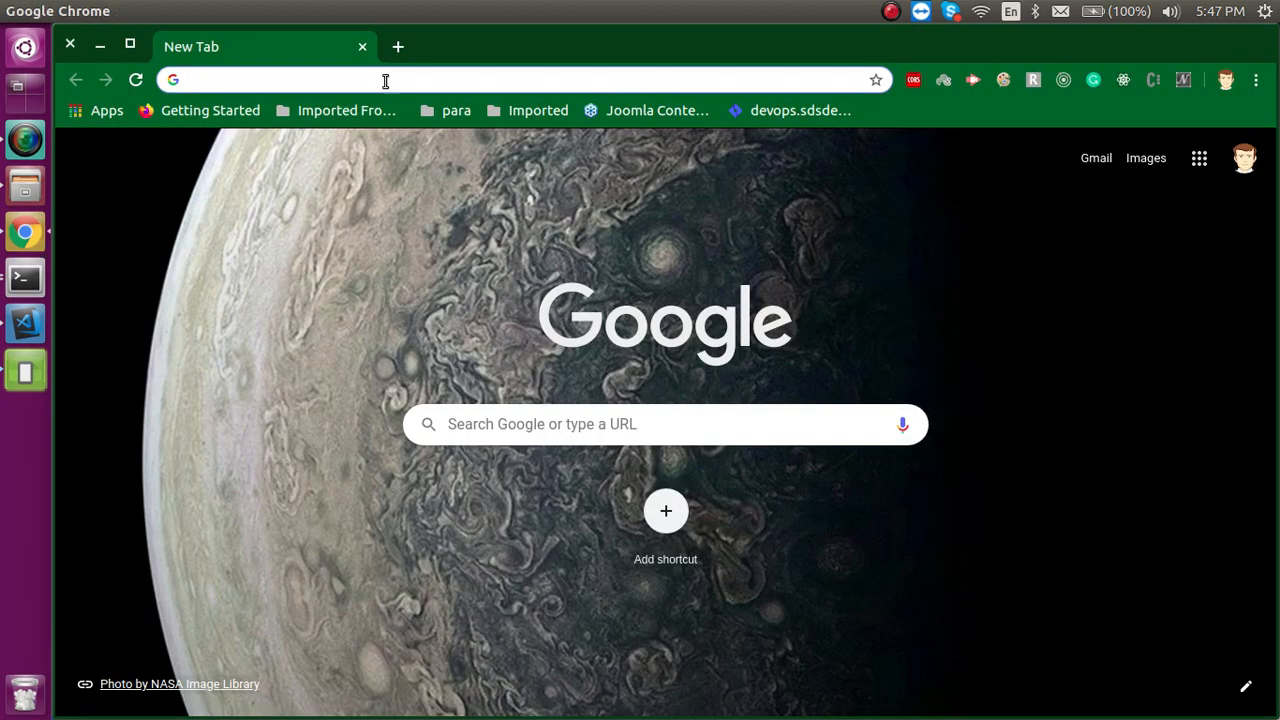
type("react native get current location")
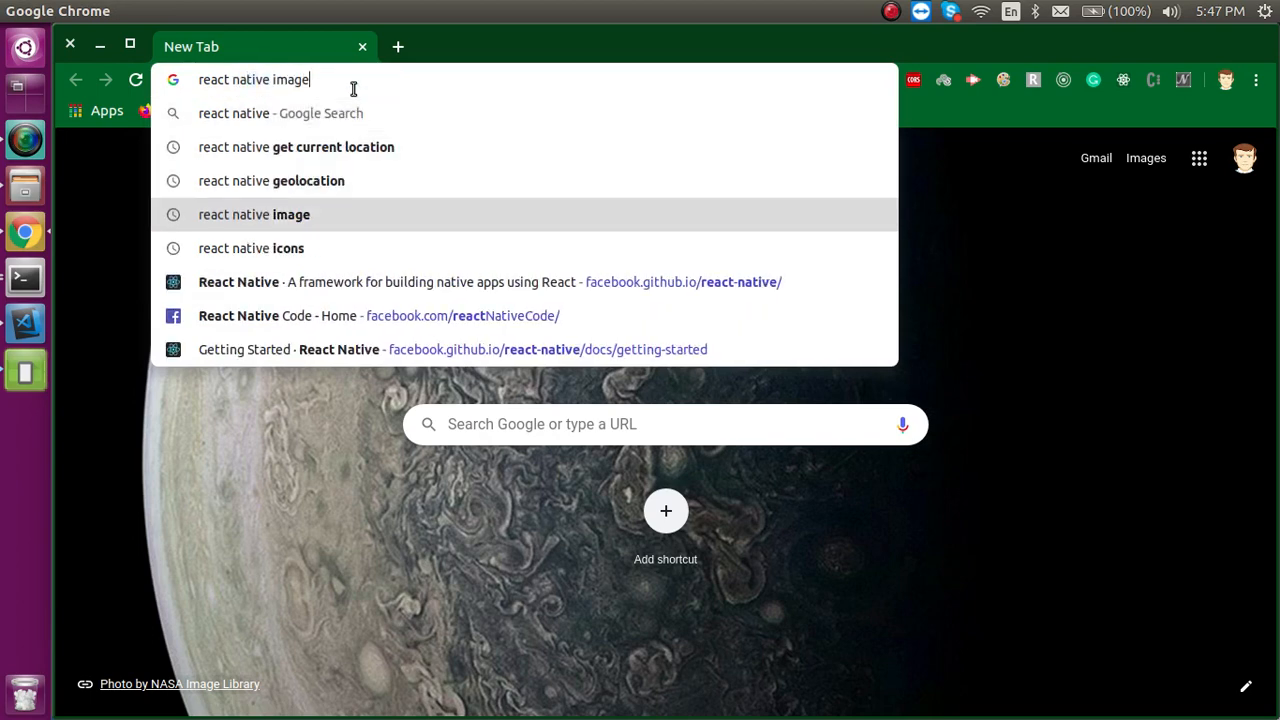
left_click(252, 248)
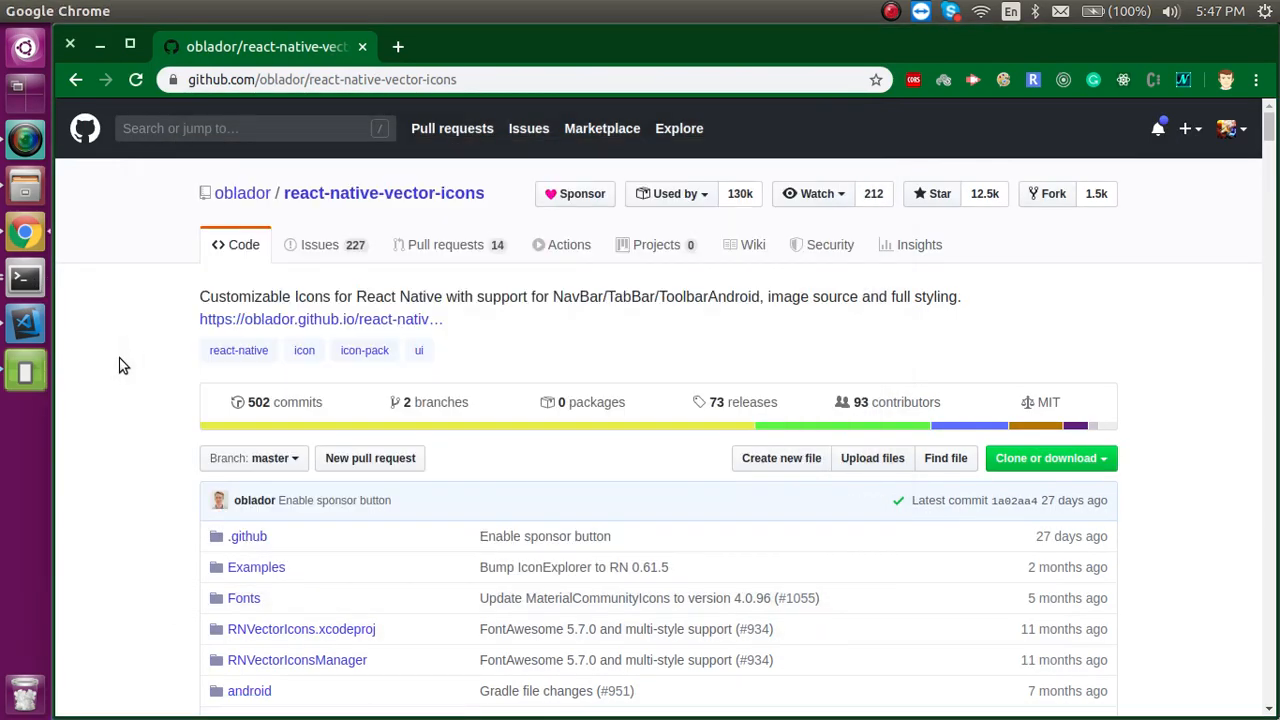
- Scroll to the Installation section and select the npm install command
scroll("down", 3)
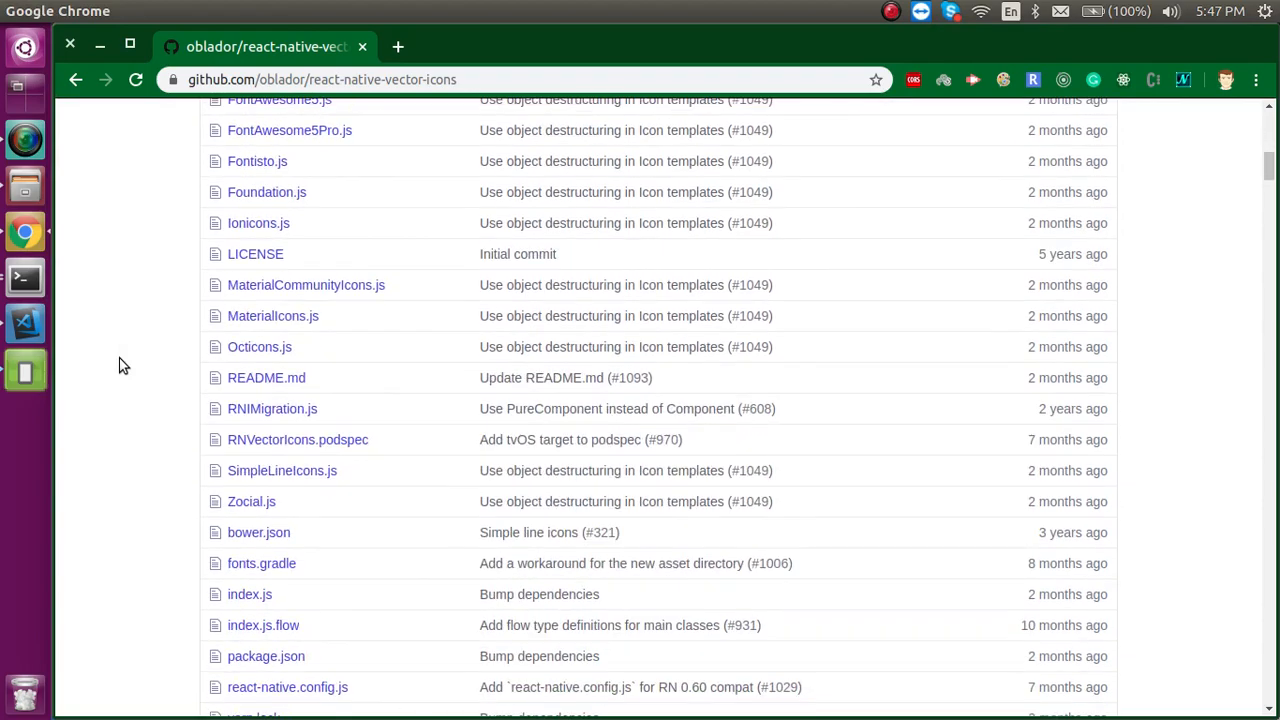
scroll("down", 3)
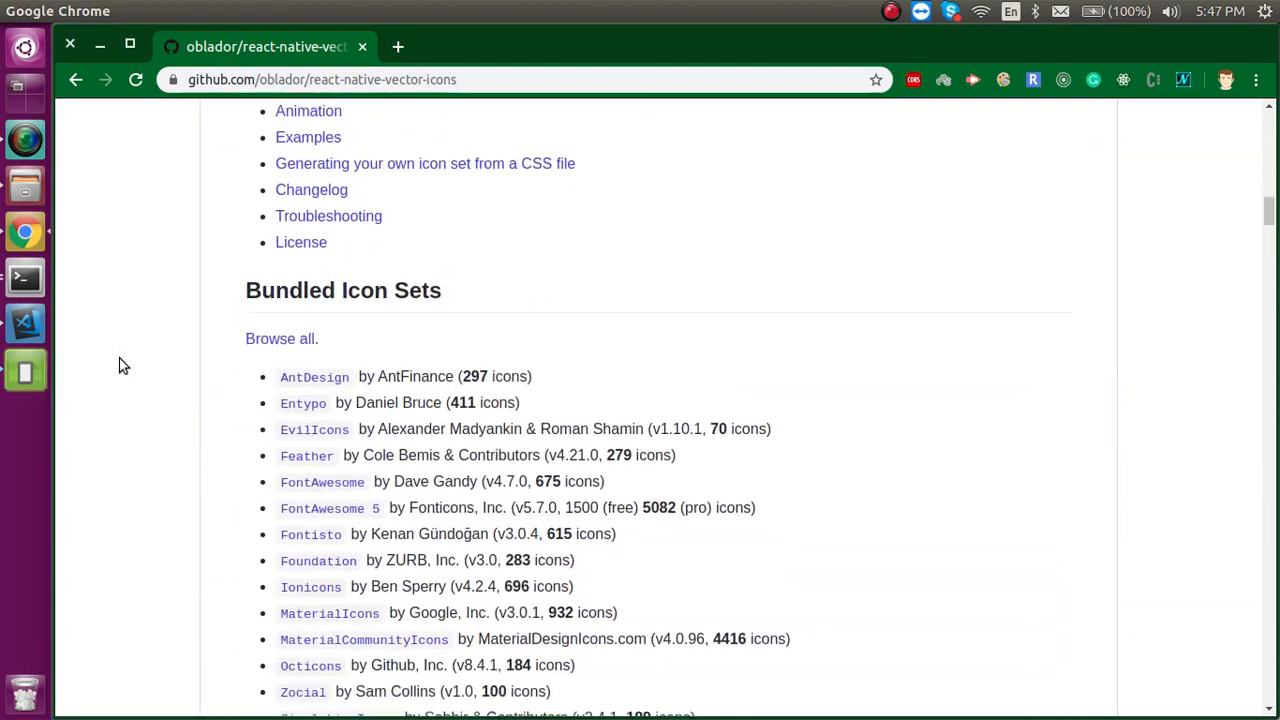
scroll("down", 3)
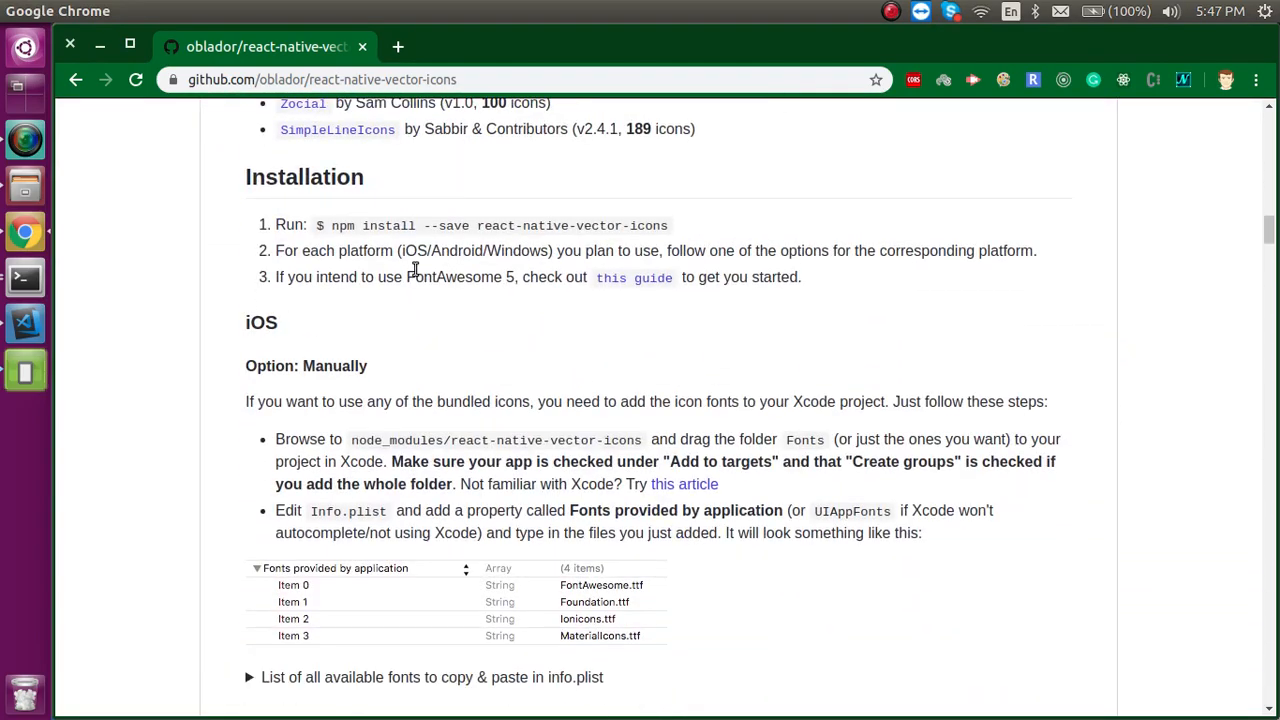
left_click_drag(332, 224, 672, 224)
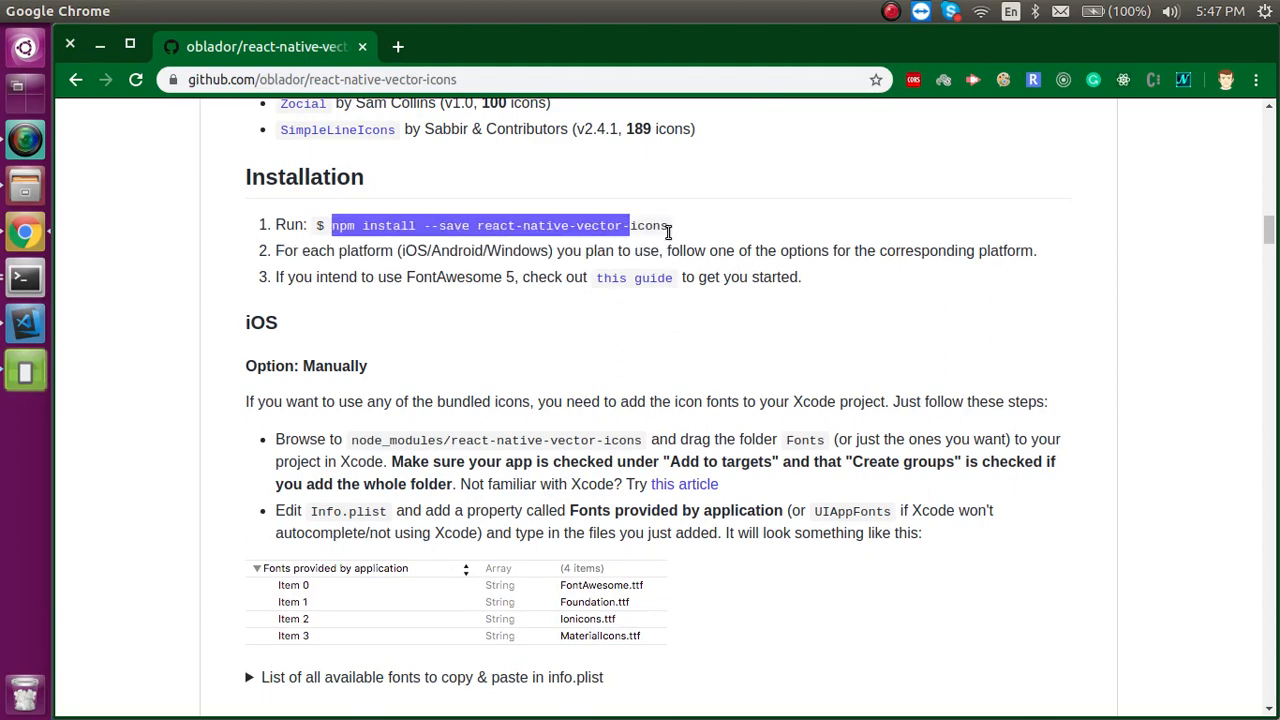
right_click(640, 234)
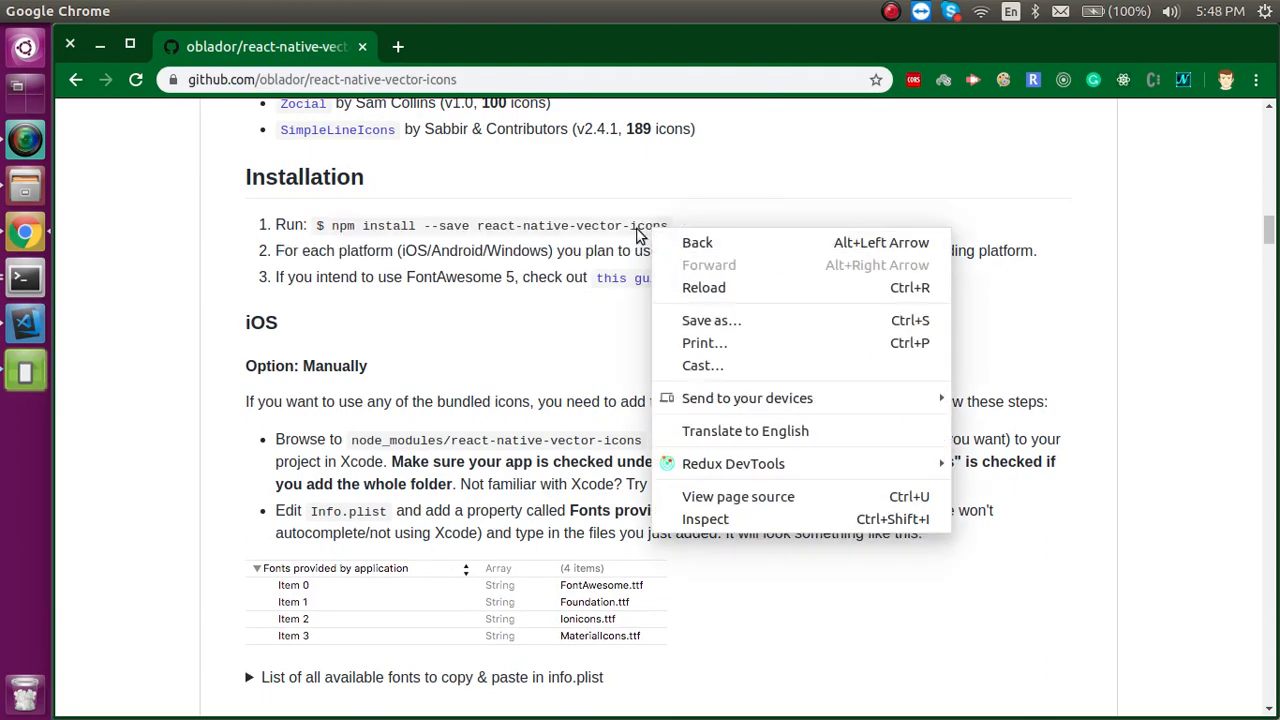
left_click(340, 224)
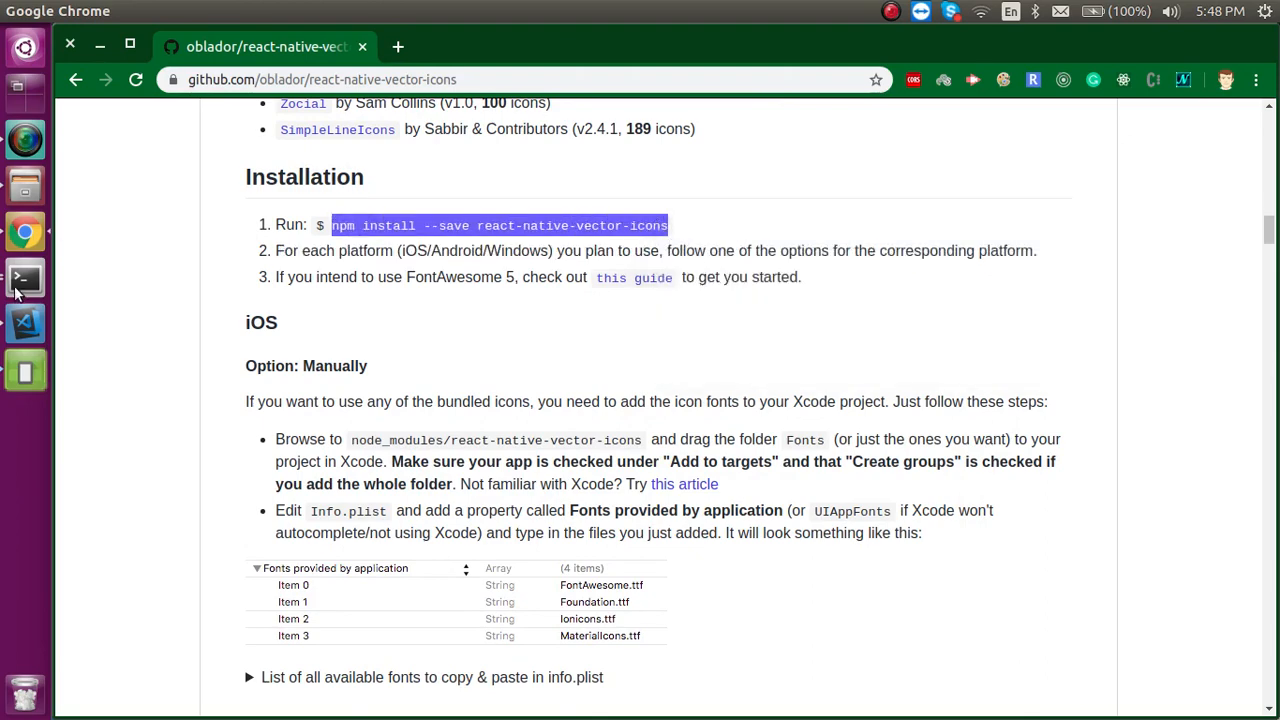
- Run npm install --save react-native-vector-icons in the project terminal
left_click(24, 278)
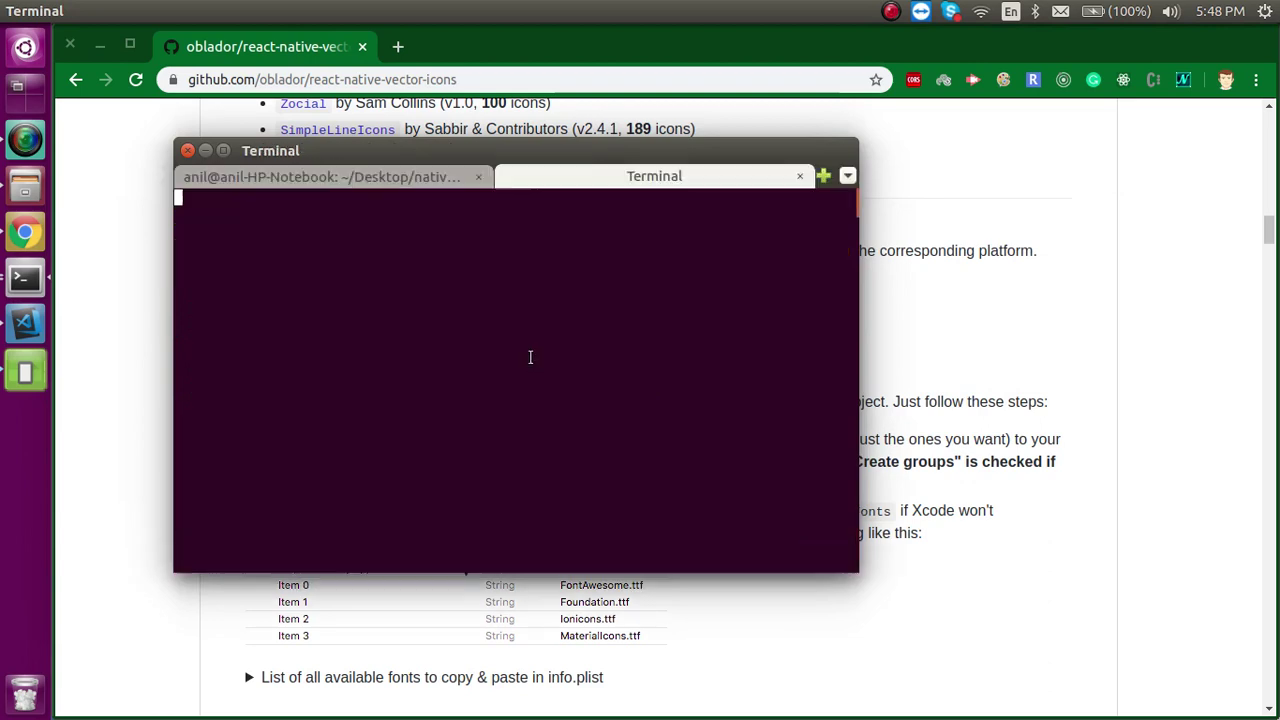
type("npm install --save react-native-vector-icons")
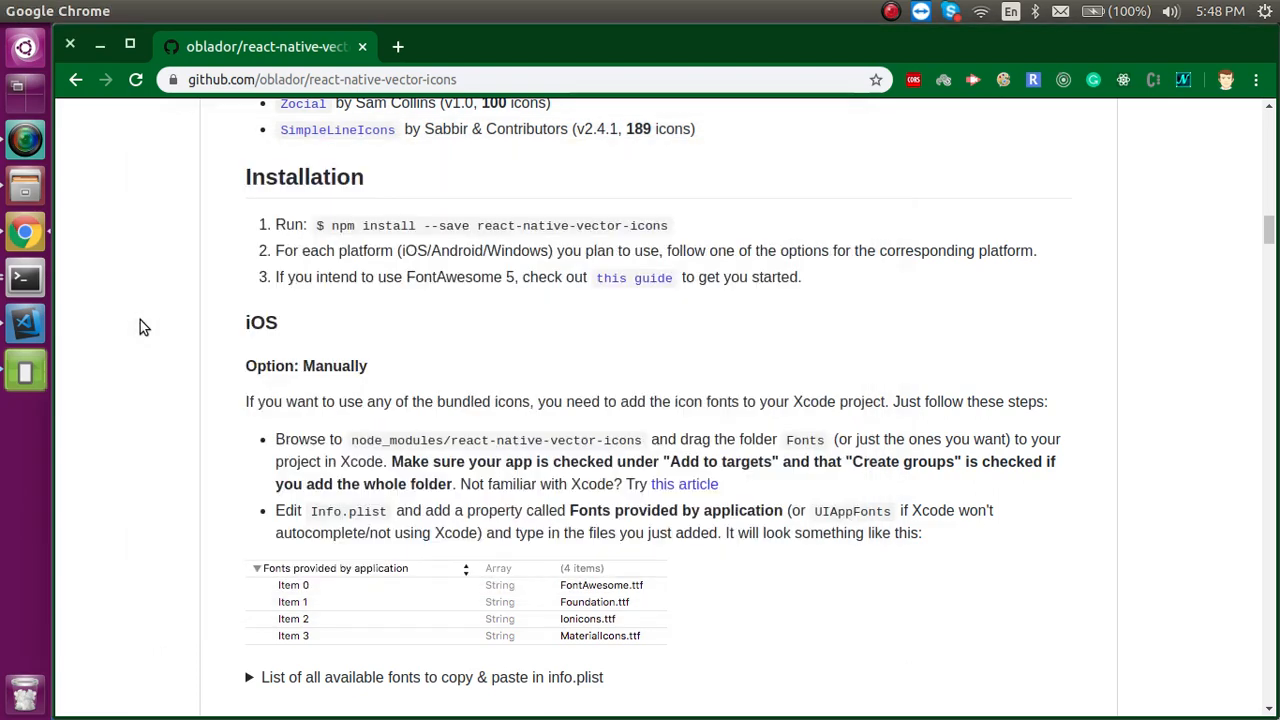
mouse_move(150, 344)
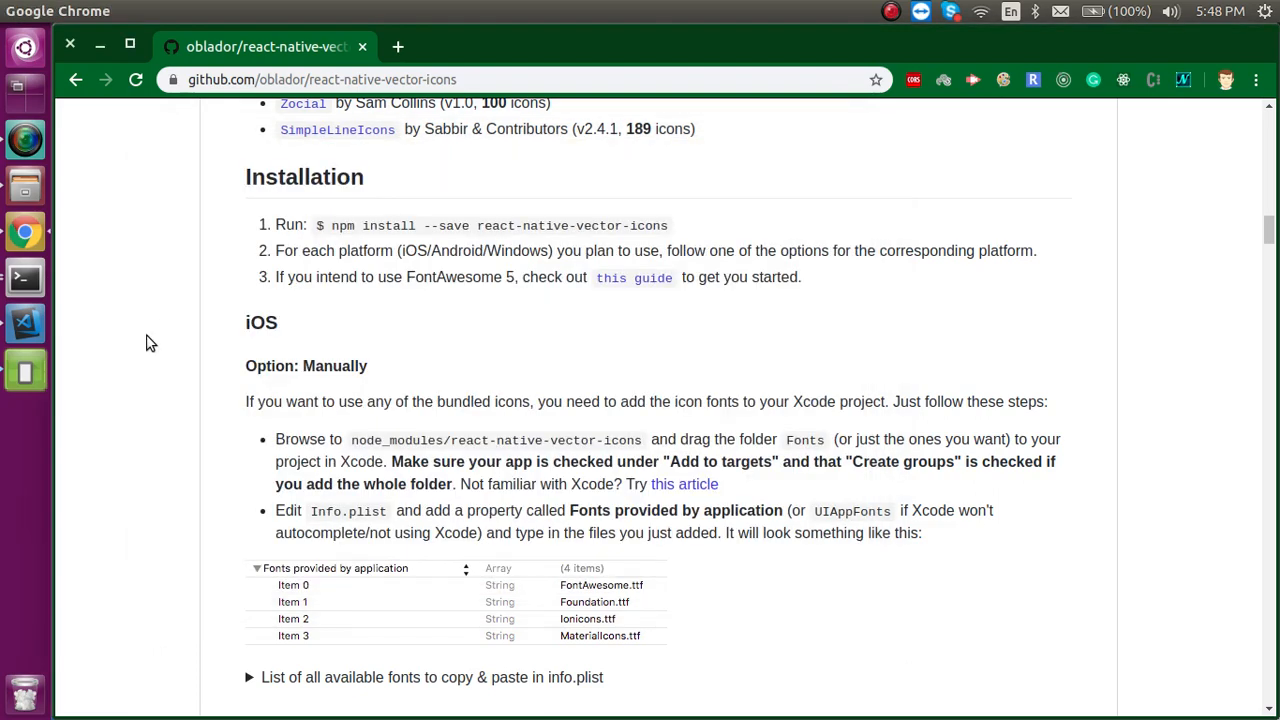
mouse_move(290, 210)
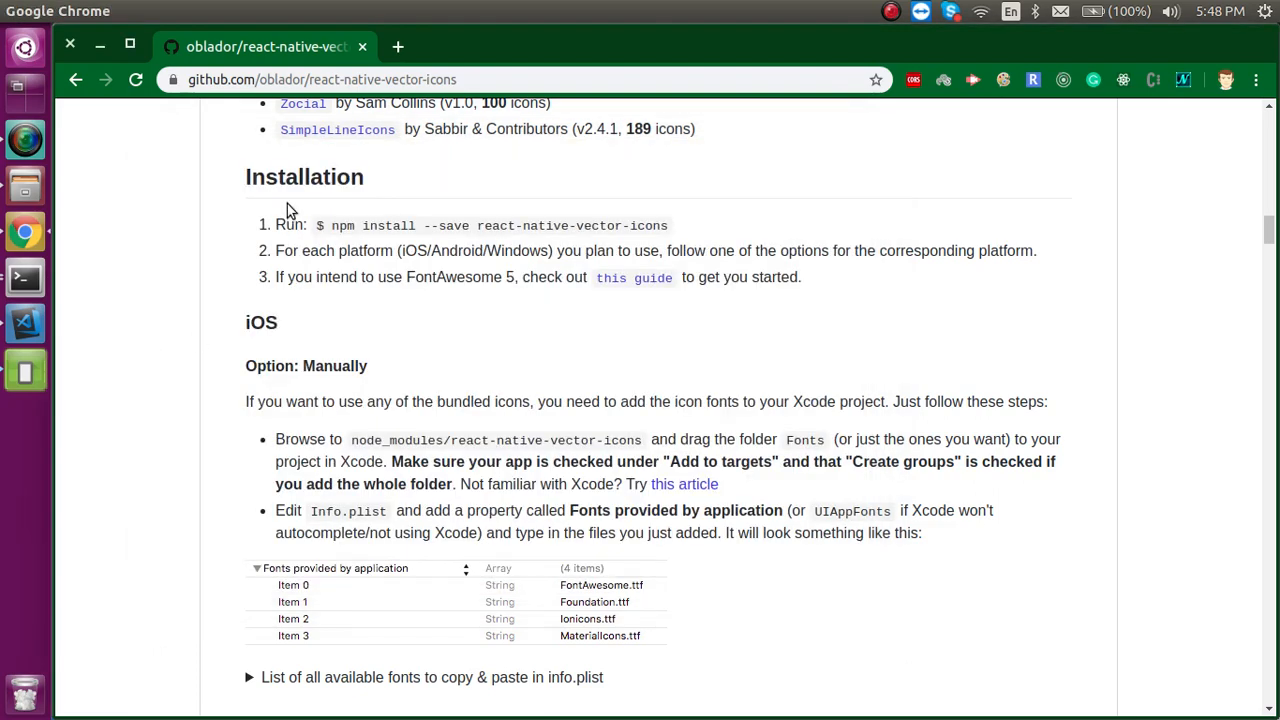
mouse_move(252, 326)
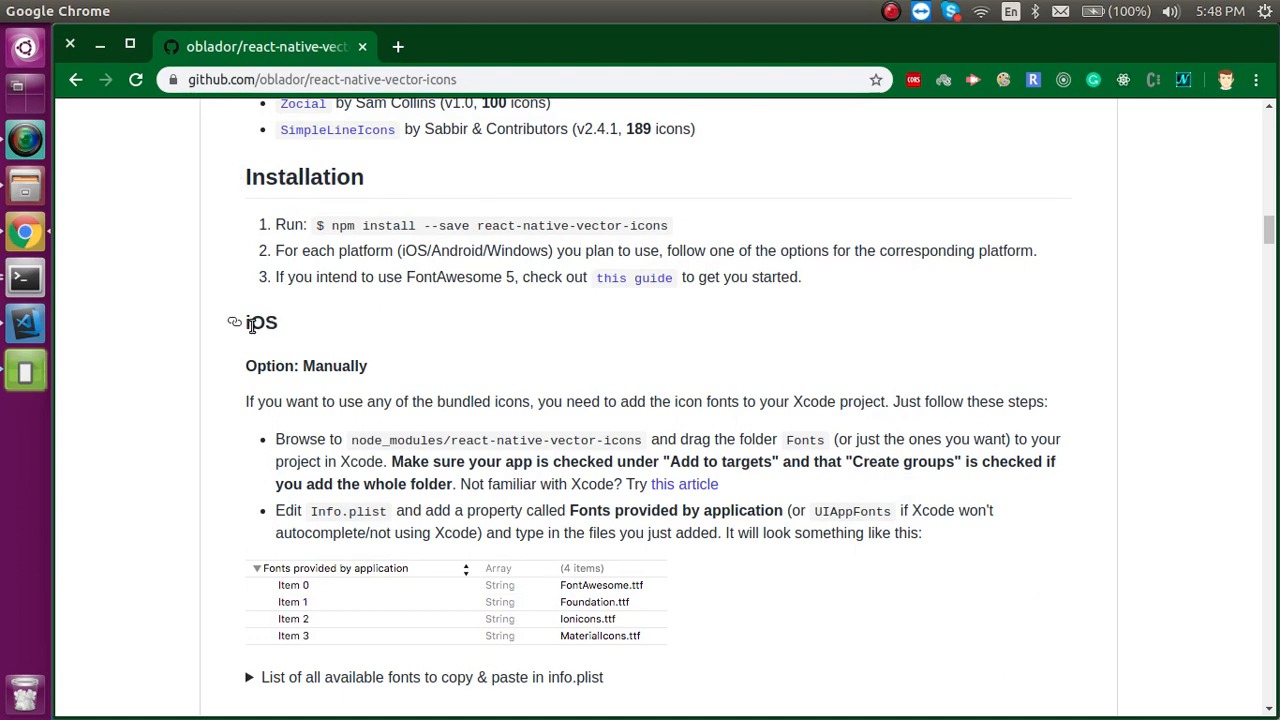
mouse_move(432, 256)
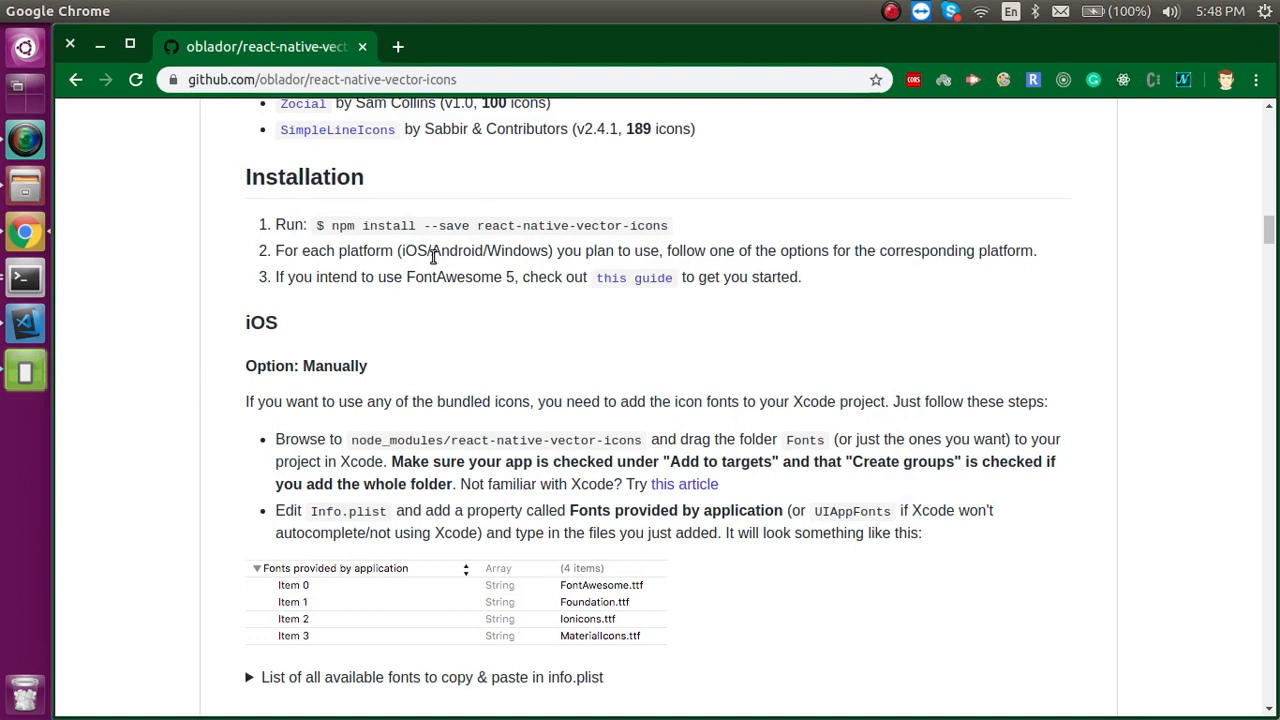
mouse_move(252, 370)
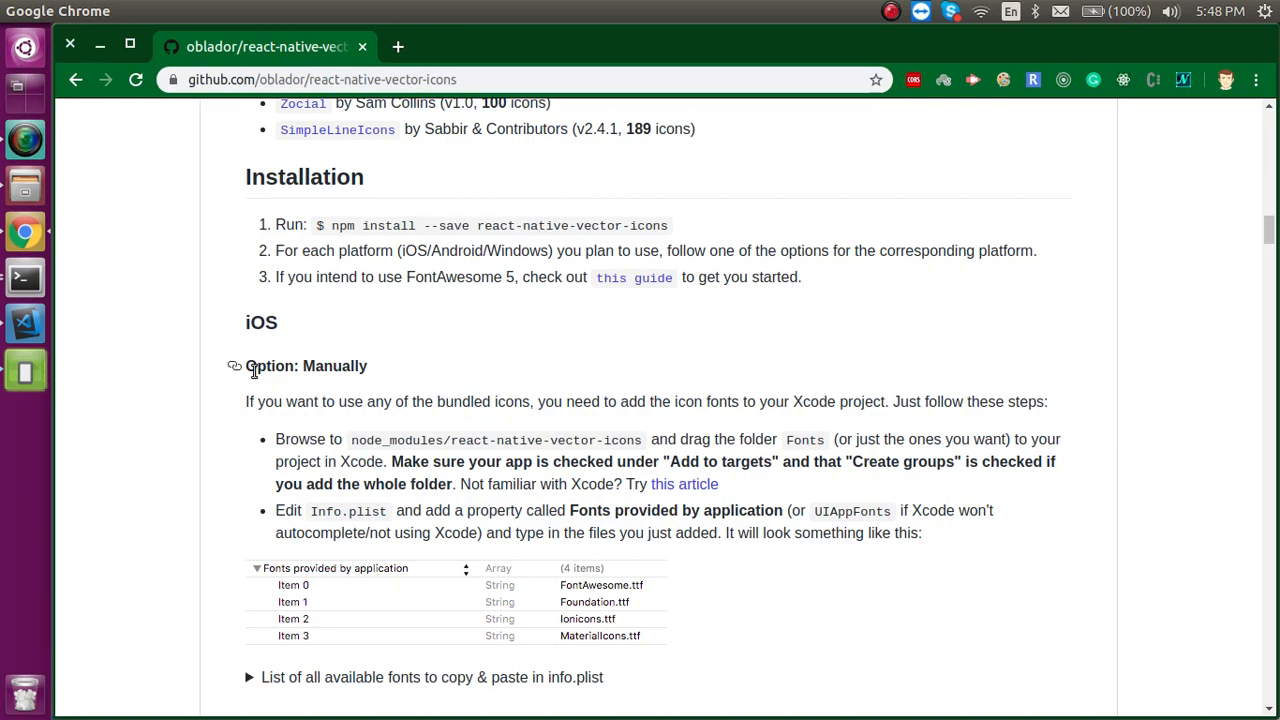
mouse_move(164, 344)
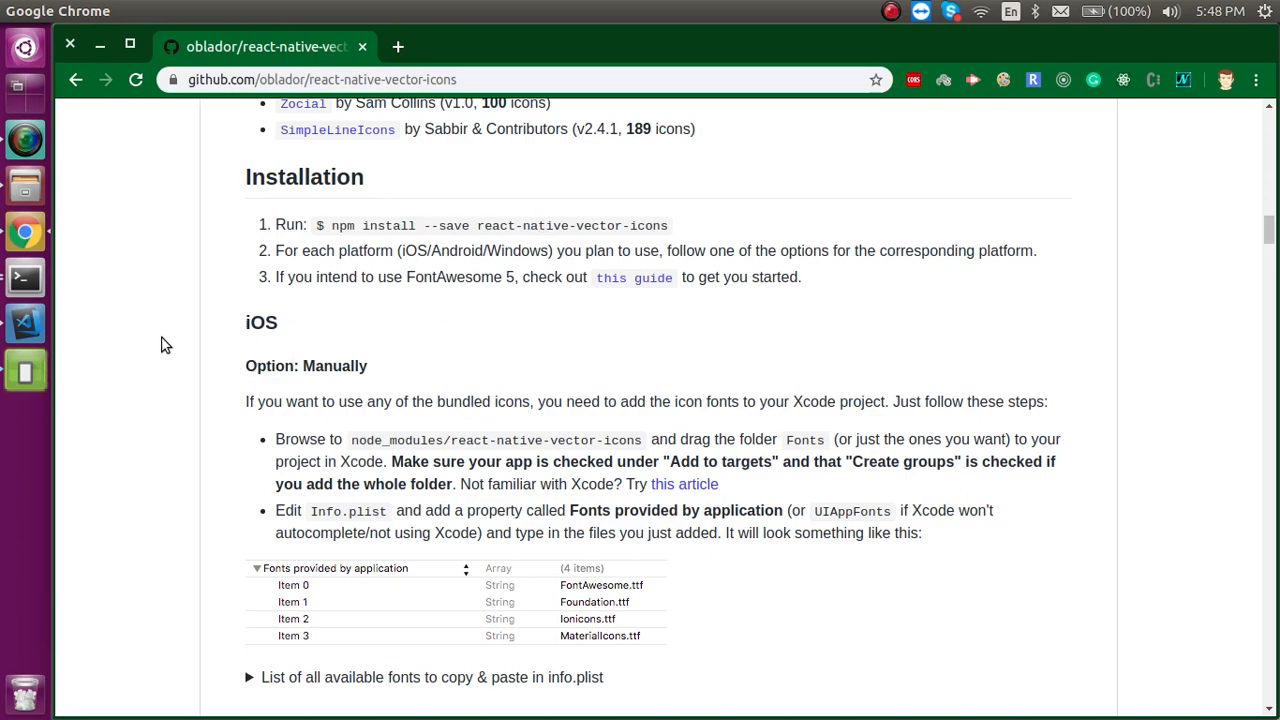
- Scroll the README to the Android Gradle option and select the android/app/build.gradle path
scroll("down", 3)
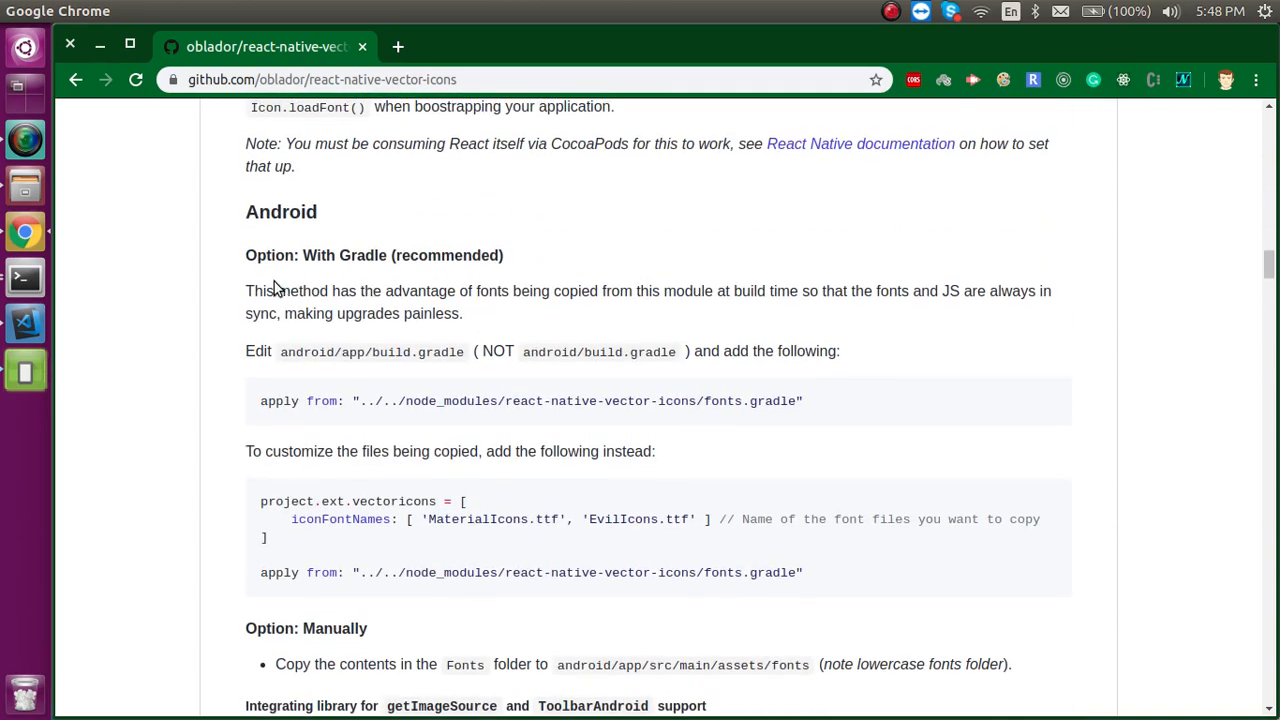
mouse_move(284, 356)
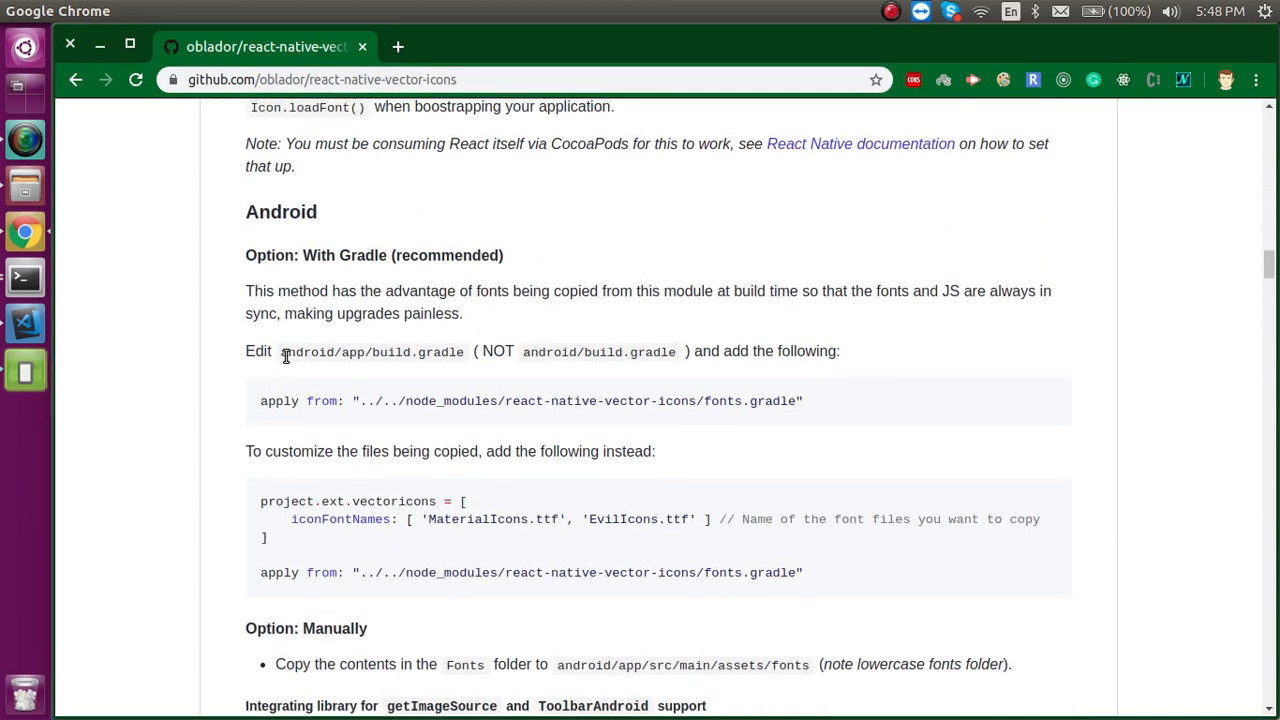
double_click(292, 352)
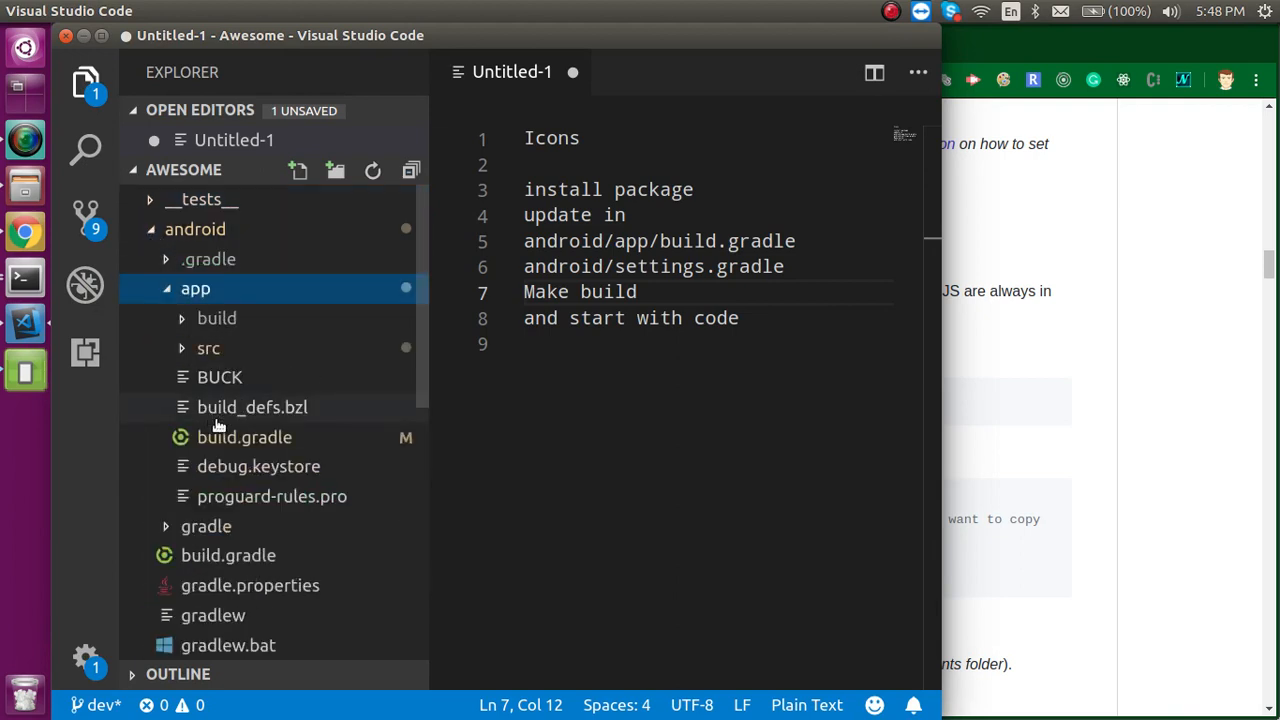
- Add apply from: "../../node_modules/react-native-vector-icons/fonts.gradle" below react.gradle in android/app/build.gradle and save
double_click(244, 436)
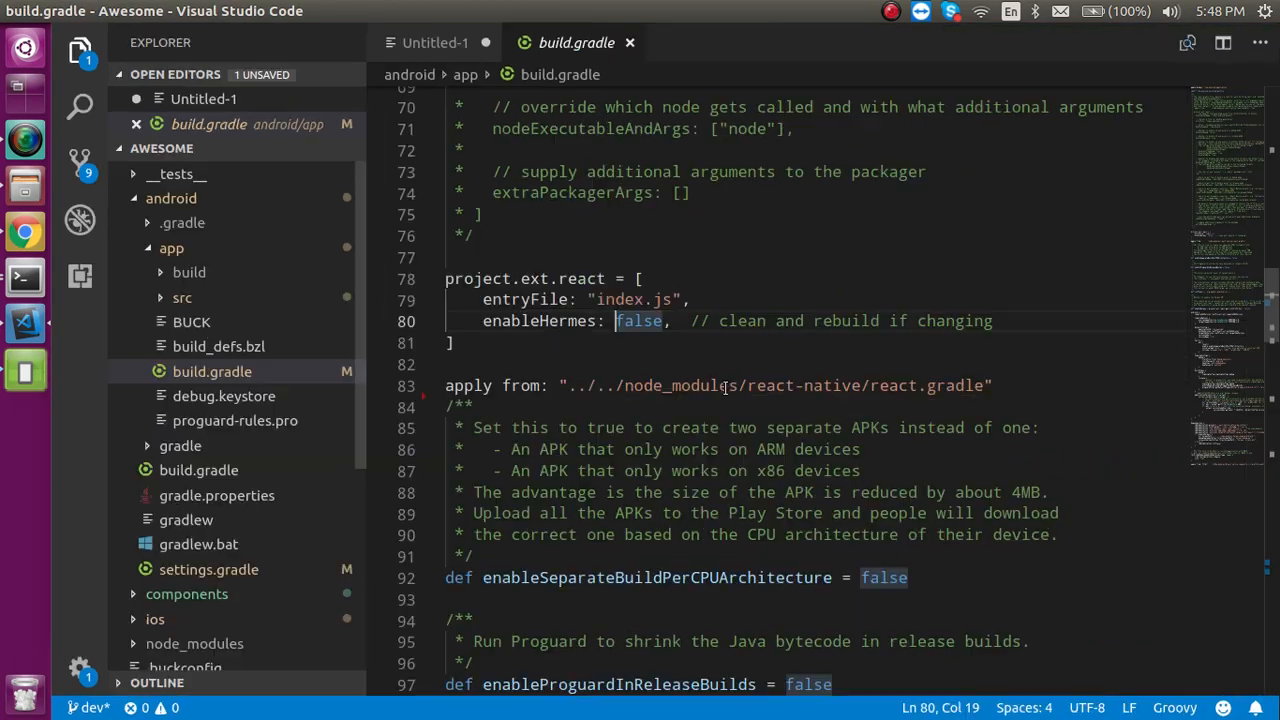
mouse_move(24, 234)
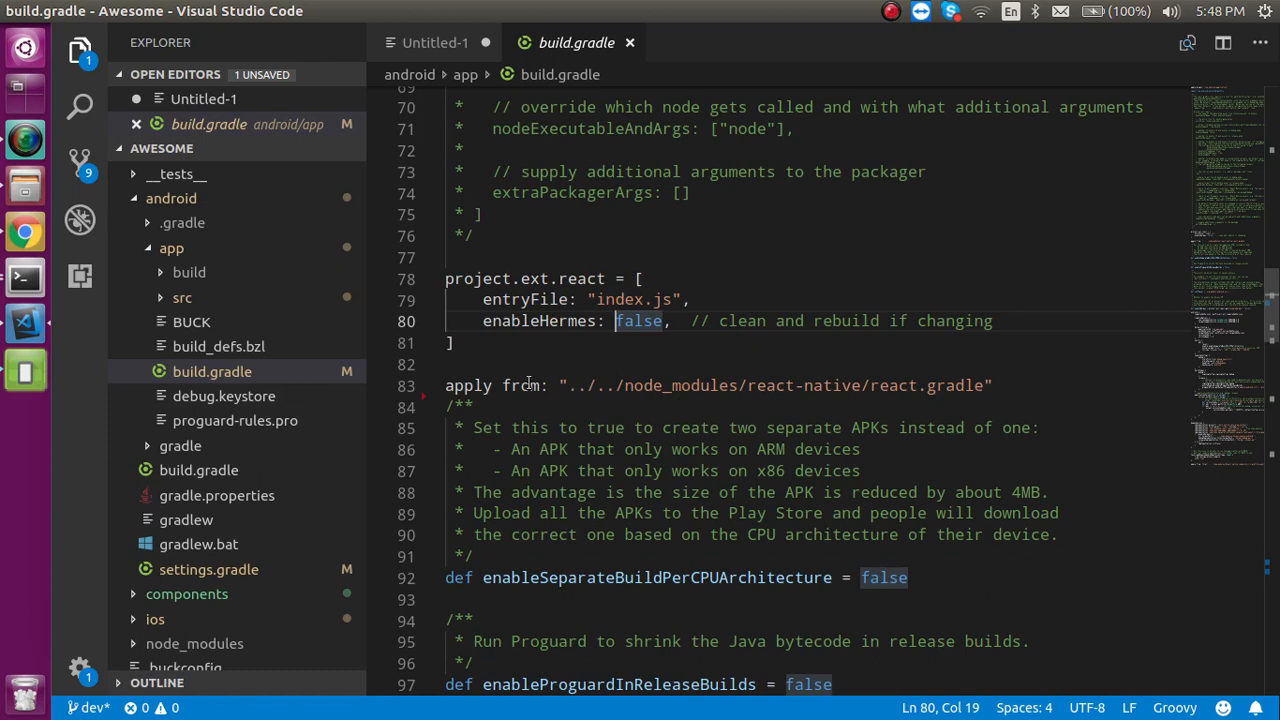
key("Enter")
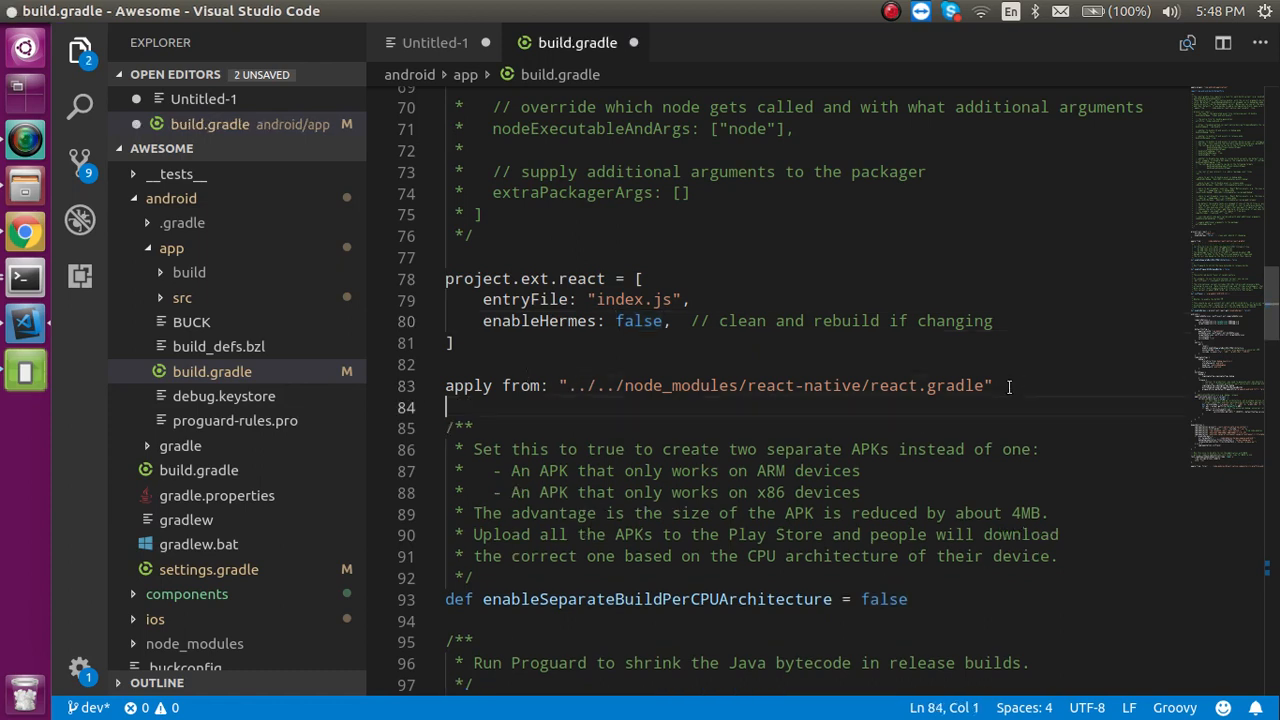
type("apply from: \"../../node_modules/react-native-vector-icons/fonts.gradle\"")
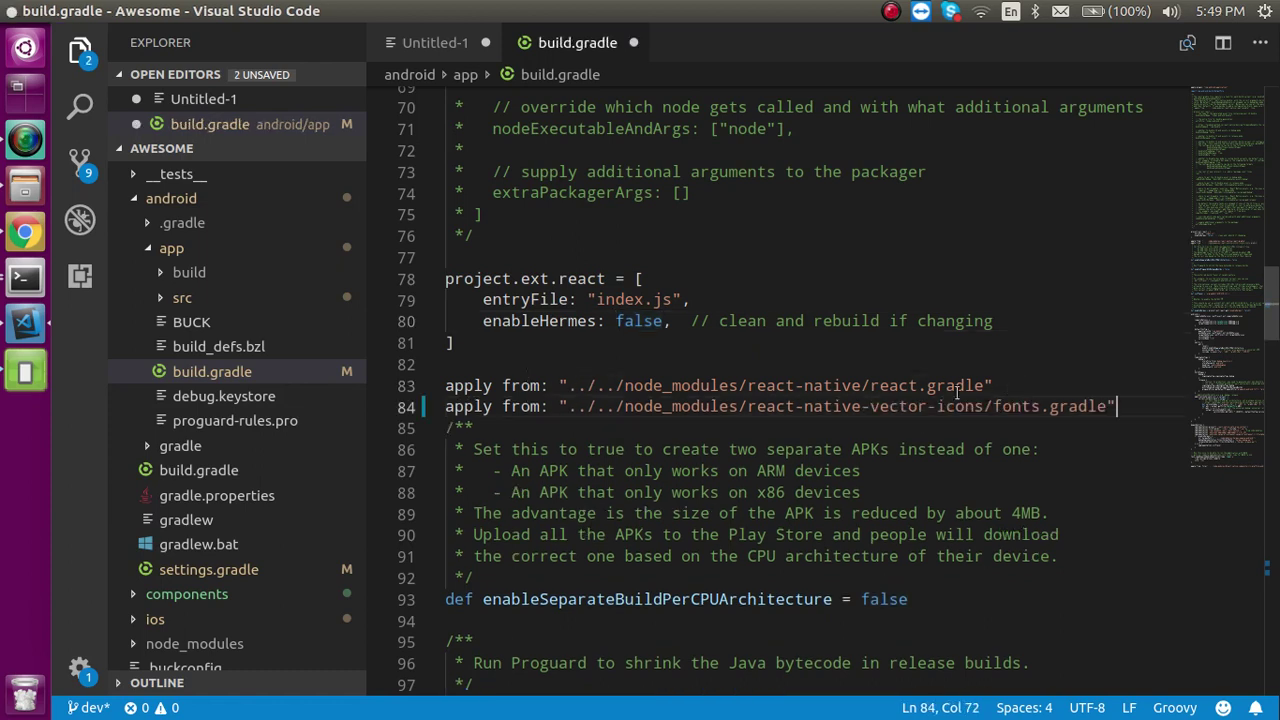
key("ctrl+s")
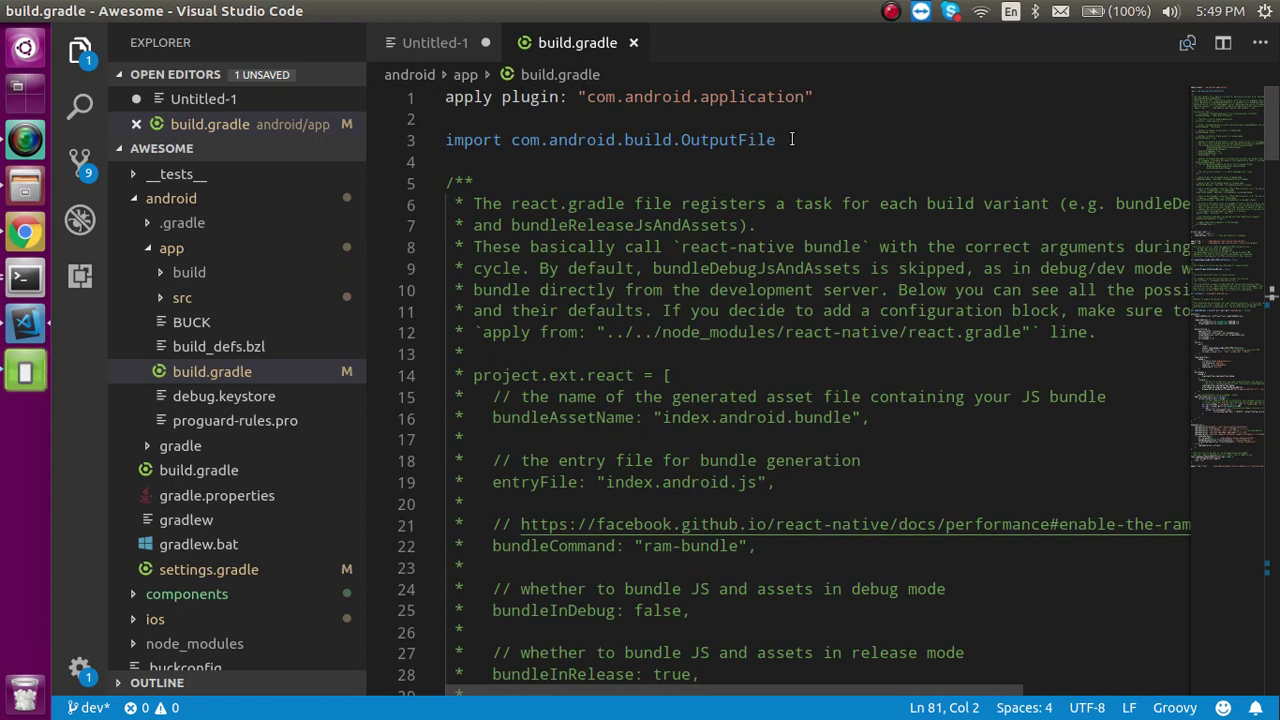
double_click(728, 140)
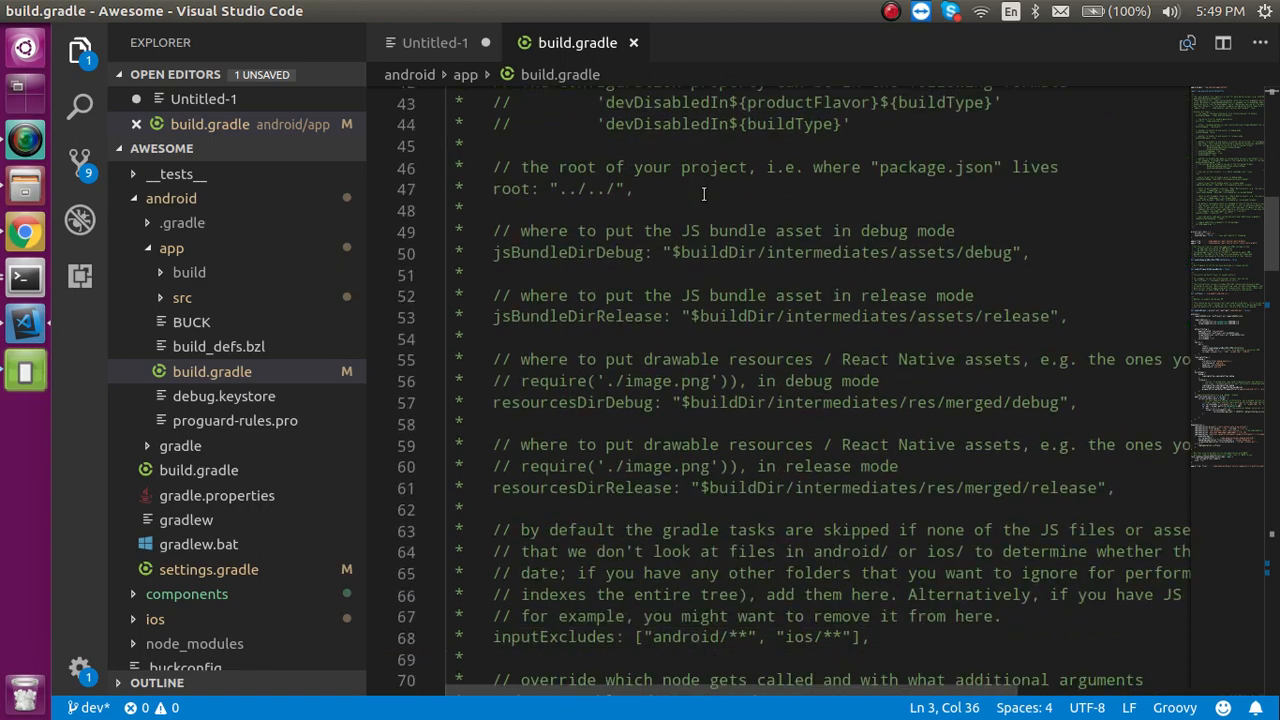
scroll("down", 3)
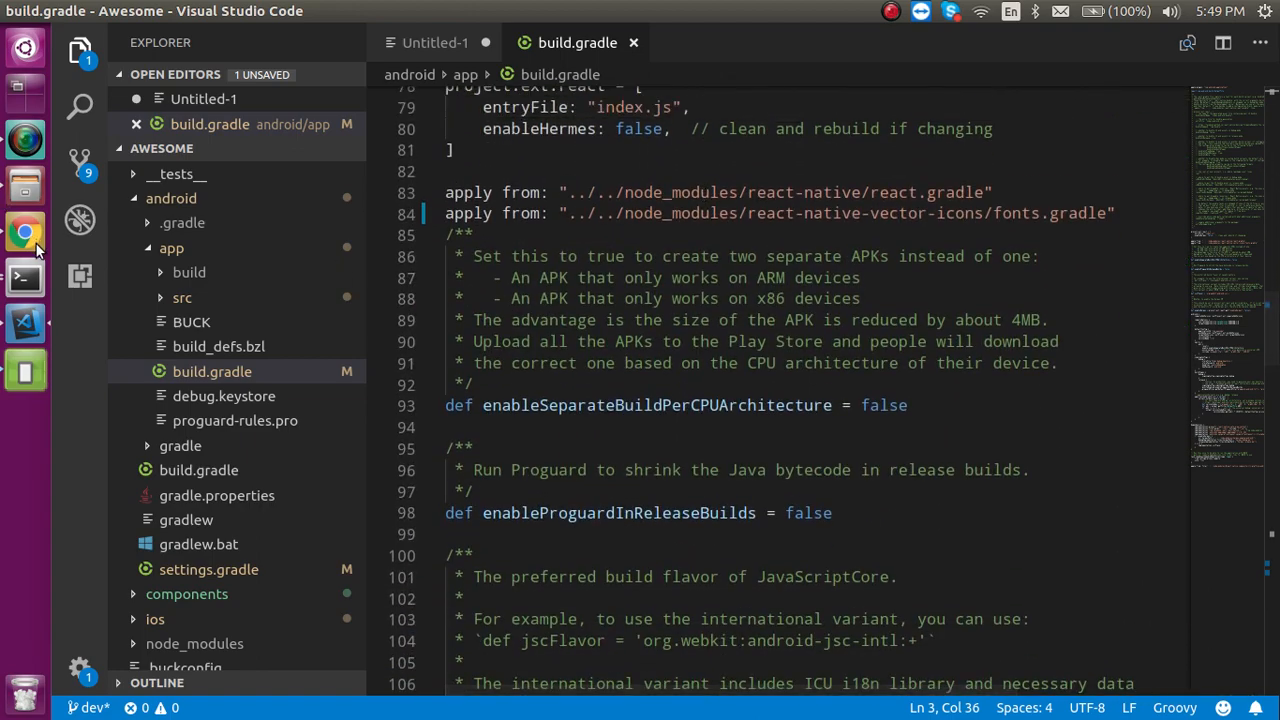
- Scroll the Chrome README to the android/settings.gradle instructions and return to the editor
left_click(24, 232)
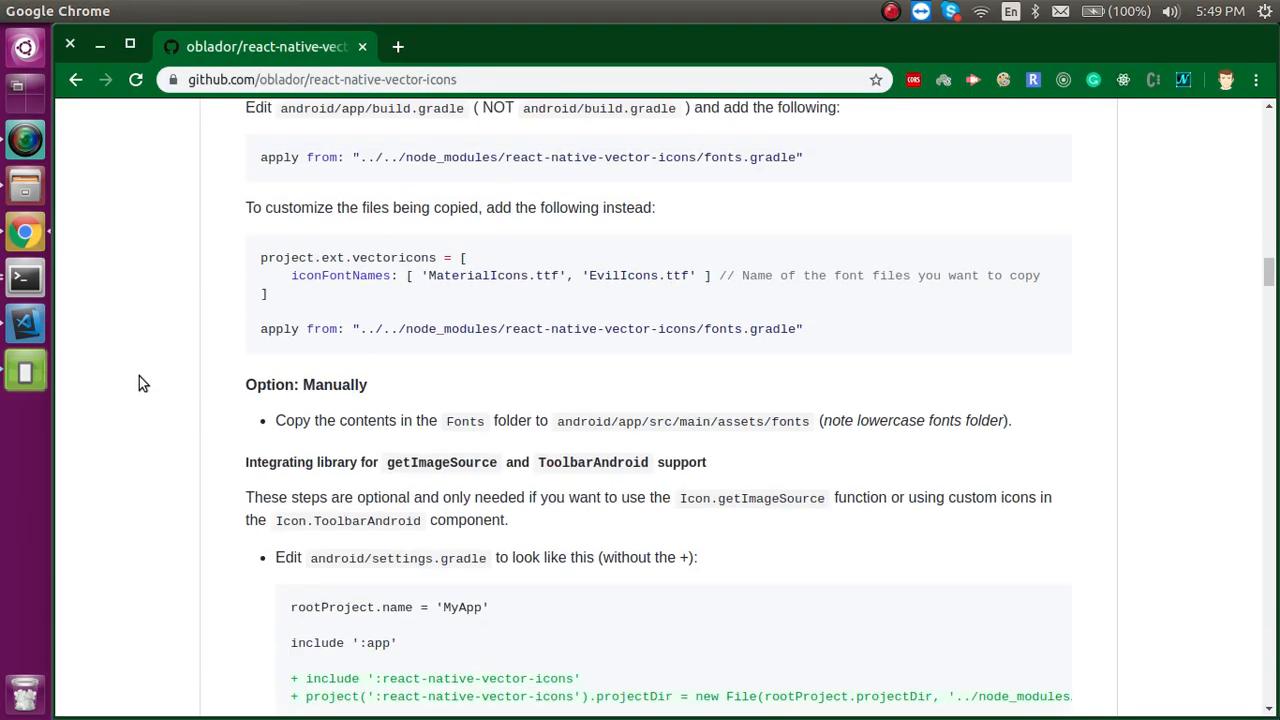
scroll("down", 3)
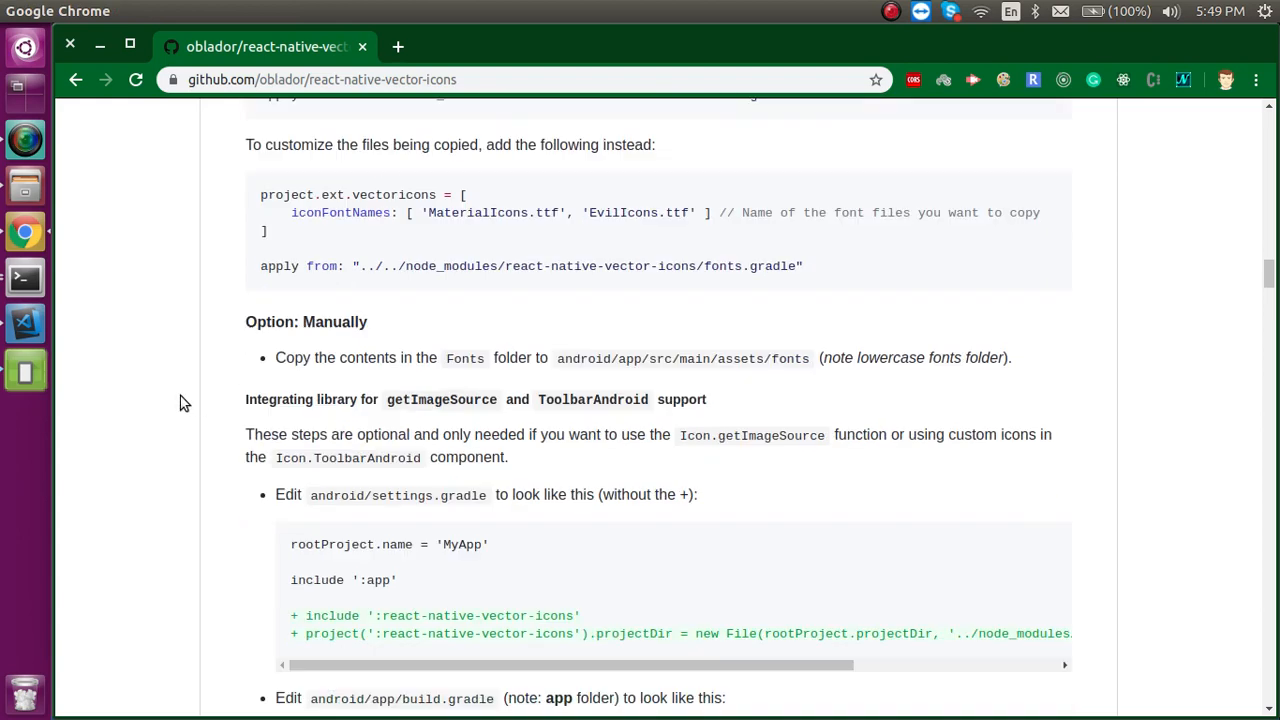
scroll("down", 3)
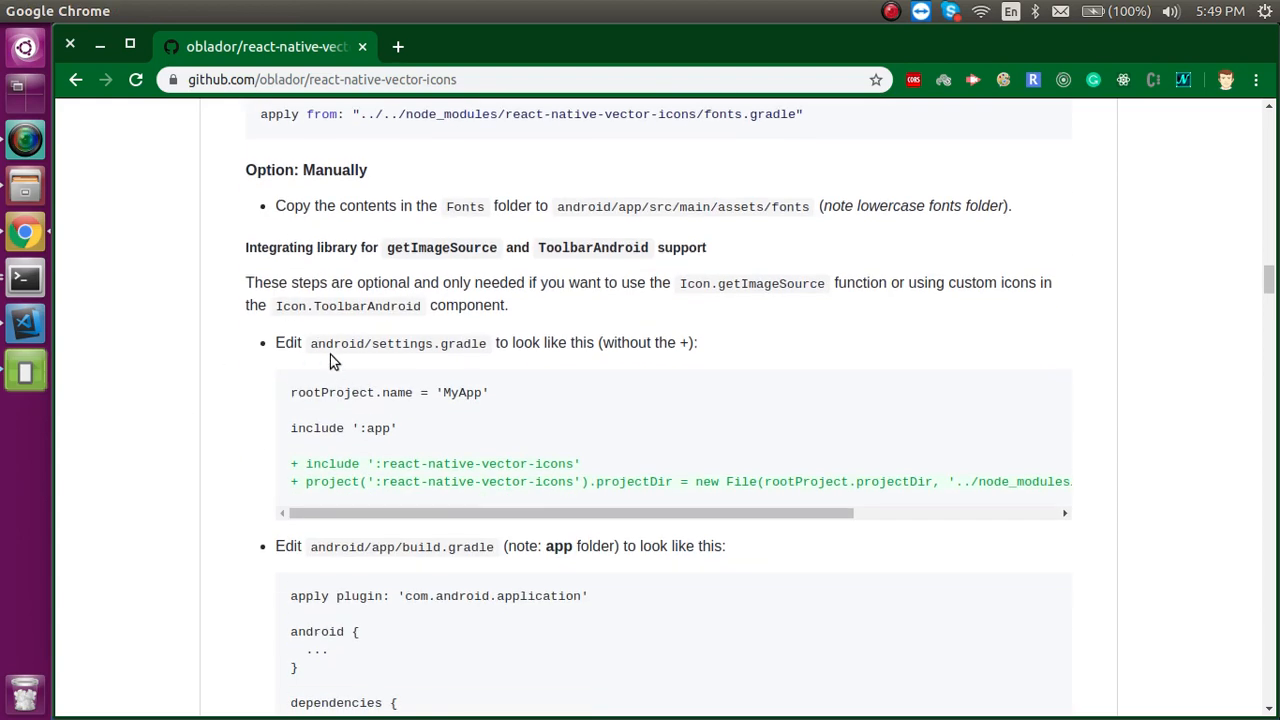
left_click(24, 322)
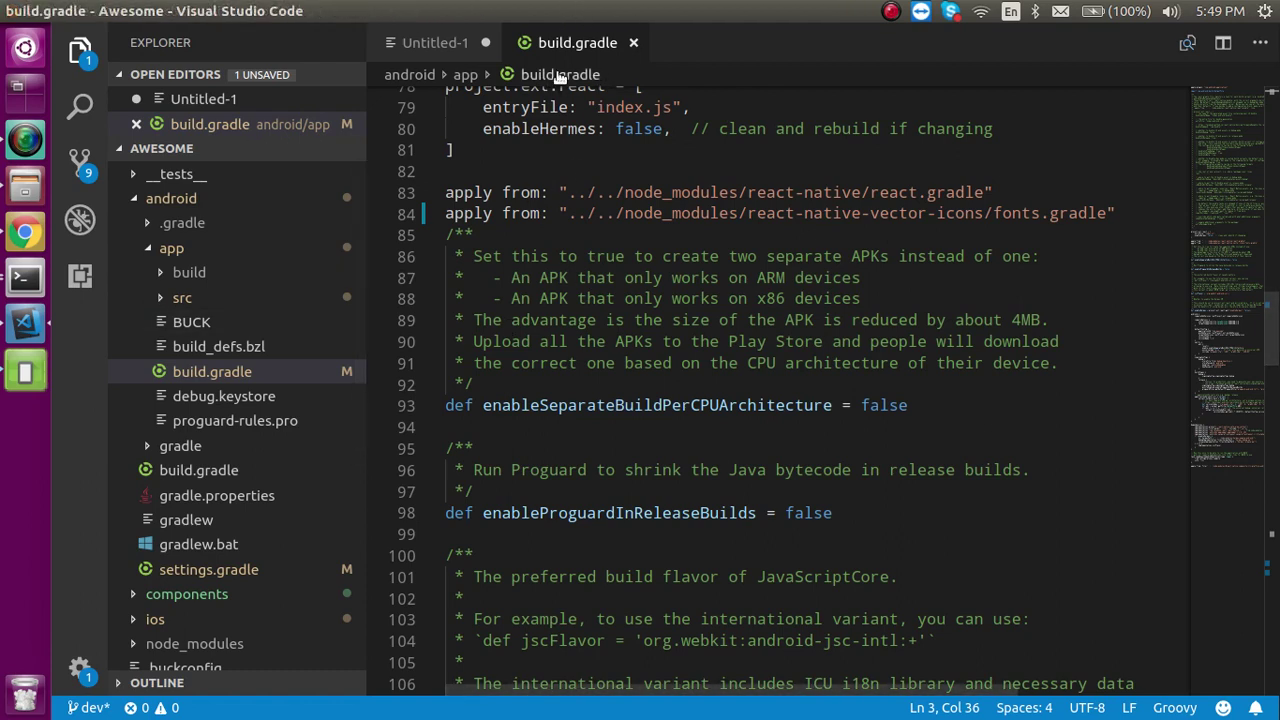
mouse_move(208, 568)
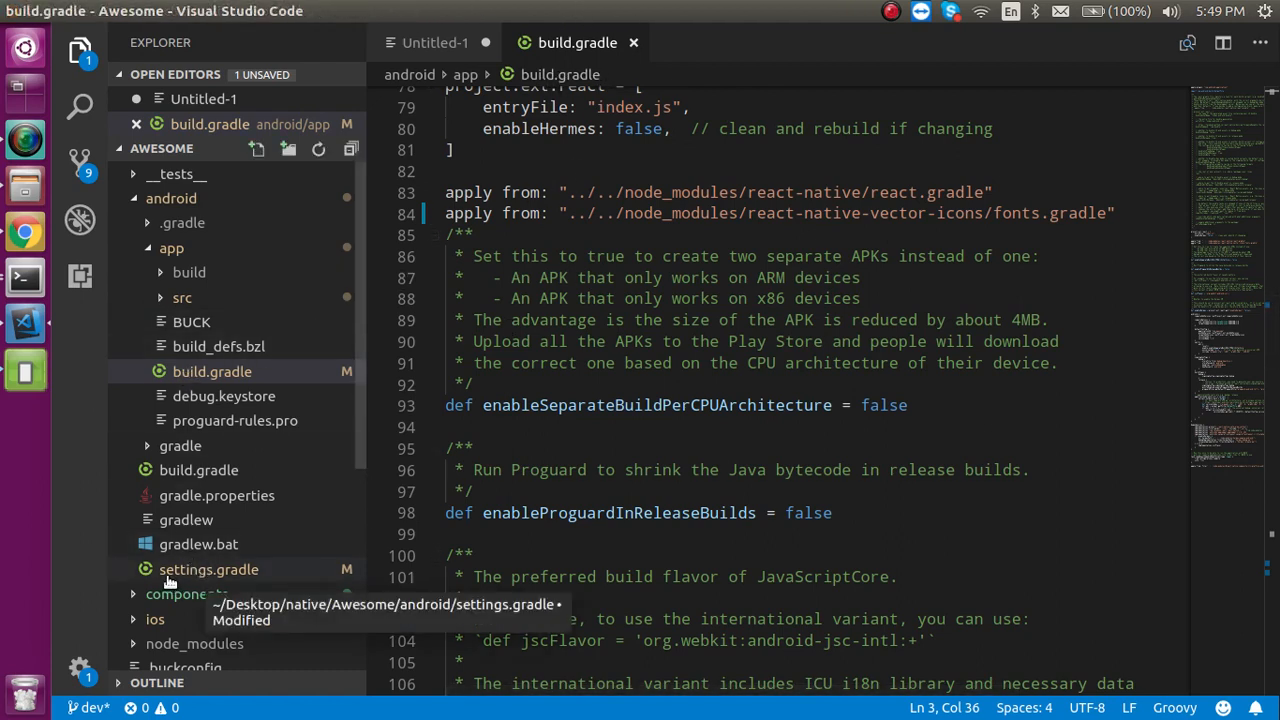
- Add the ':react-native-vector-icons' include and projectDir lines to android/settings.gradle from the README
left_click(208, 568)
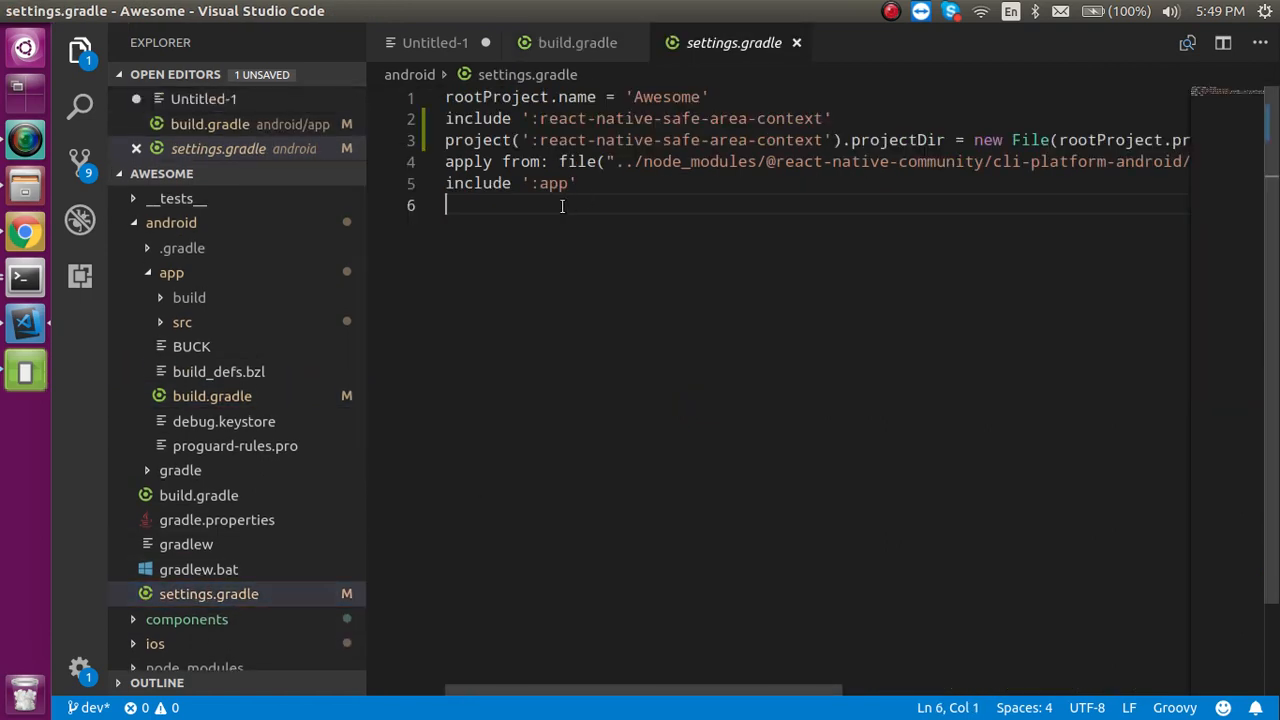
mouse_move(468, 206)
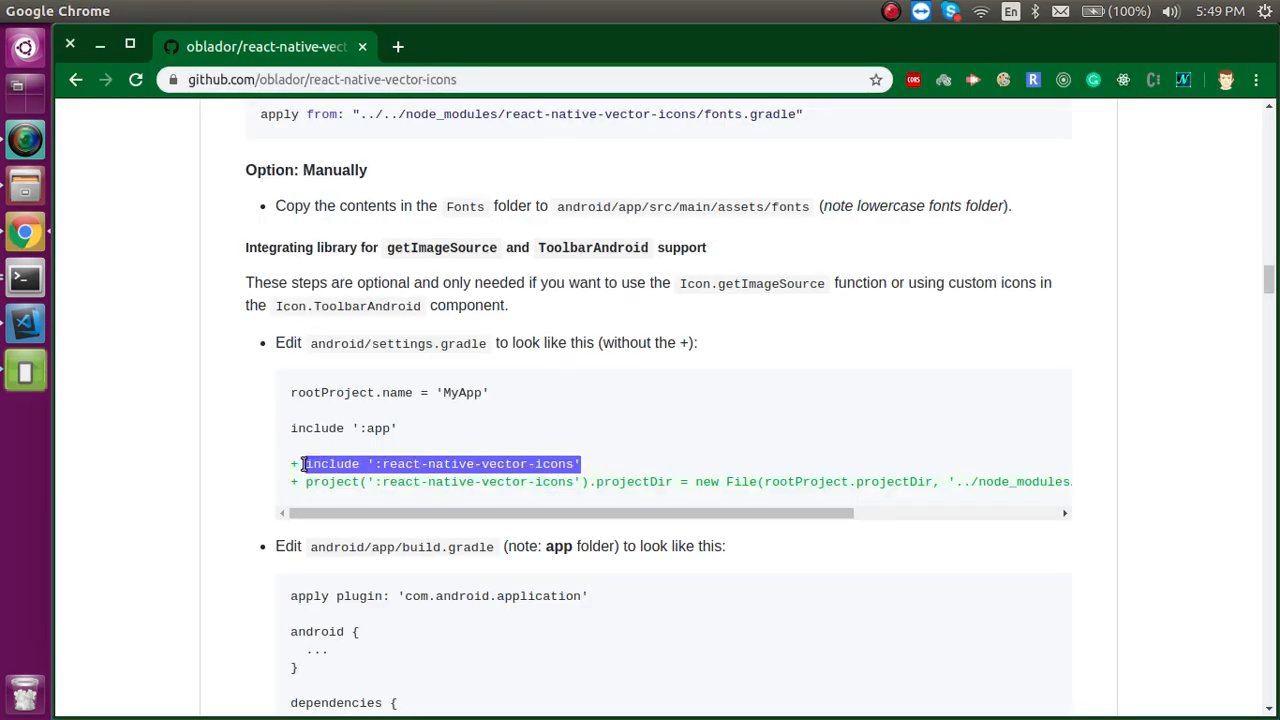
mouse_move(24, 322)
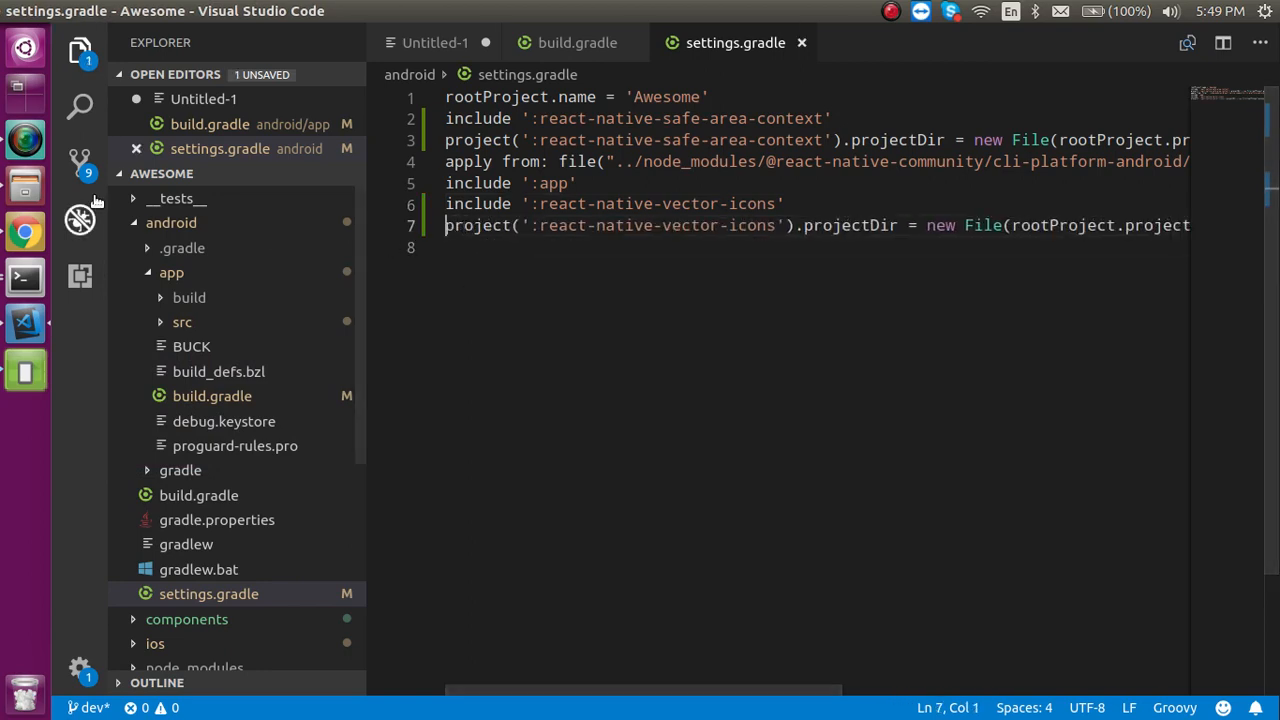
left_click(572, 42)
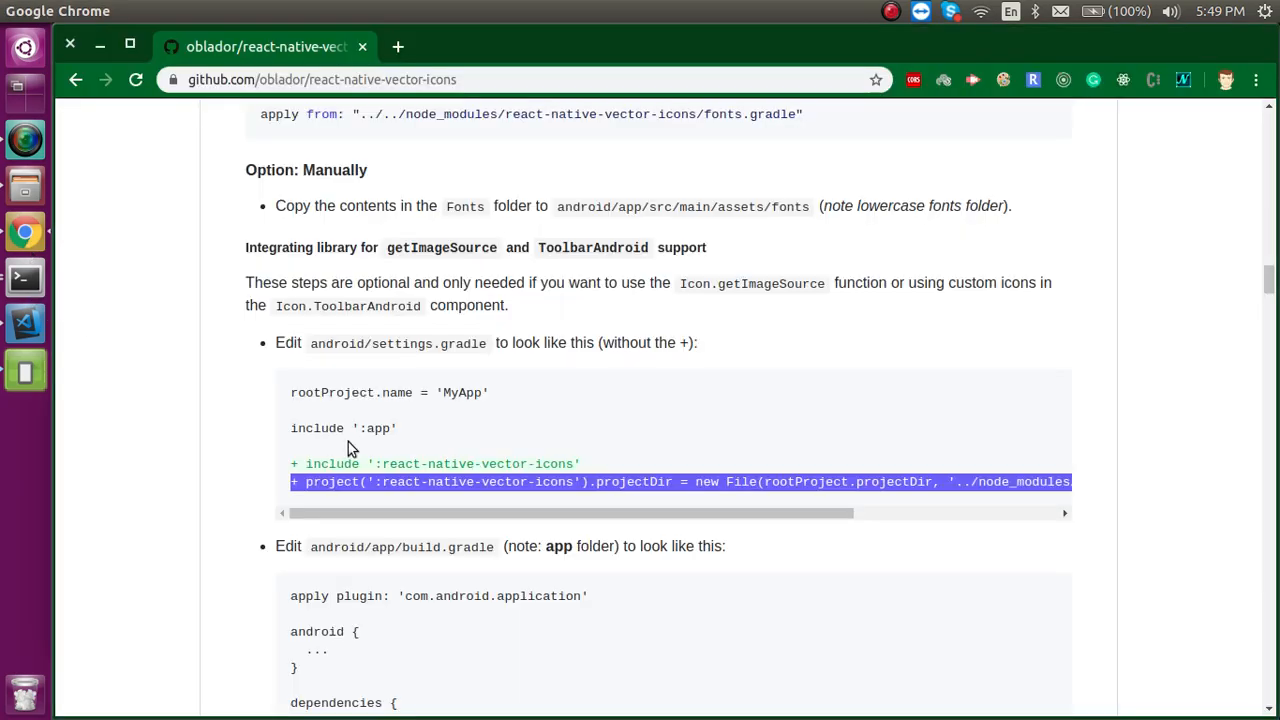
scroll("down", 3)
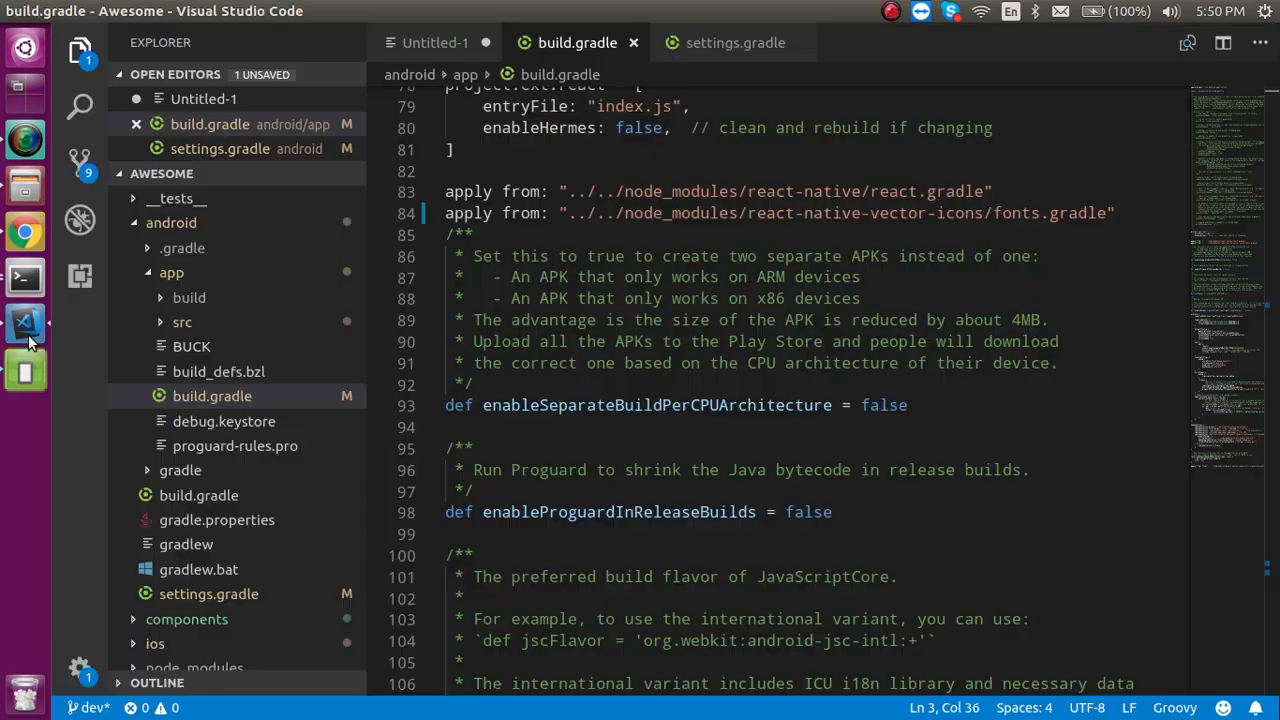
- Add compile project(':react-native-vector-icons') to build.gradle's dependencies below the androidx entries
scroll("down", 3)
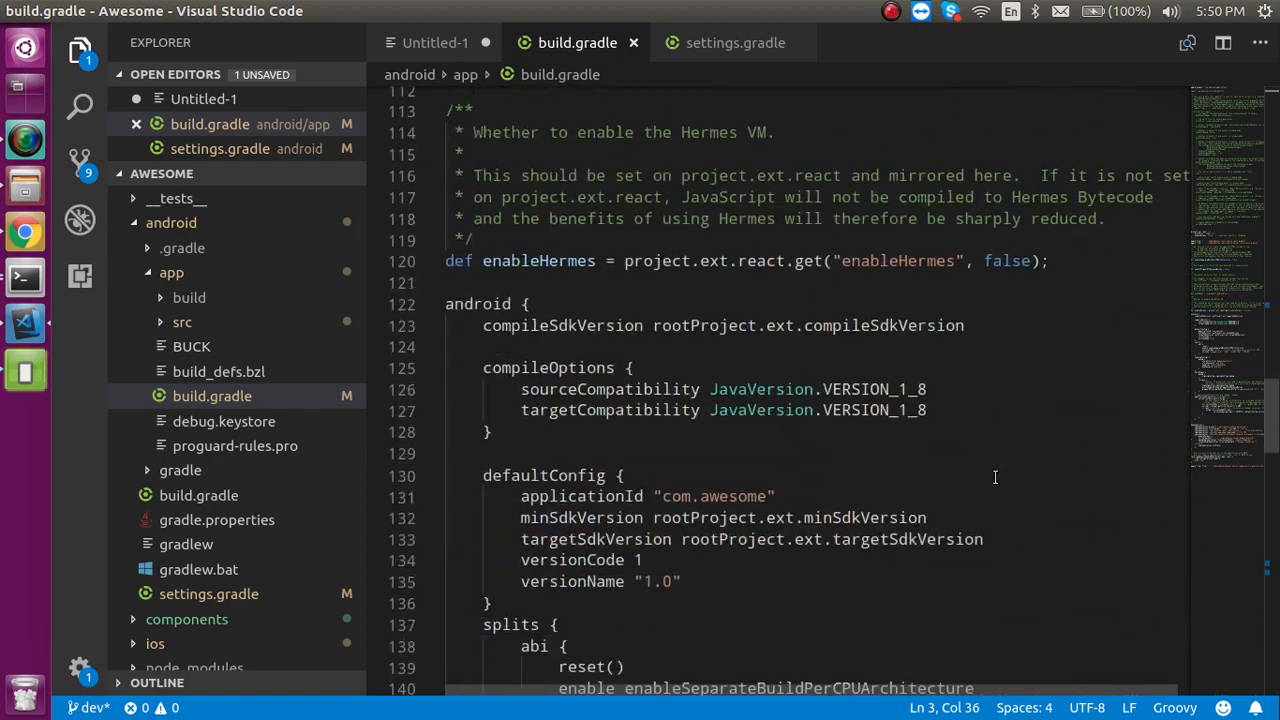
scroll("down", 3)
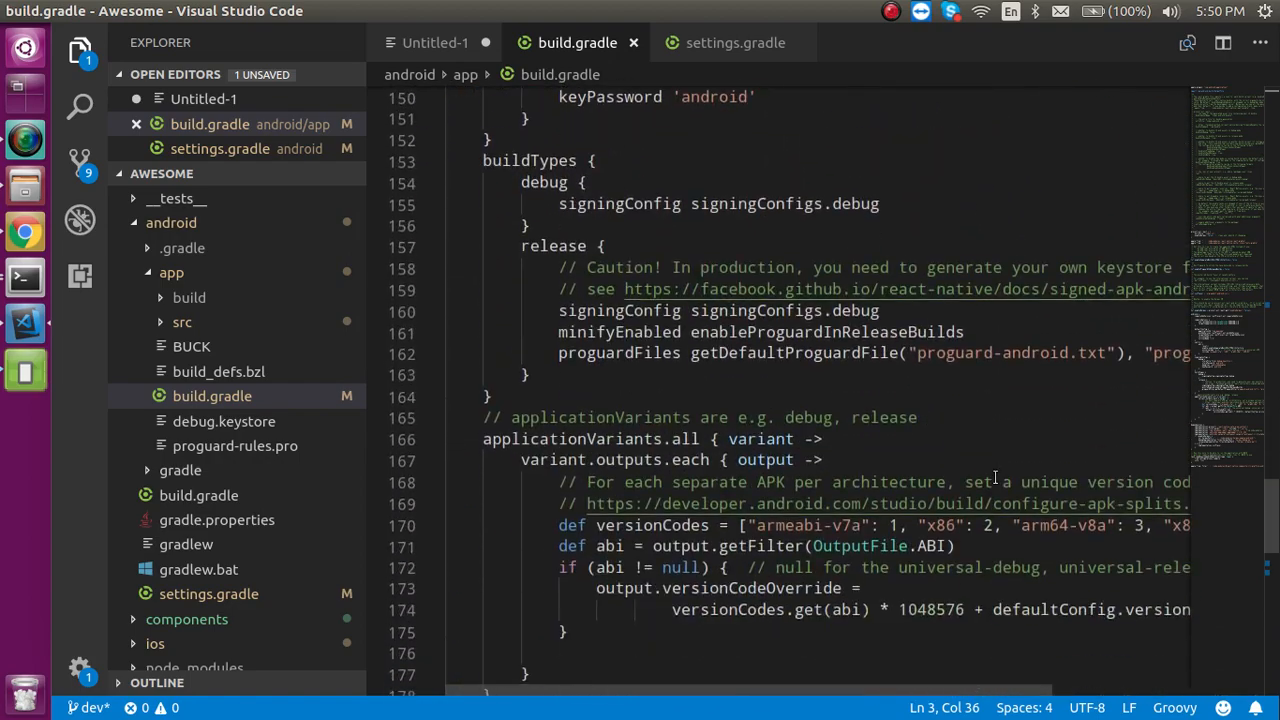
scroll("down", 3)
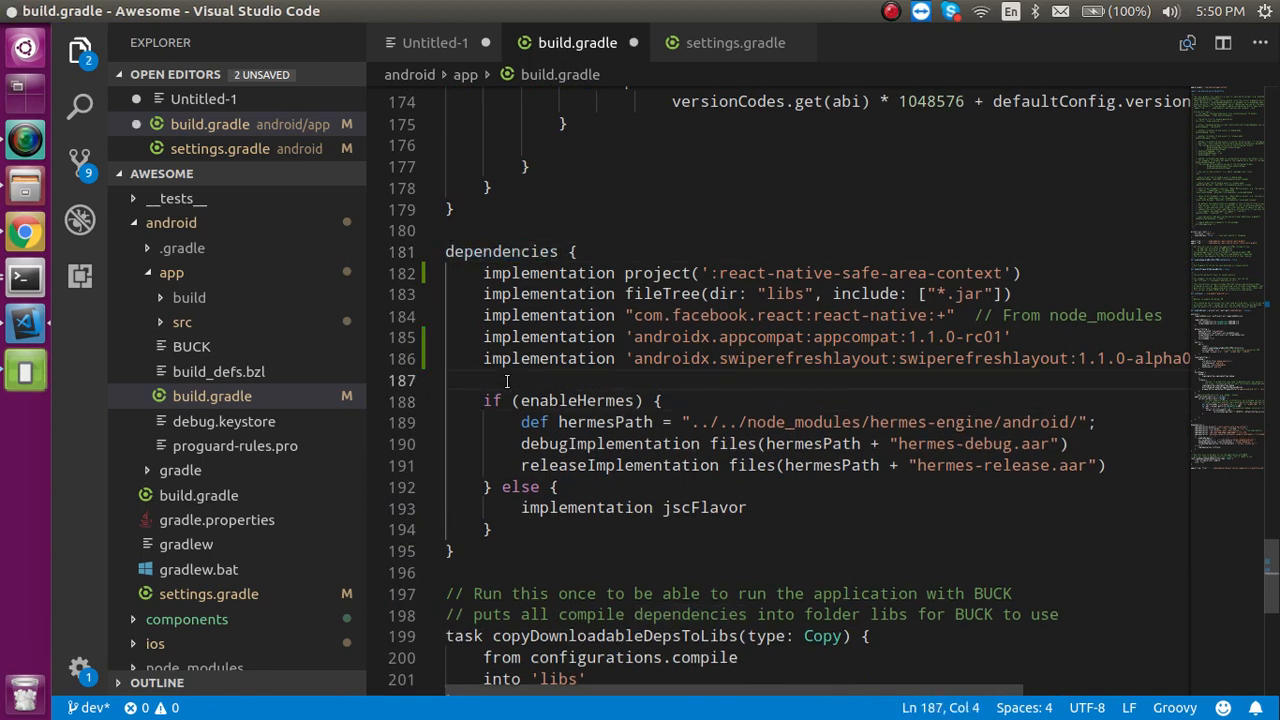
type("compile project(':react-native-vector-icons')")
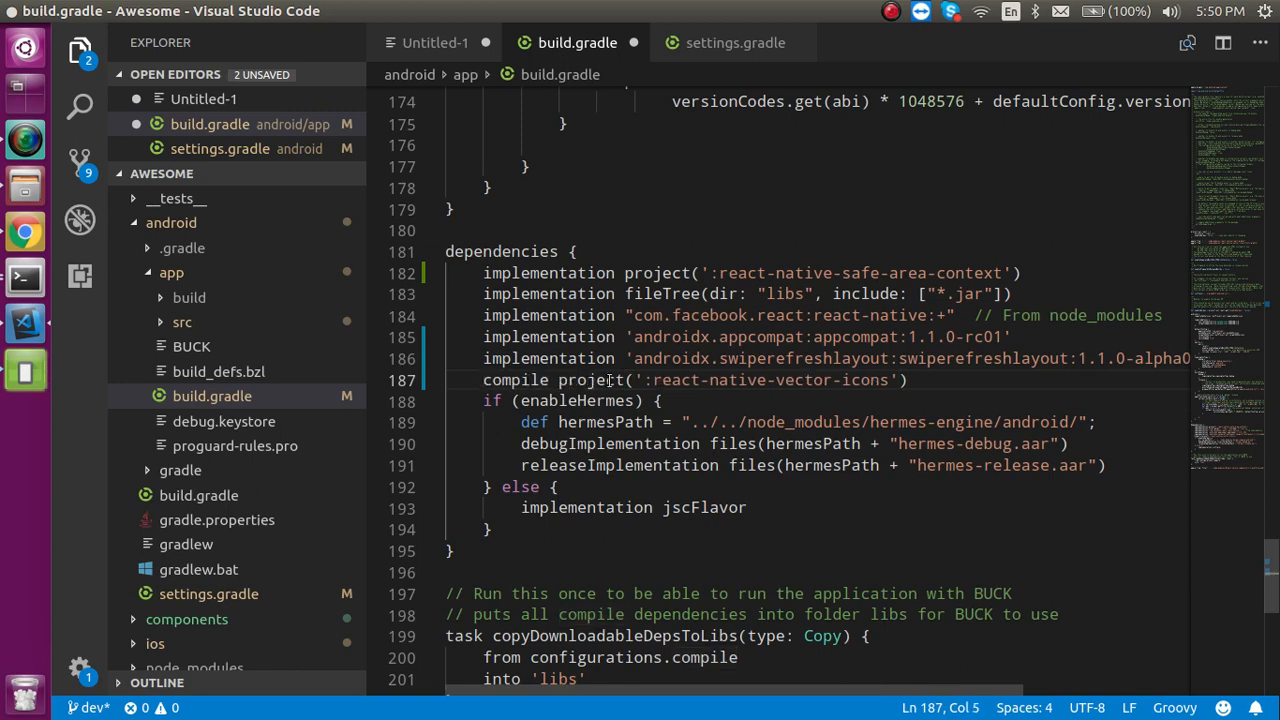
double_click(592, 380)
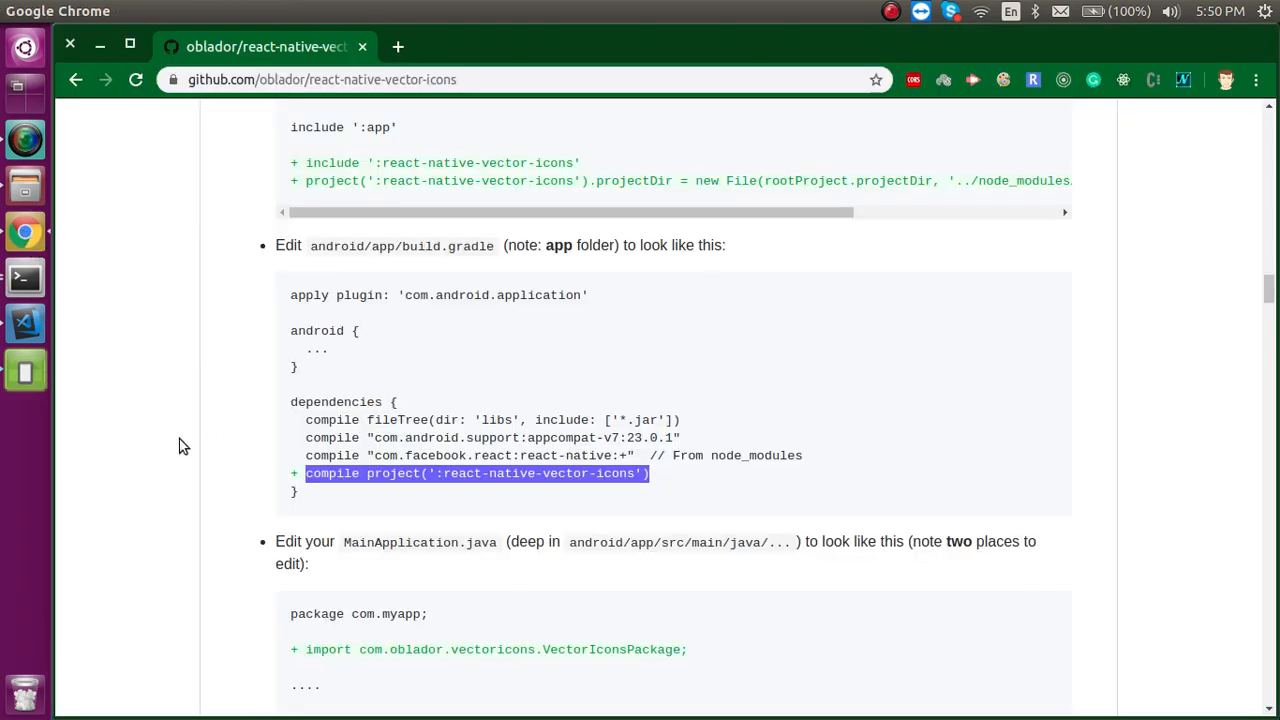
- Scroll the README to the MainApplication.java section, then bring up the project terminal
scroll("down", 3)
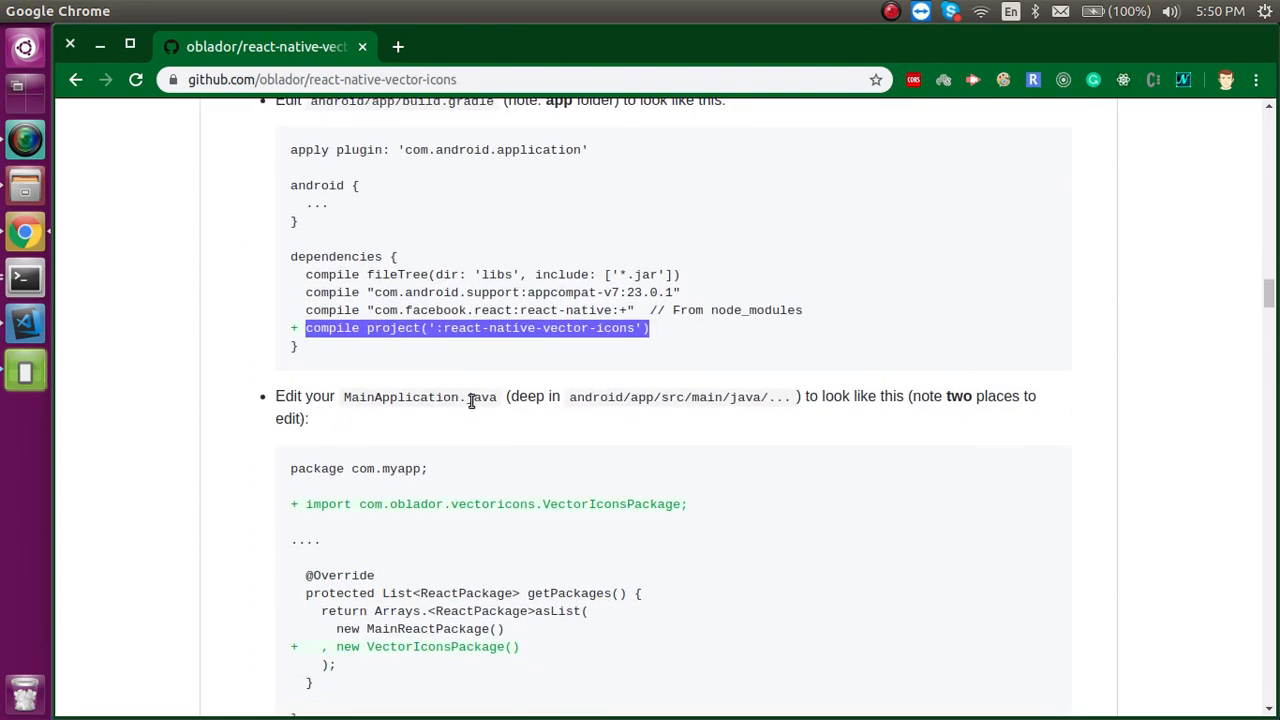
mouse_move(184, 450)
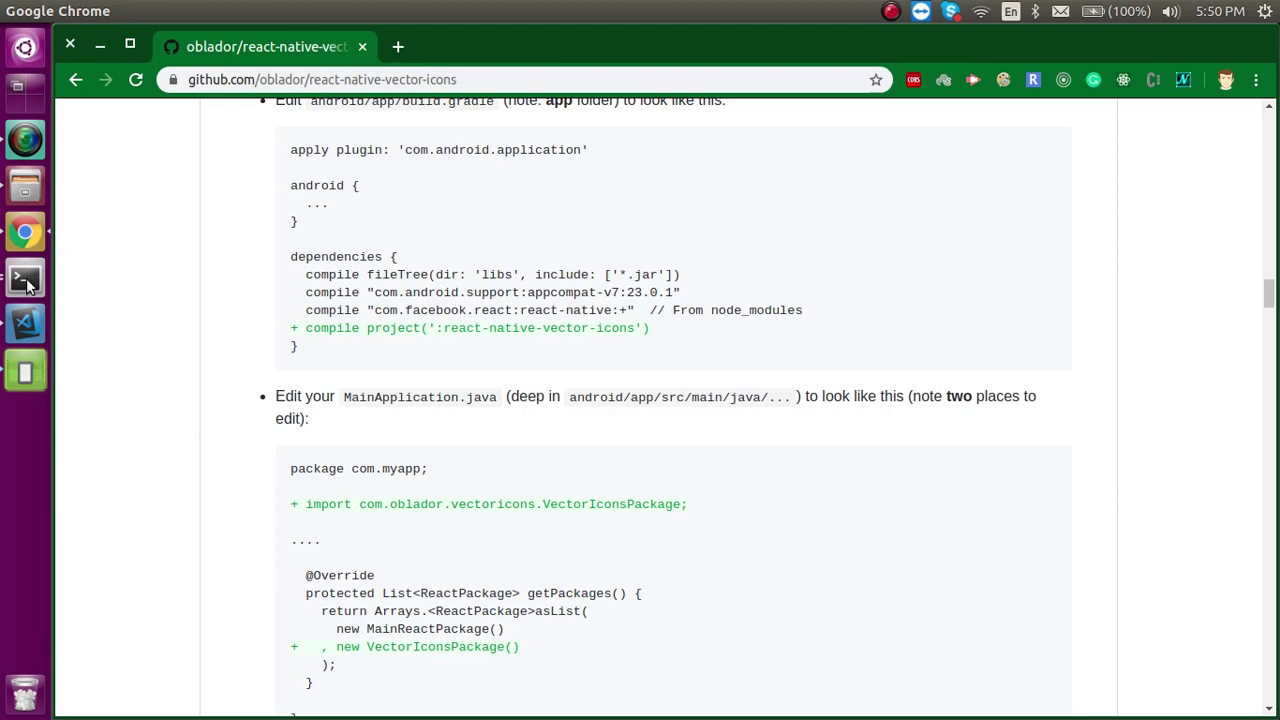
left_click(24, 278)
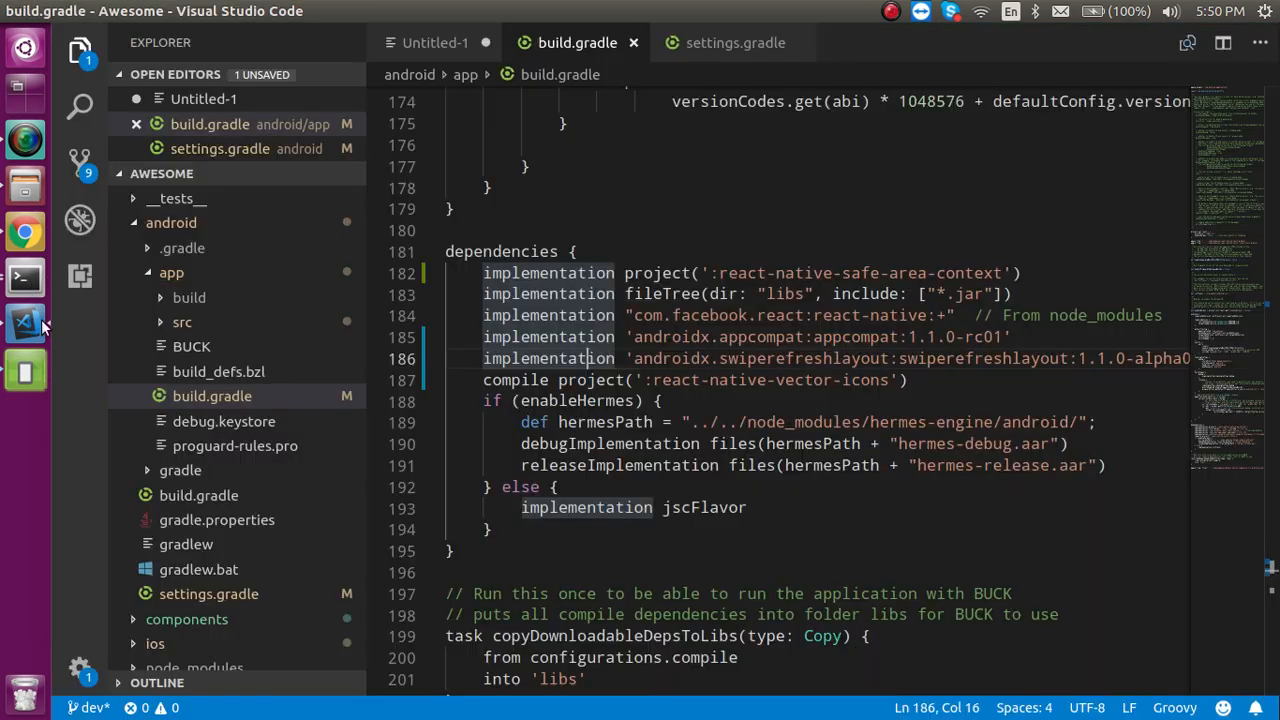
left_click(434, 42)
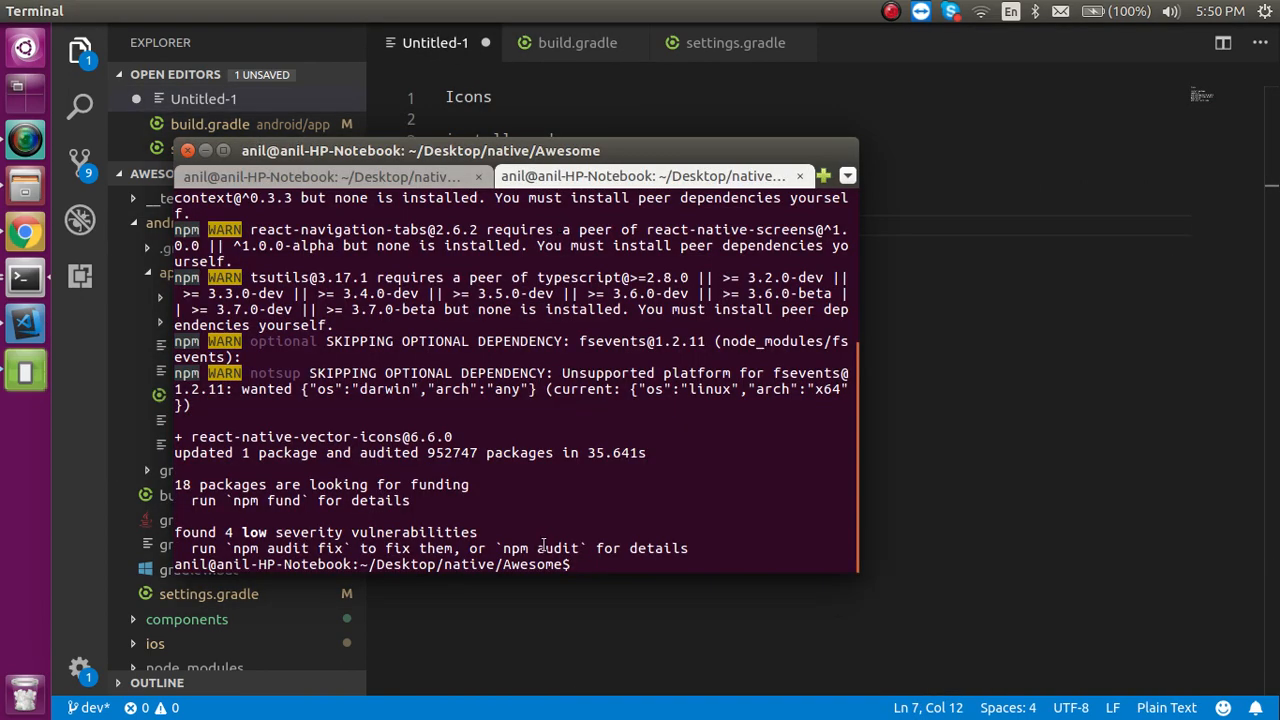
- Enter react-native run-android at the Awesome project prompt to launch the app
type("rw")
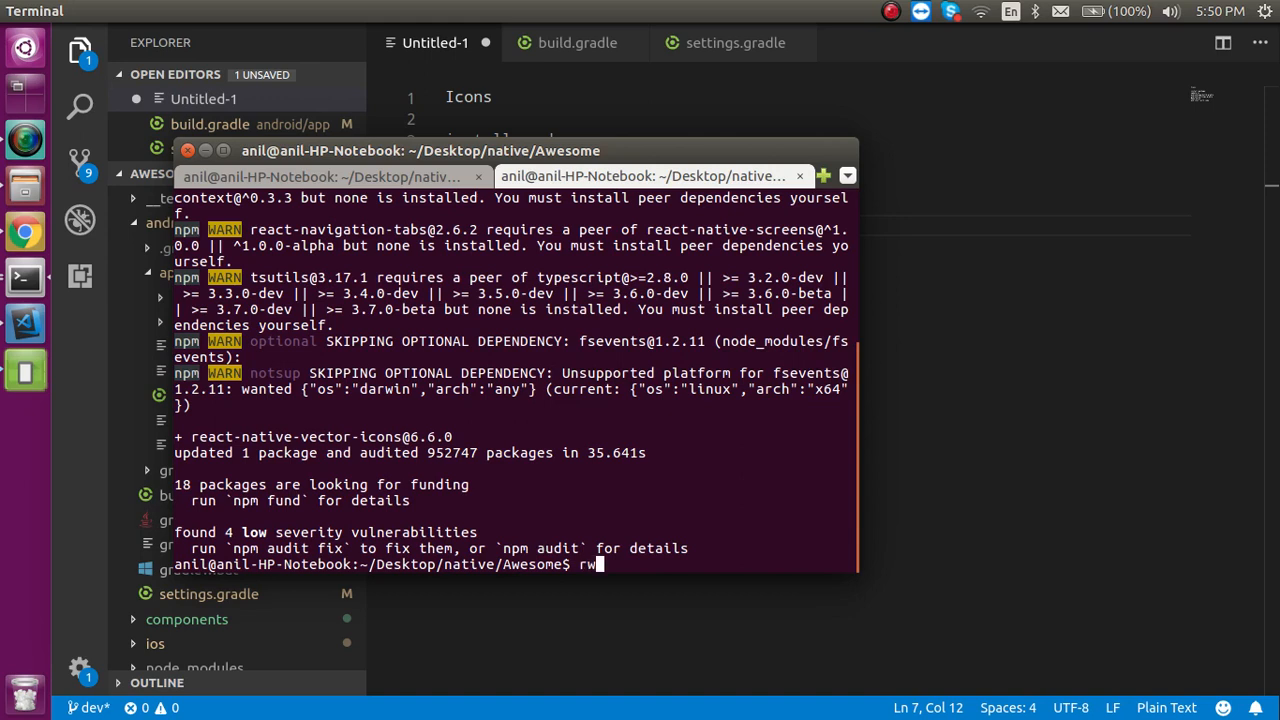
type("a")
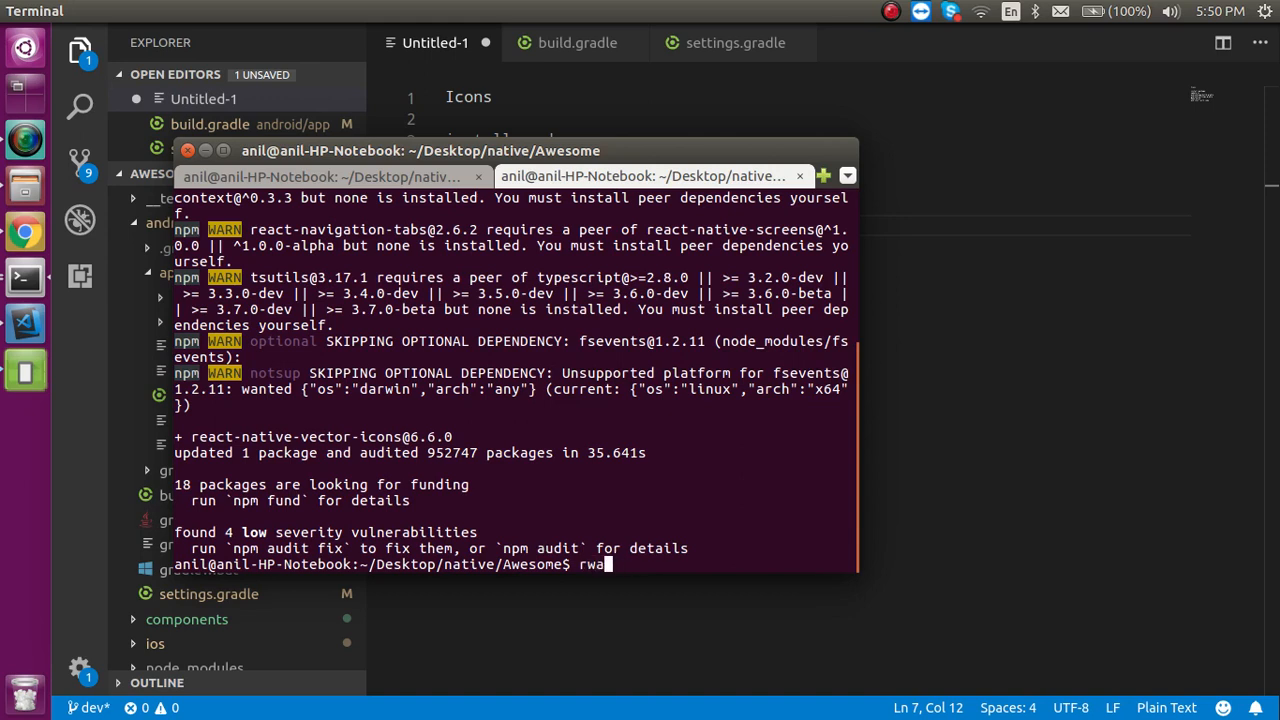
type("react-")
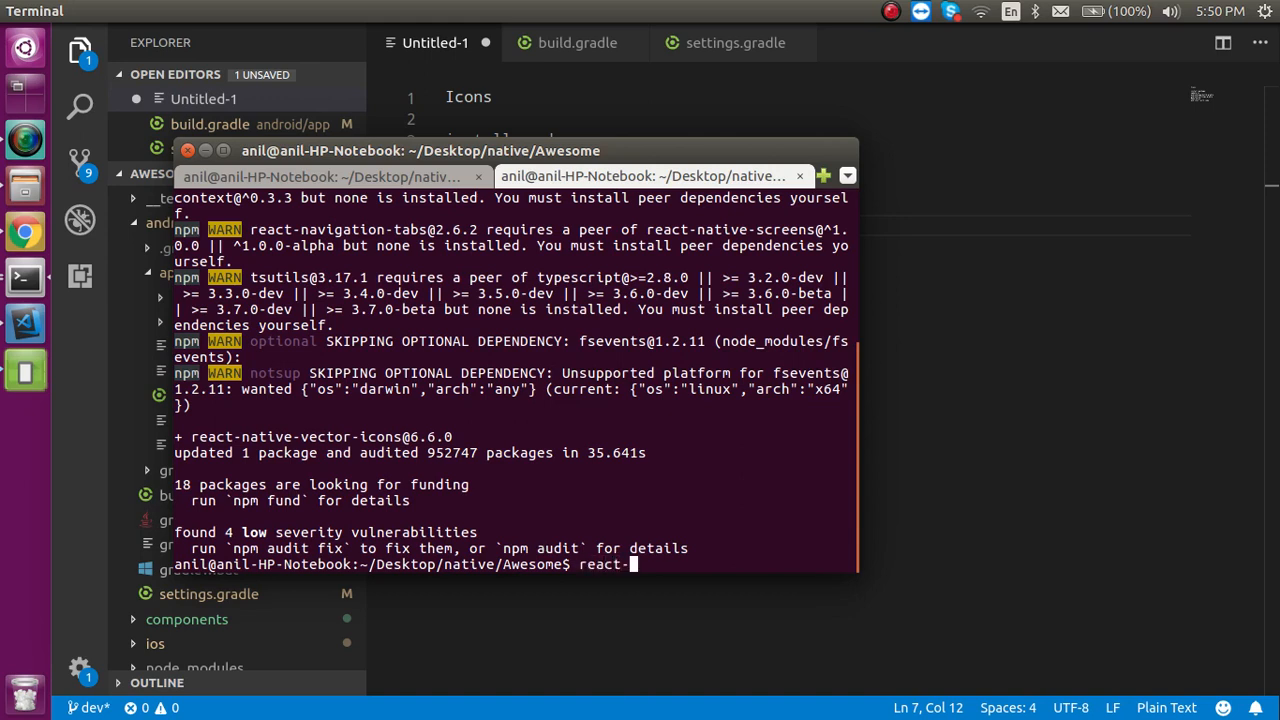
type("native")
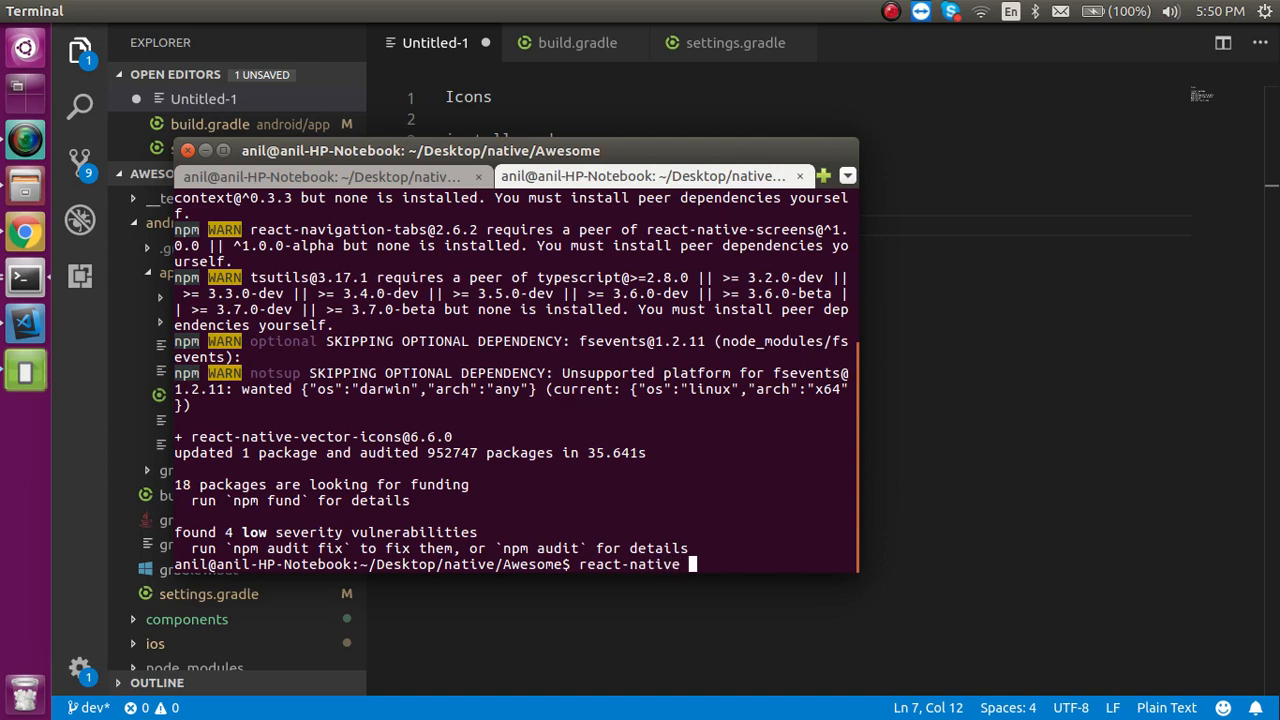
type("run-a")
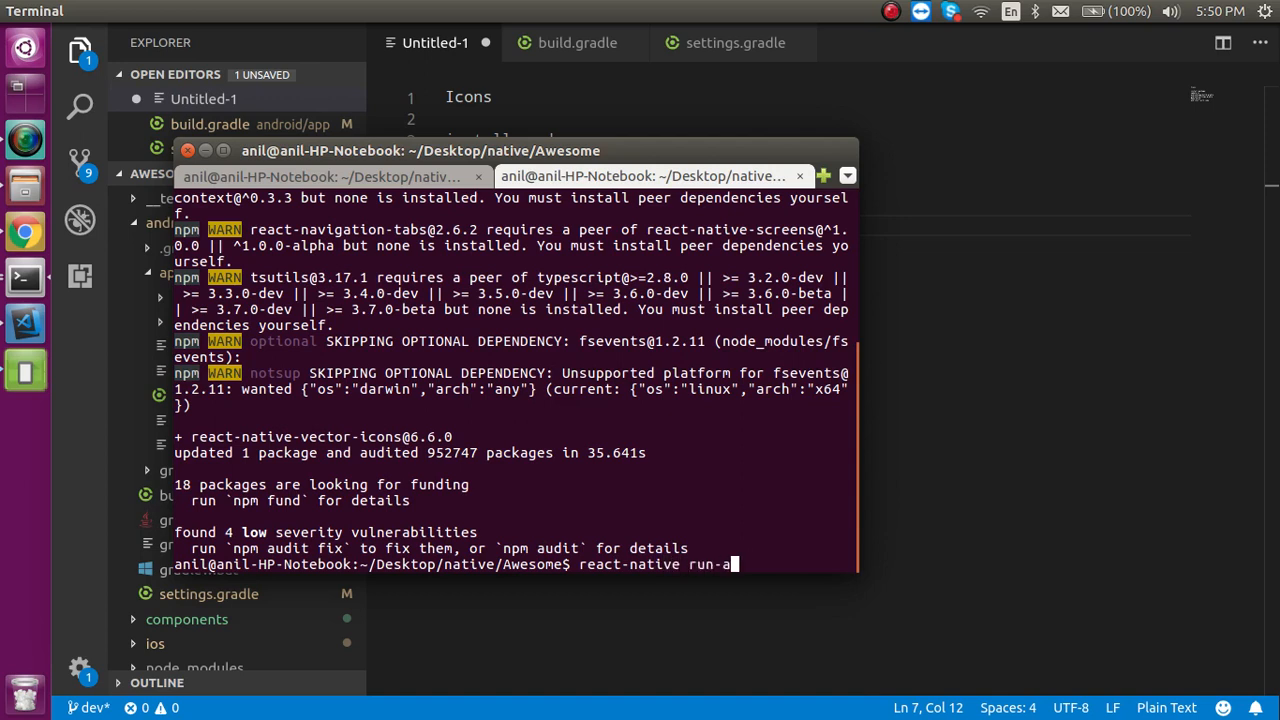
type("ndroid")
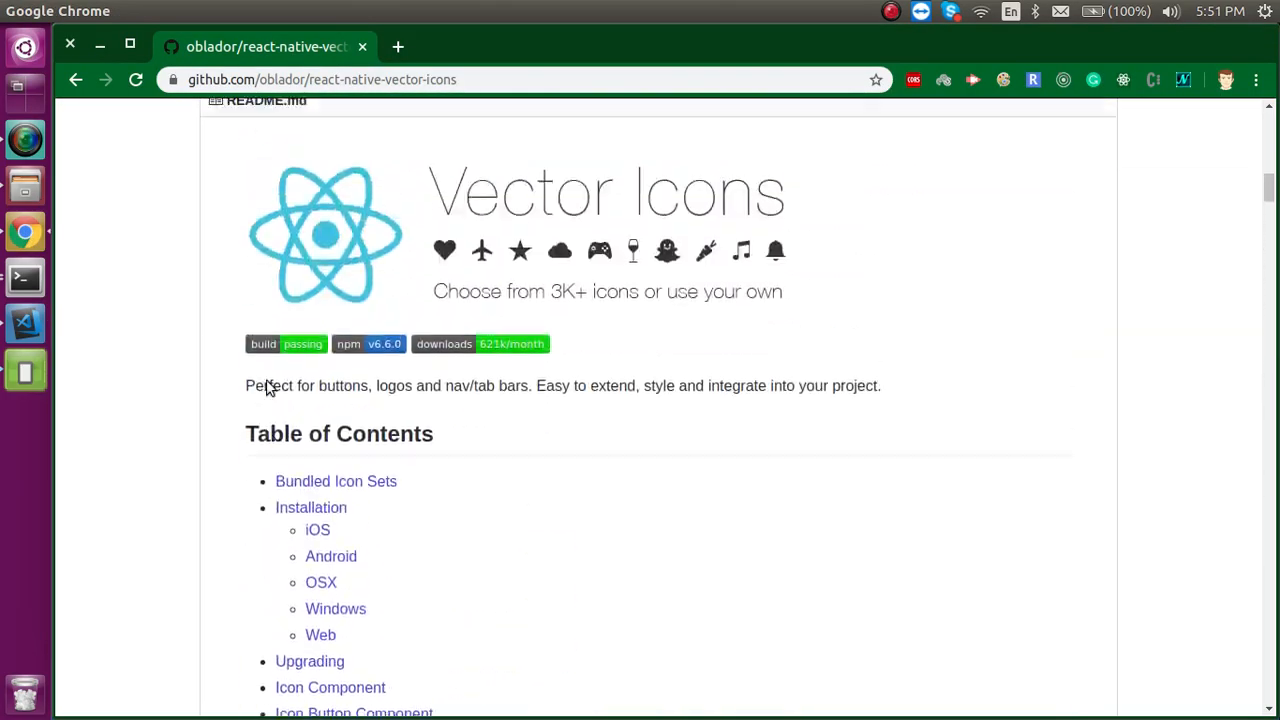
- Open the FONTAWESOME5.md guide in the repo and scroll to its Usage section
scroll("down", 3)
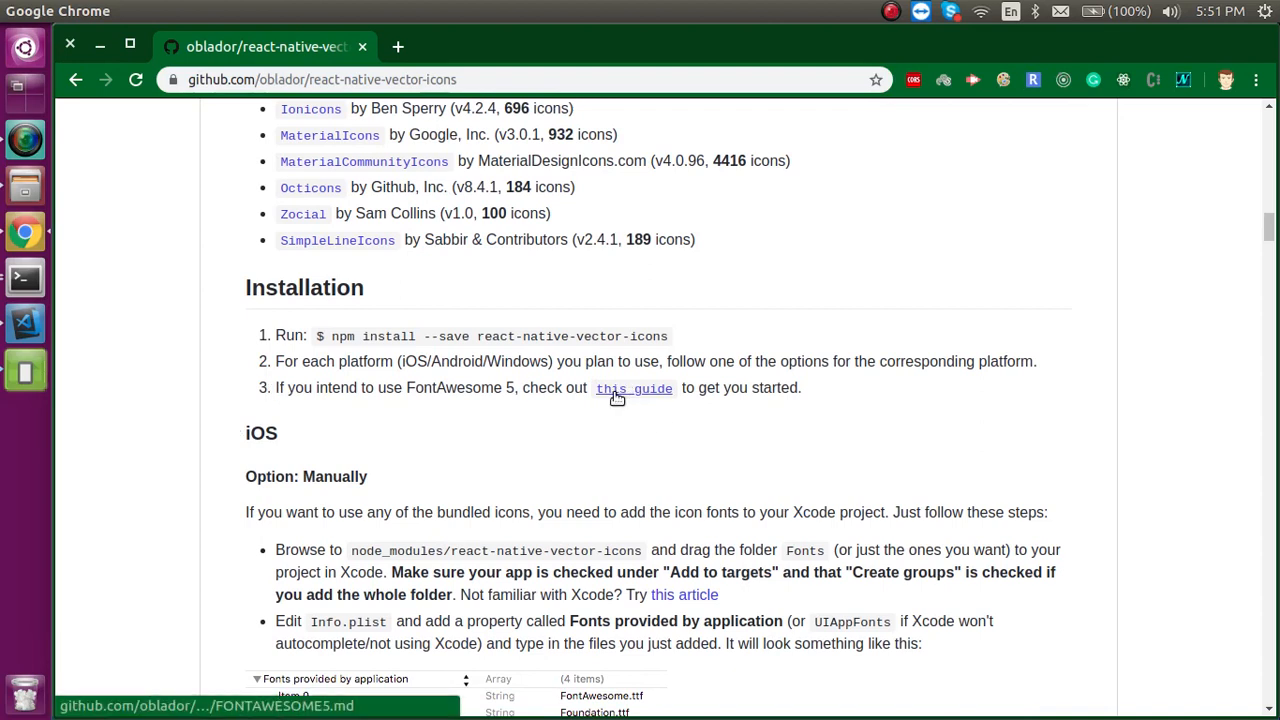
left_click(632, 388)
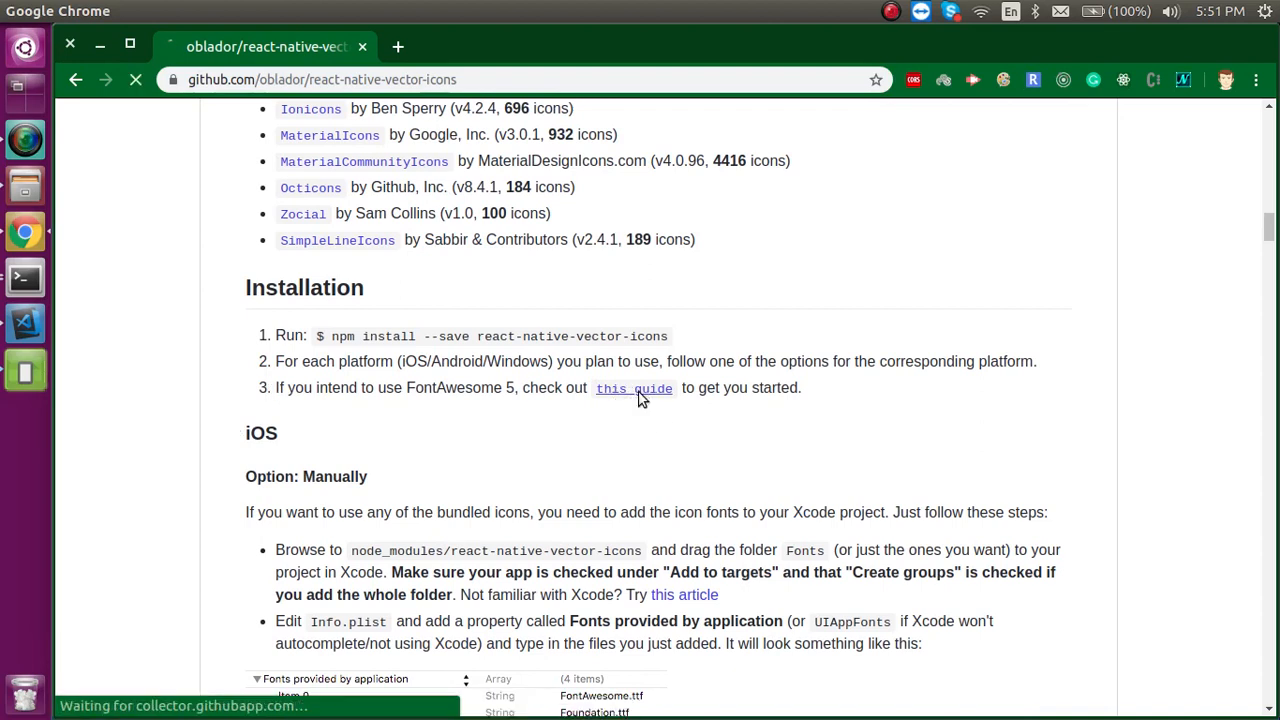
left_click(634, 388)
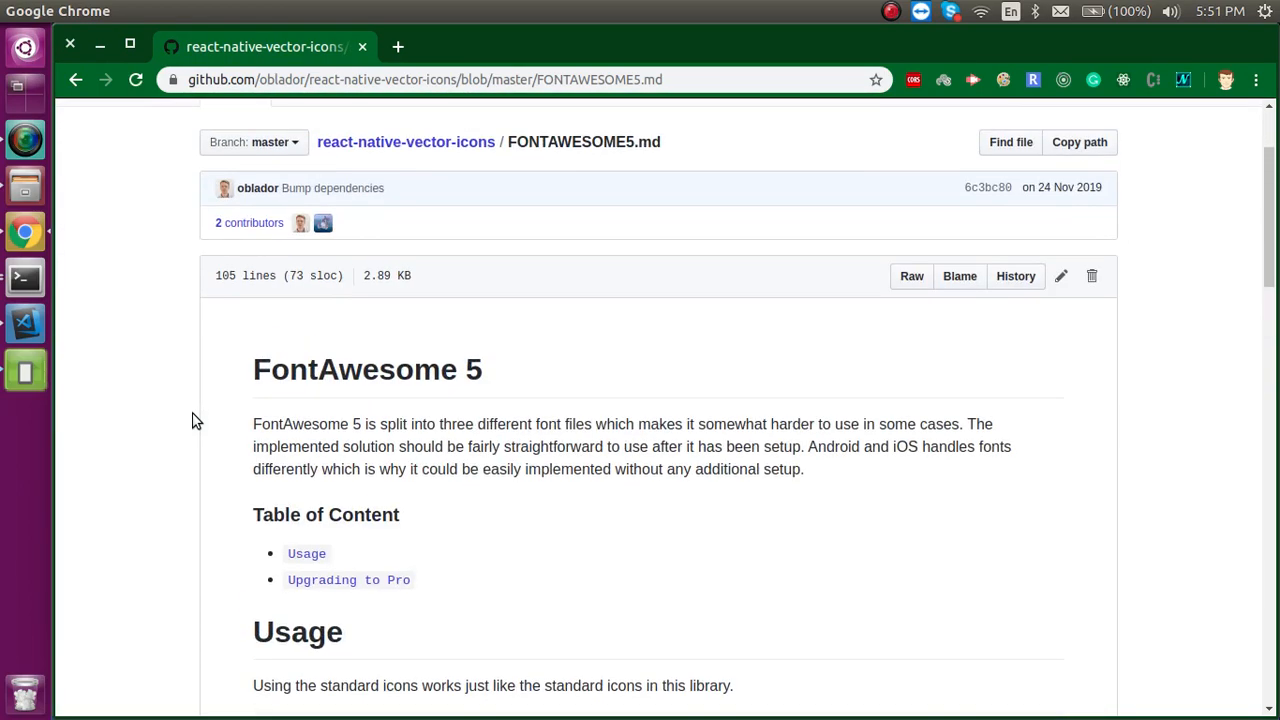
scroll("down", 3)
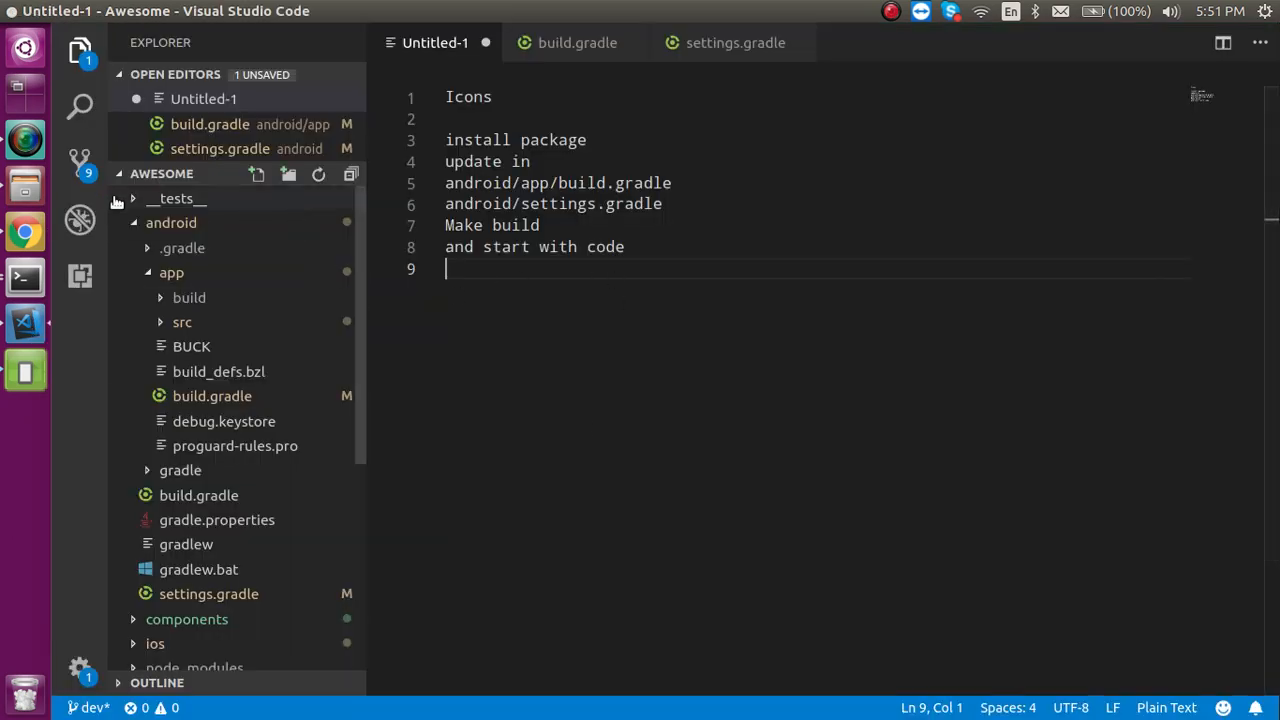
- In App.js, import FontAwesome5 from 'react-native-vector-icons/FontAwesome5' and start a <FontAwesome5 element
left_click(172, 222)
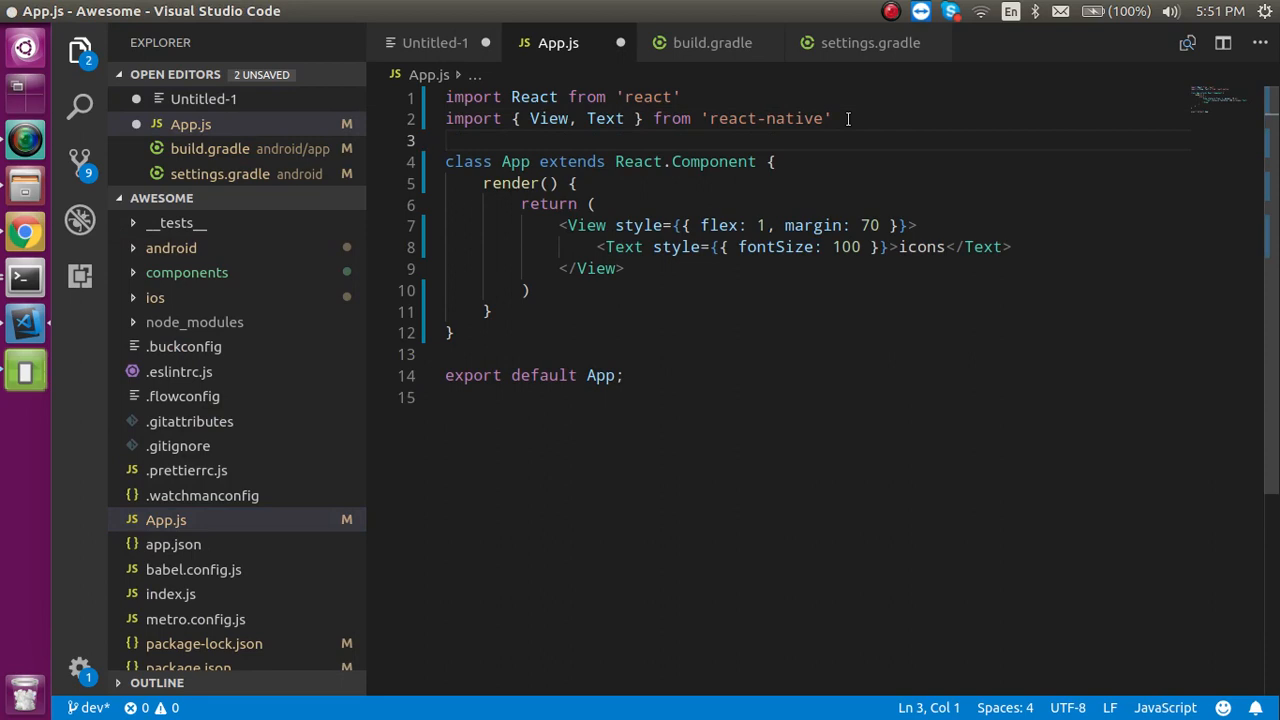
type("import FontAwesome5 from 'react-native-vector-icons/FontAwesome5';")
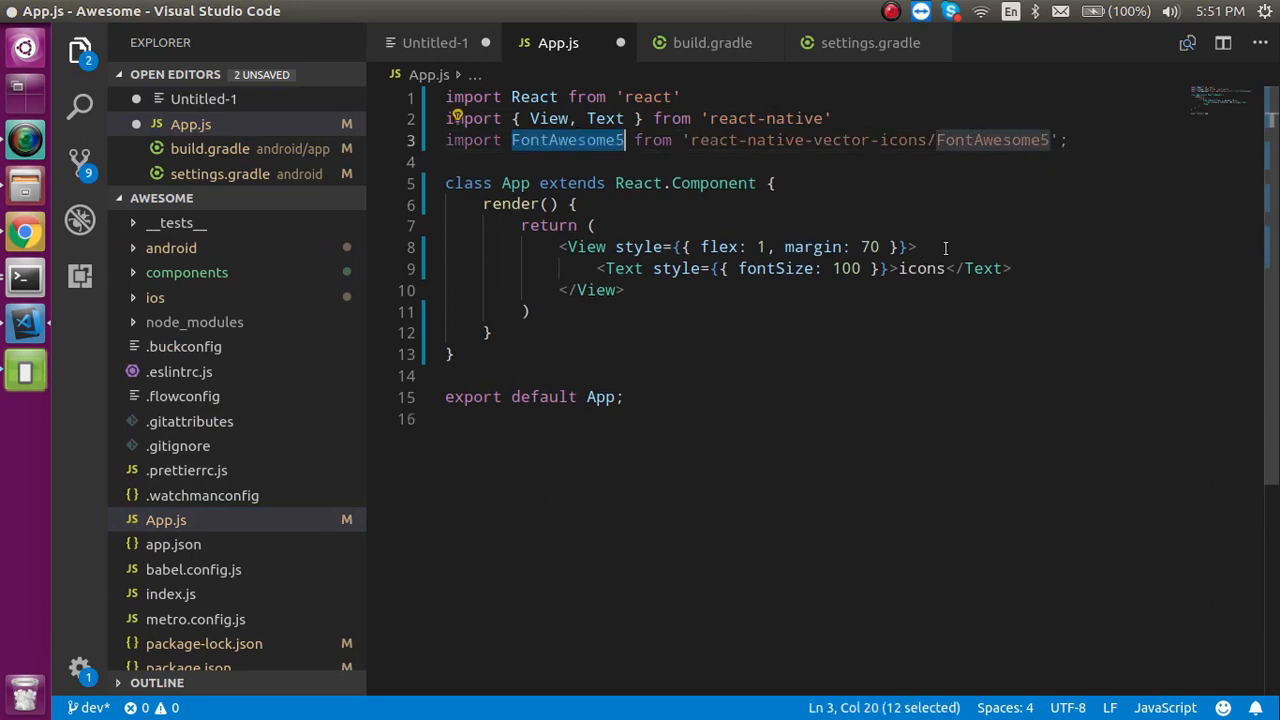
type("<FontAwesome5")
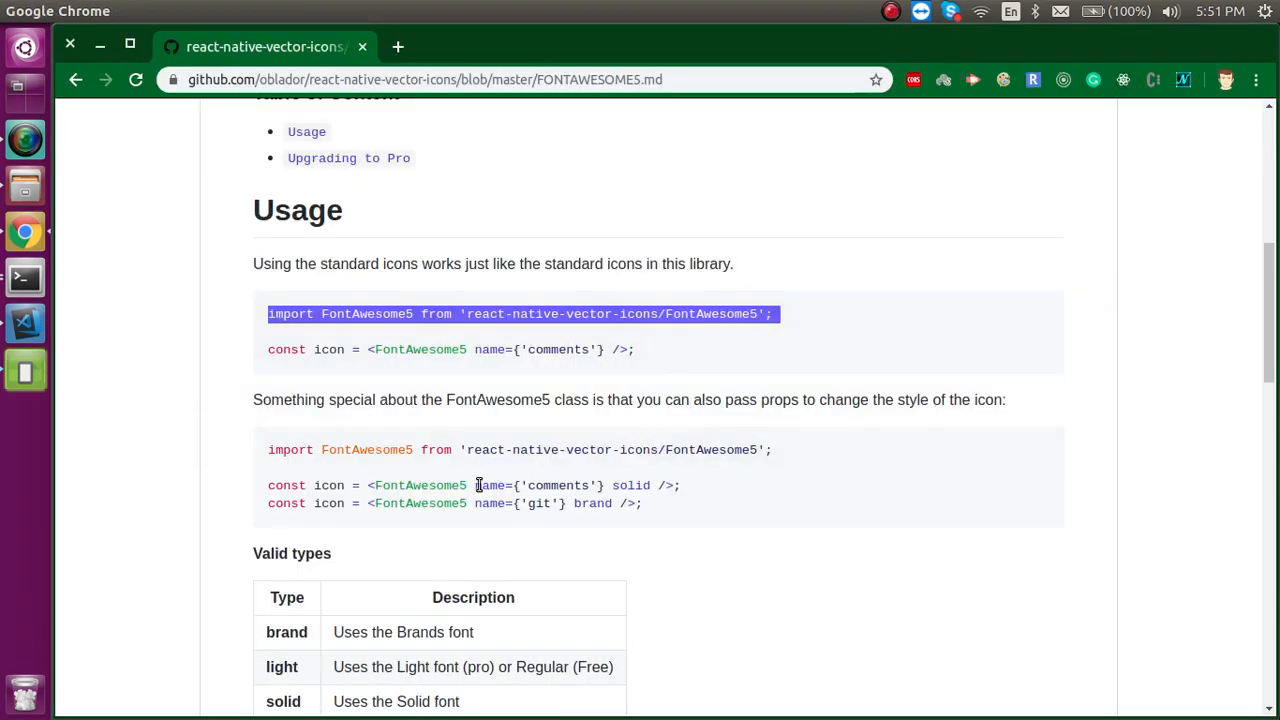
- Copy name={'comments'} from the docs' usage example onto the FontAwesome5 element
double_click(488, 486)
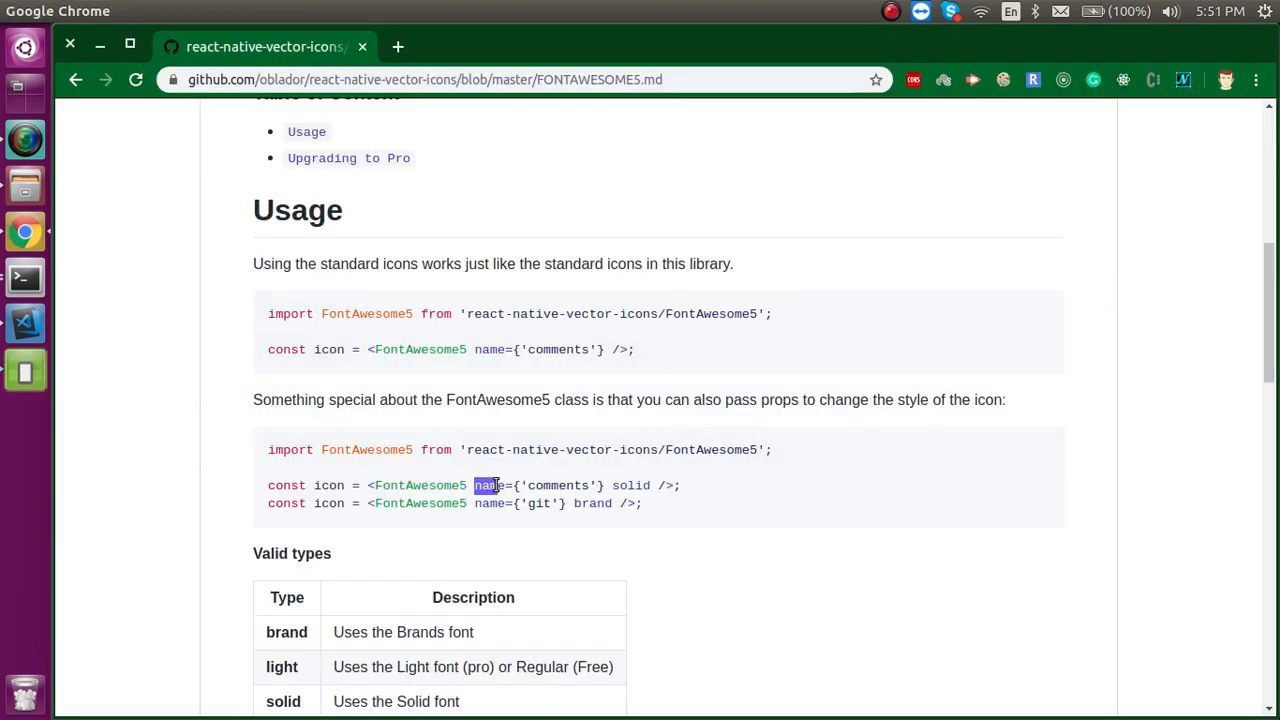
left_click_drag(476, 486, 604, 486)
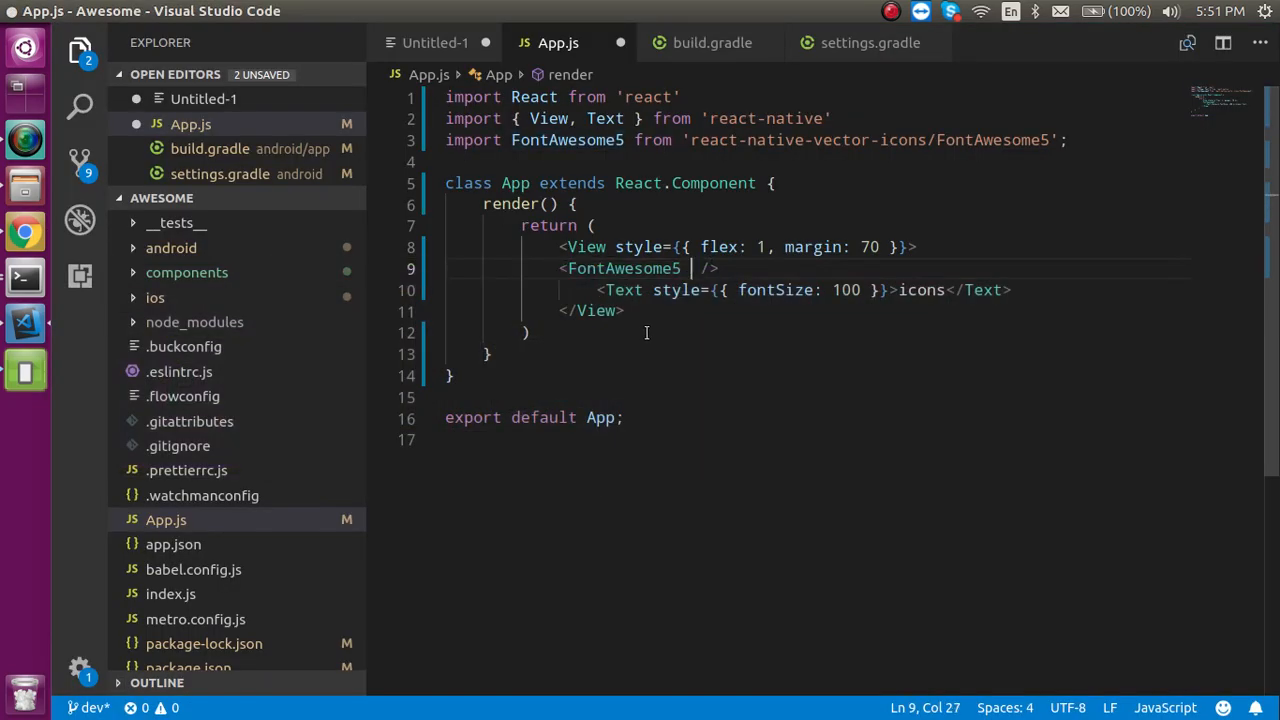
type("name={'comments'}")
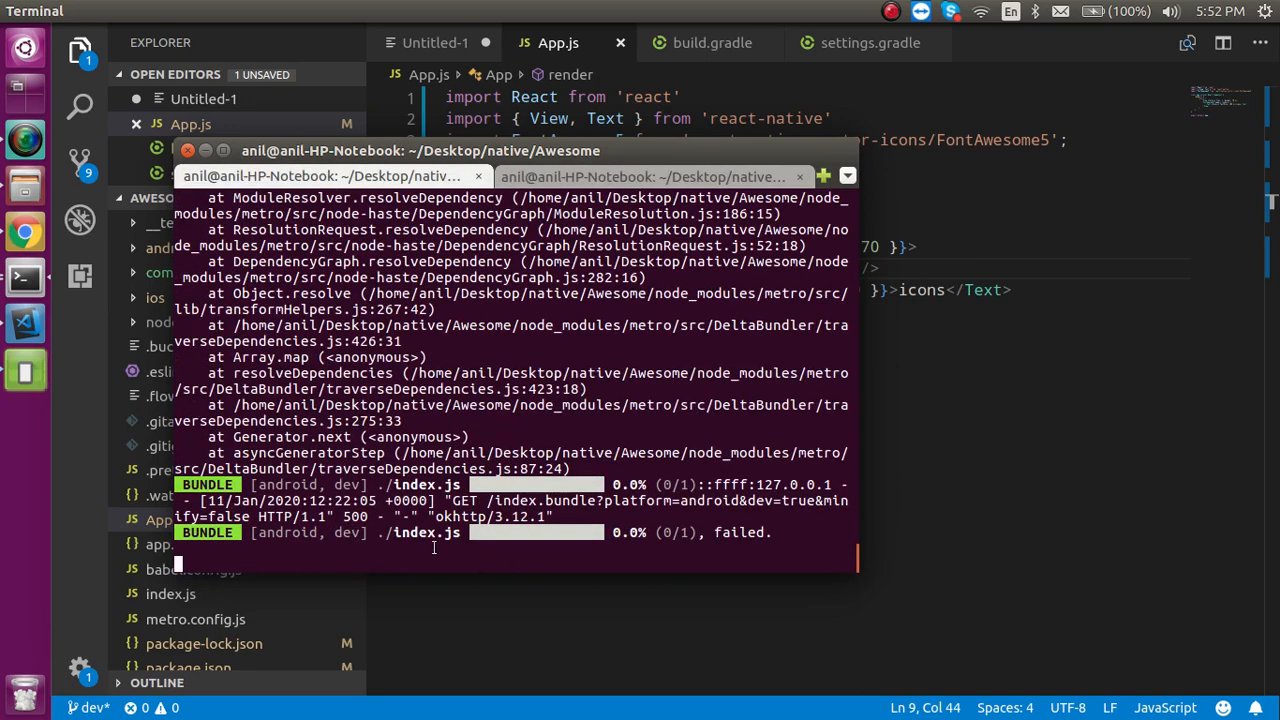
- Restart the Metro bundler with react-native start and reload the app from the emulator's error screen
type("re")
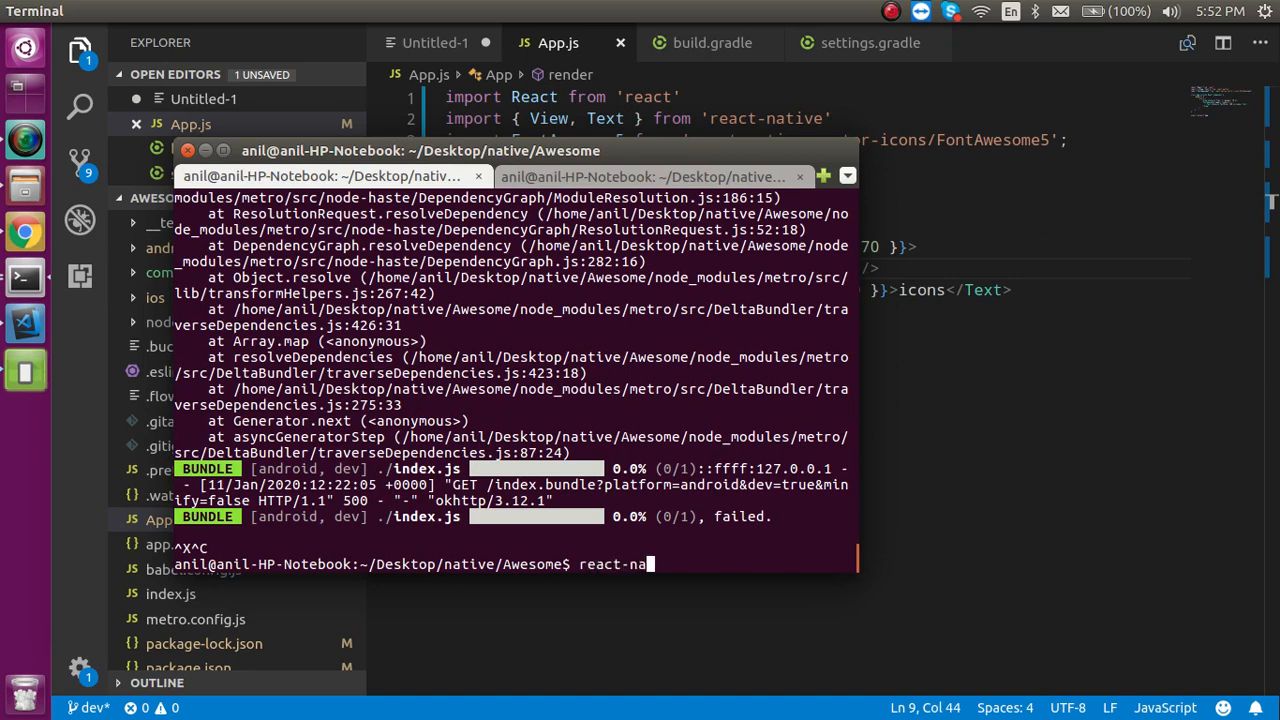
type("tive start")
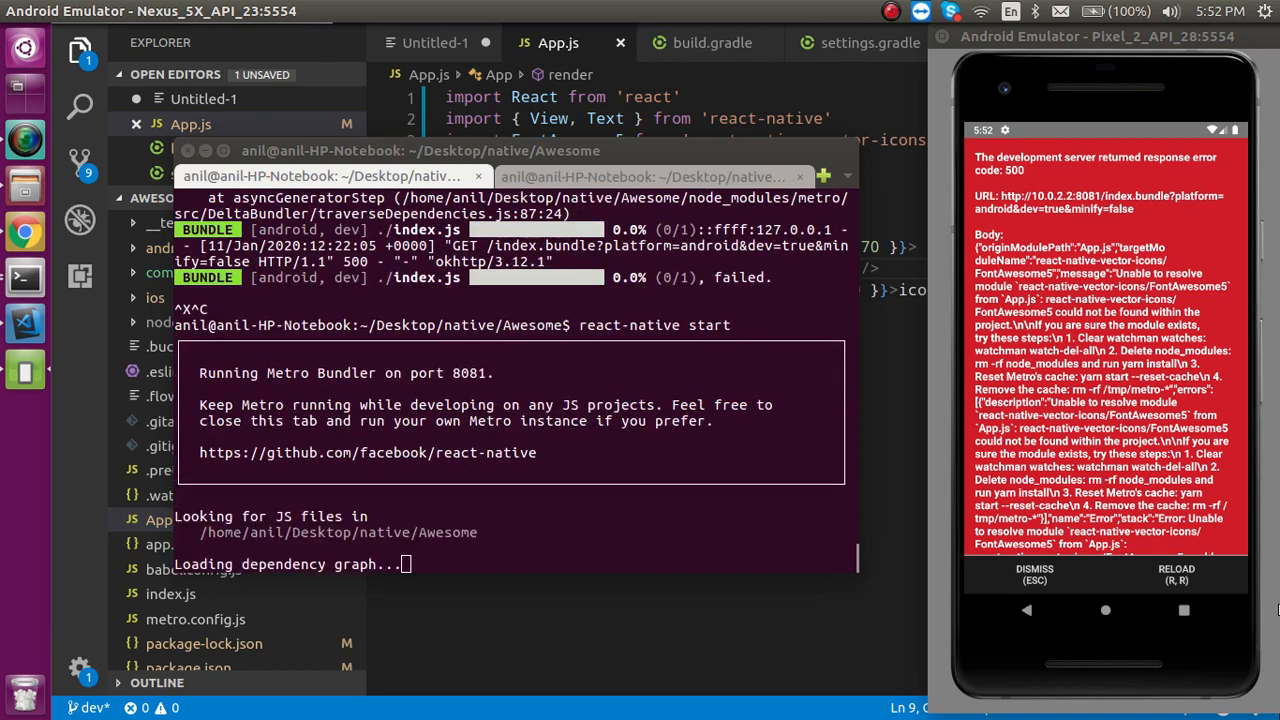
left_click(1192, 576)
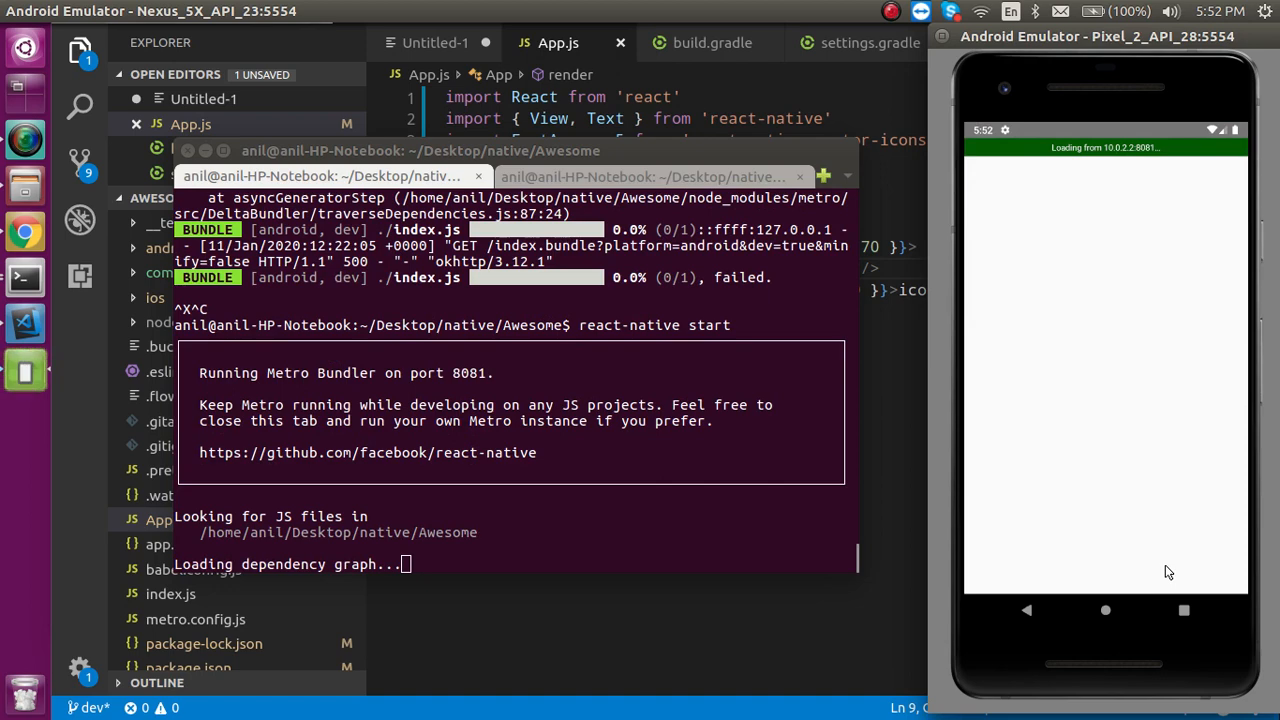
mouse_move(1080, 584)
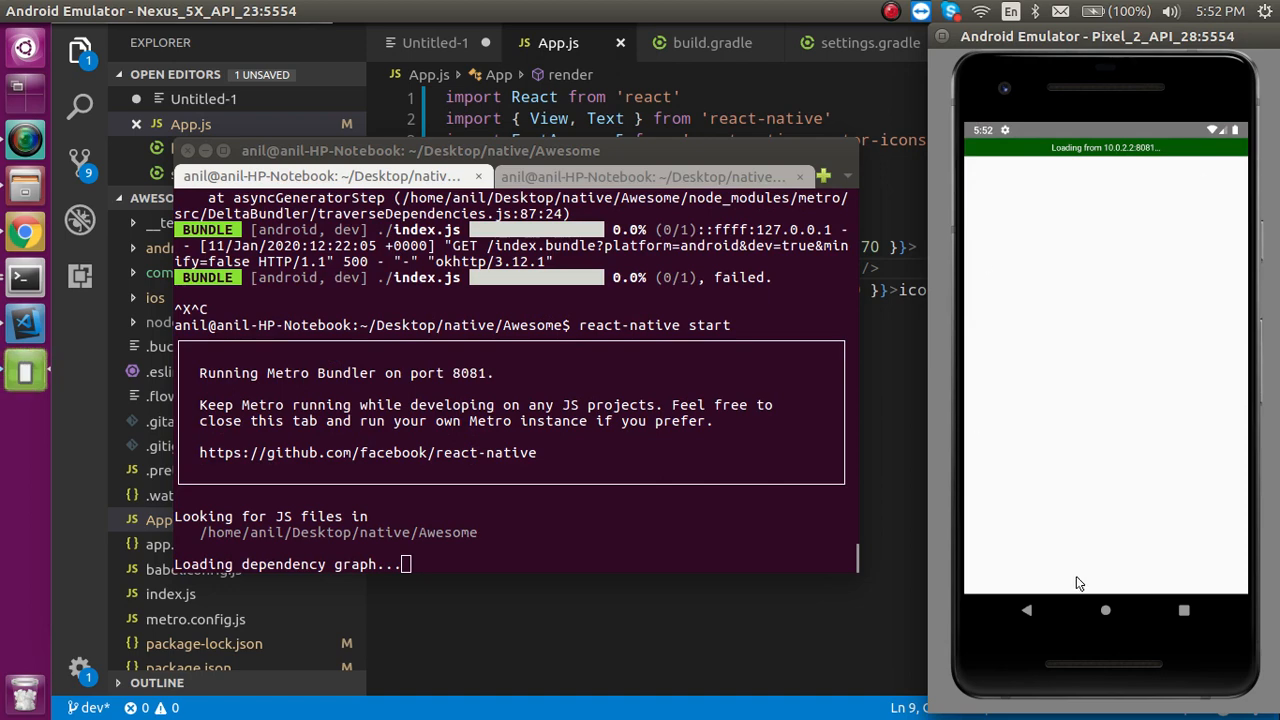
mouse_move(1144, 428)
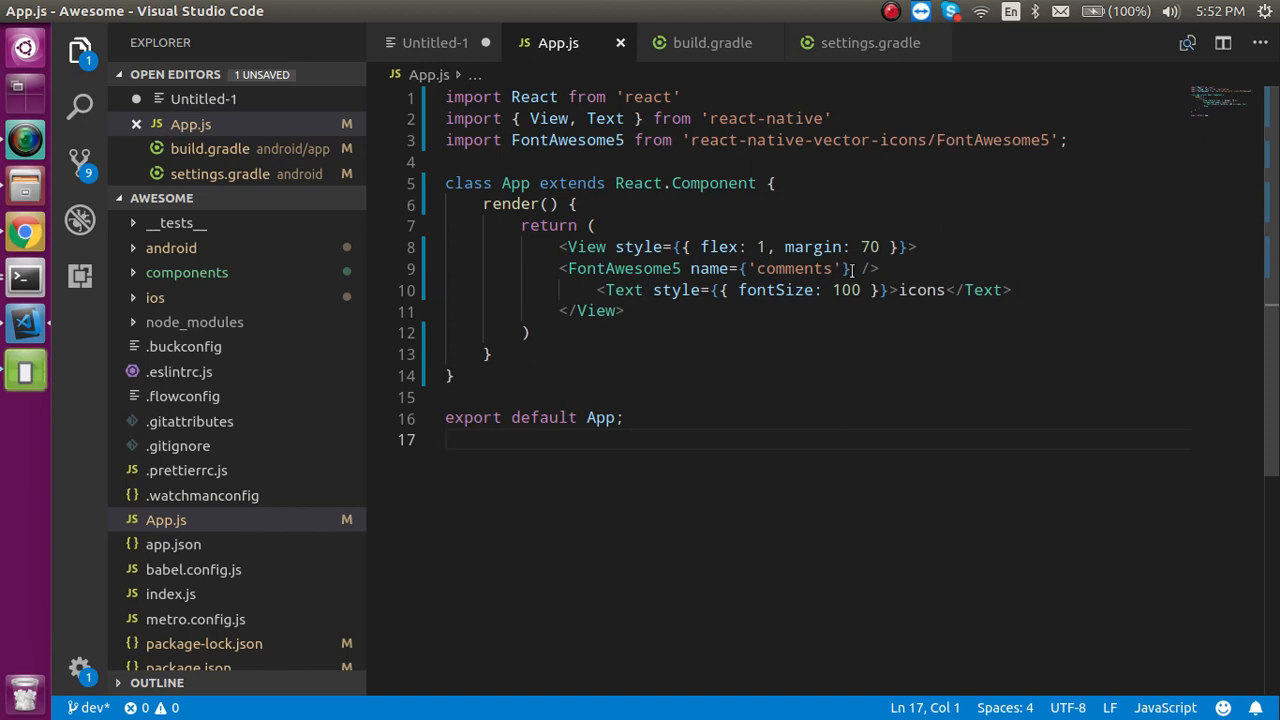
- Give the comments icon size={100} color="red" and add a matching git icon element
type("size={{")
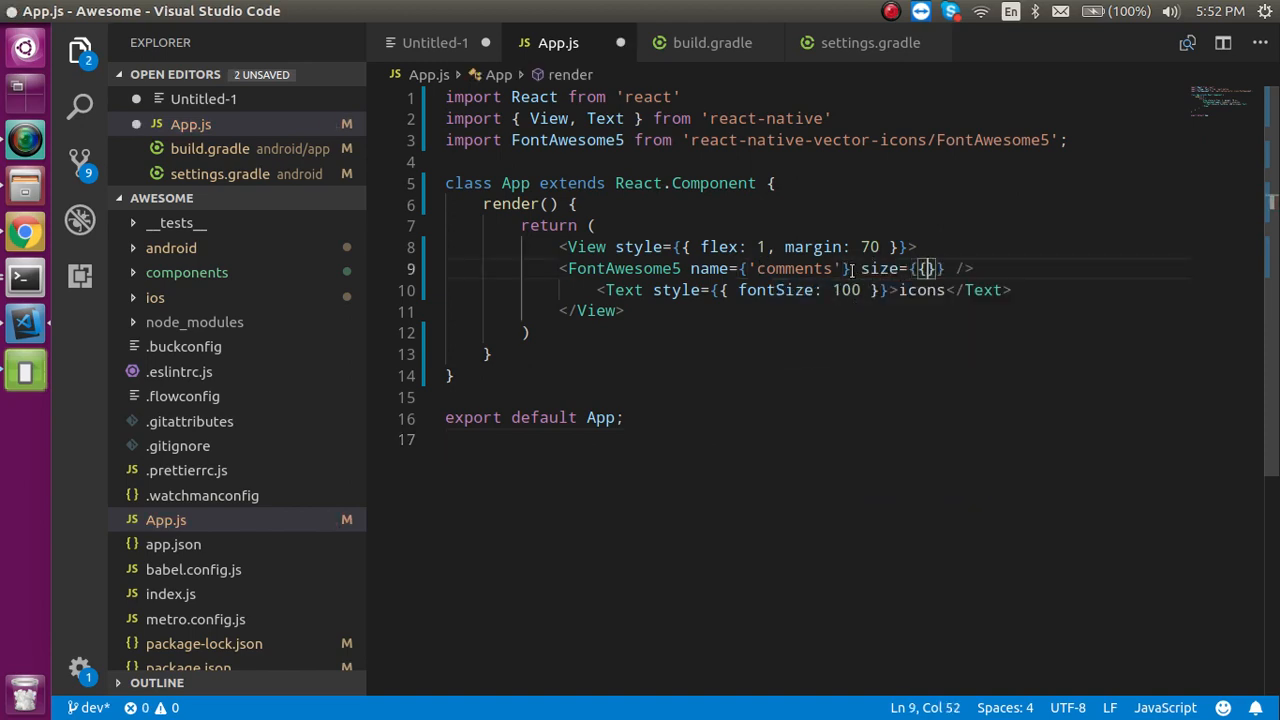
type("100")
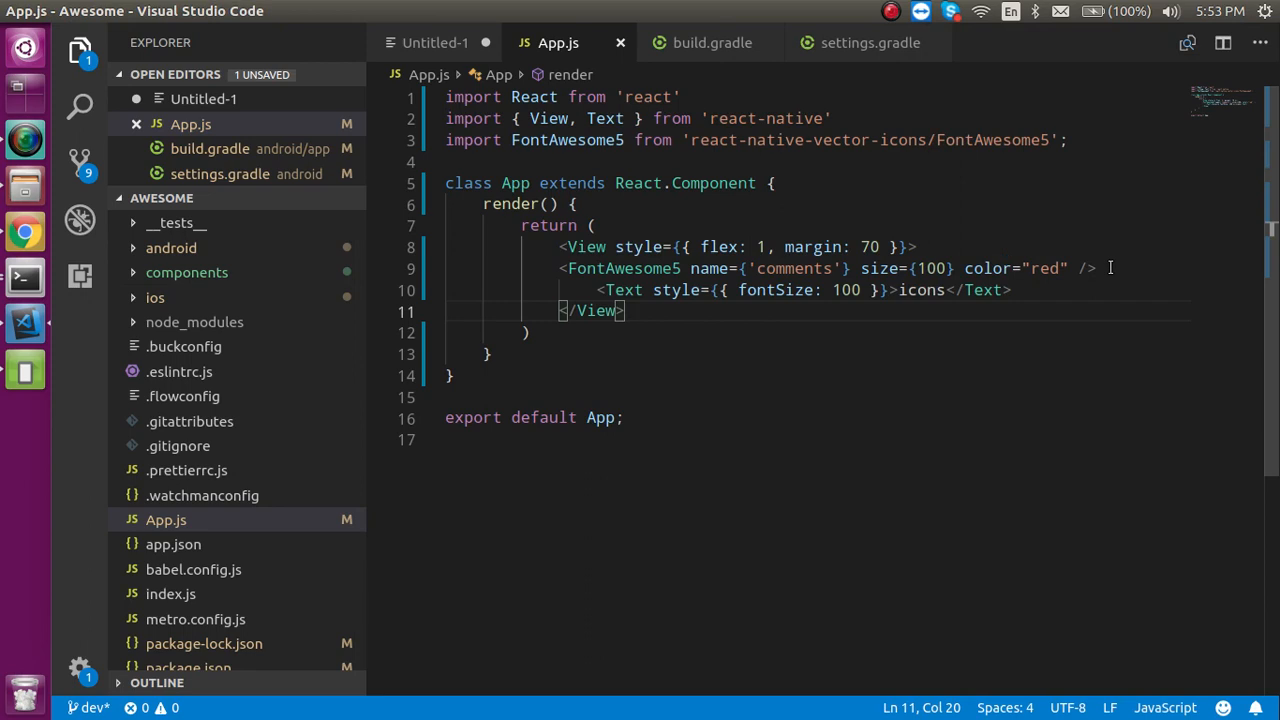
key("Enter")
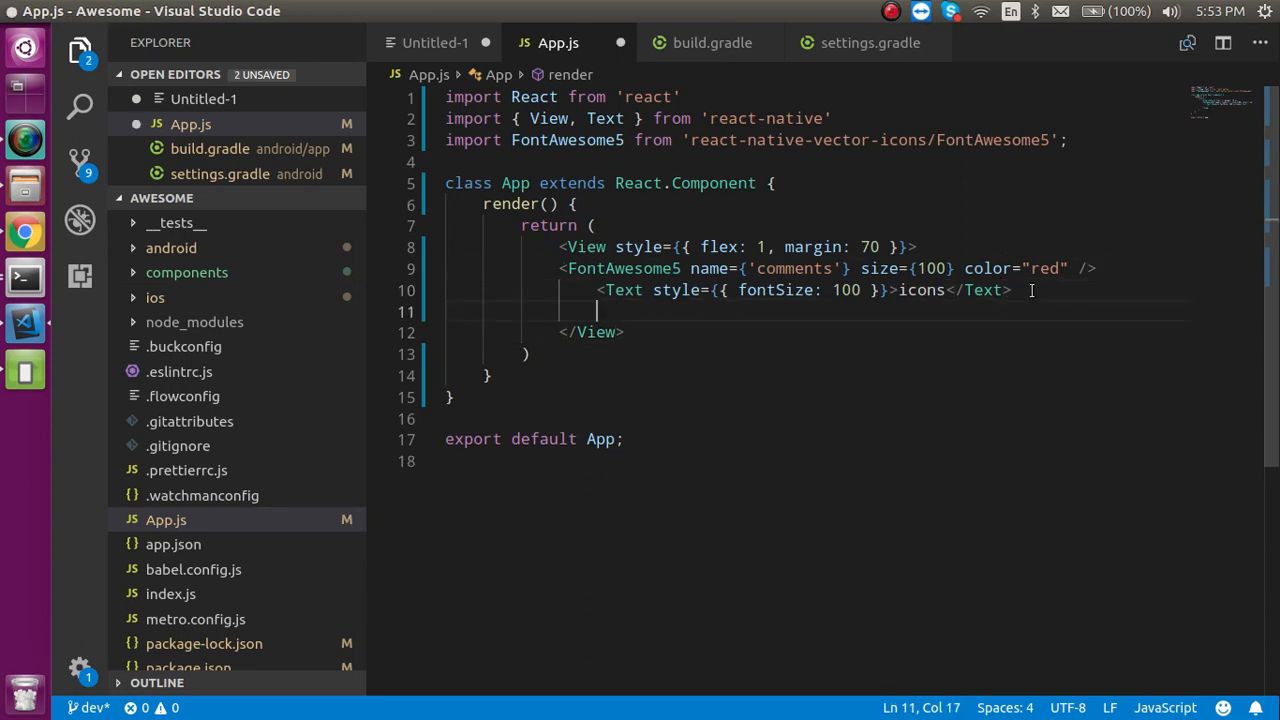
type("<FontAwesome5 name={'gi'} size={100} color=\"red\" />")
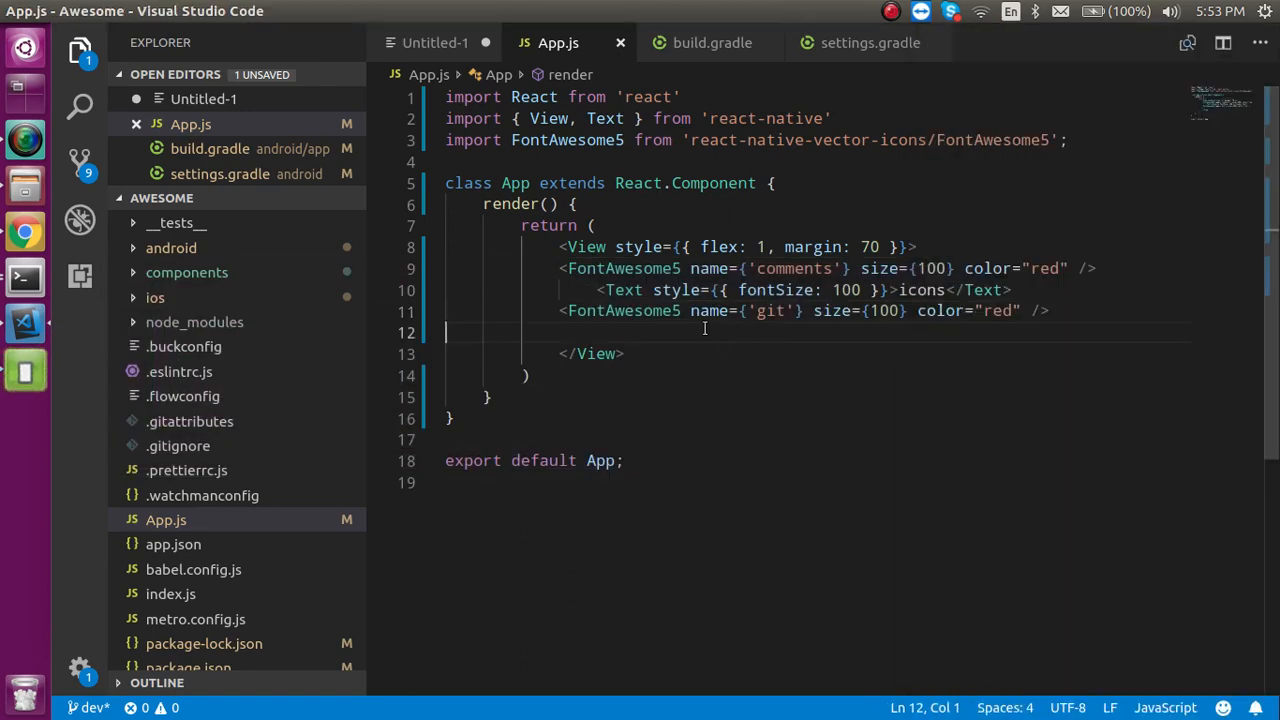
- Add size-100 google and facebook FontAwesome5 icons, colouring facebook blue
type("<FontAwesome5 name={'go'} size={100} color=\"red\" />")
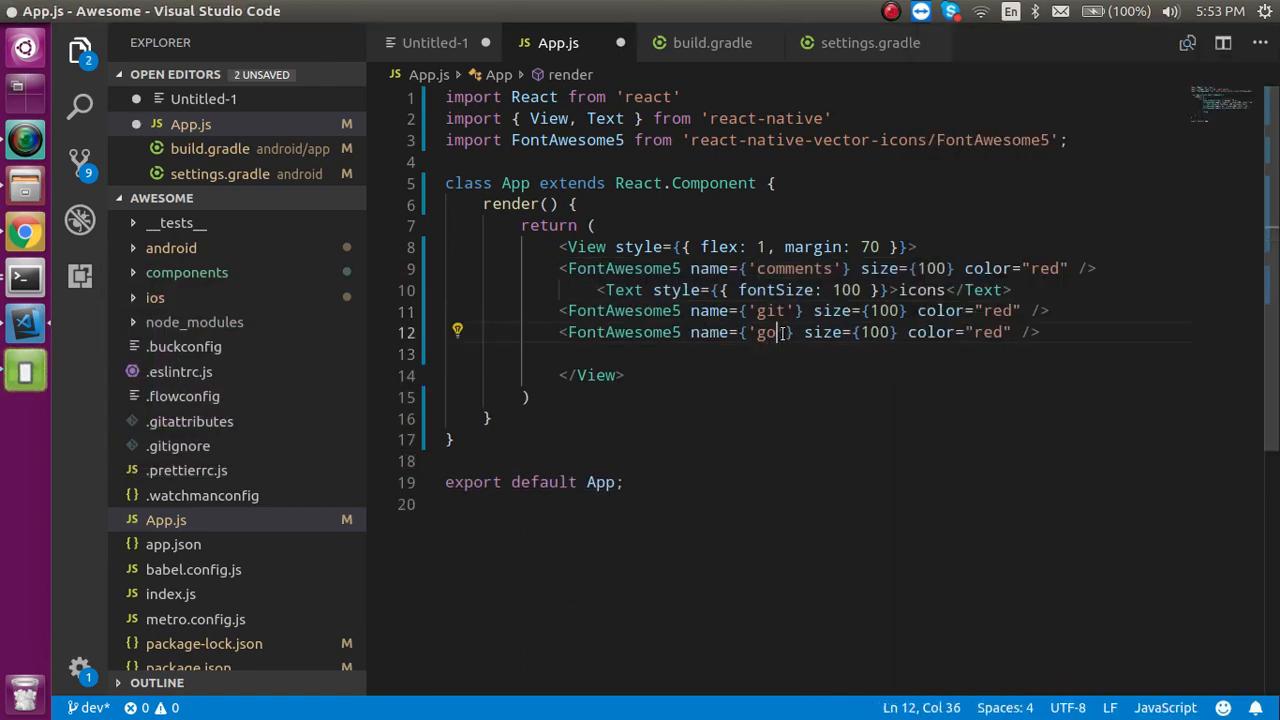
type("ogle")
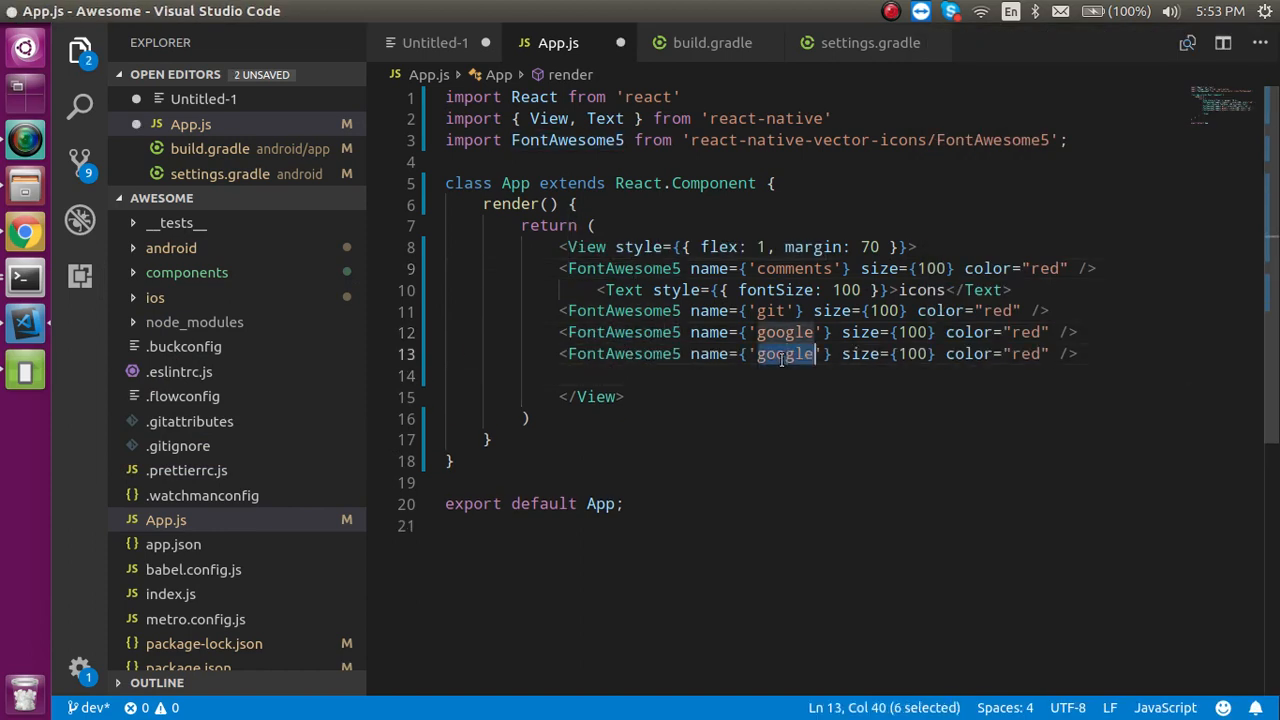
type("facebook")
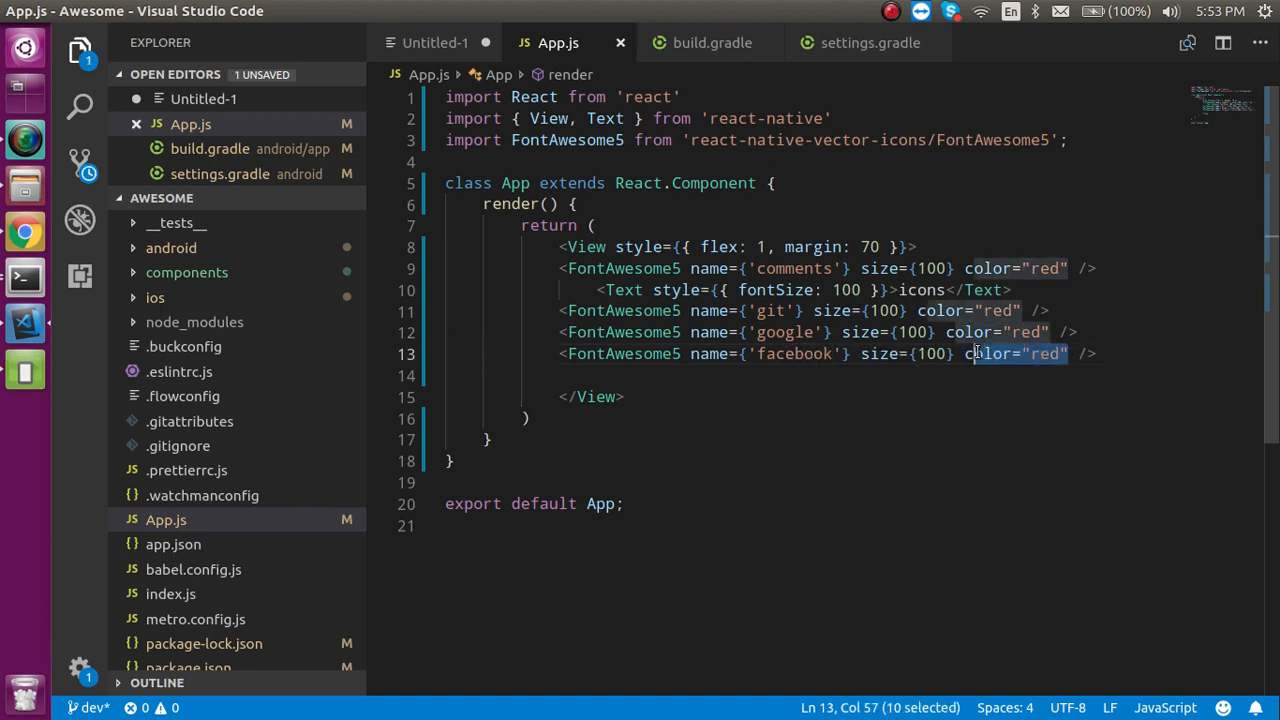
type("blu")
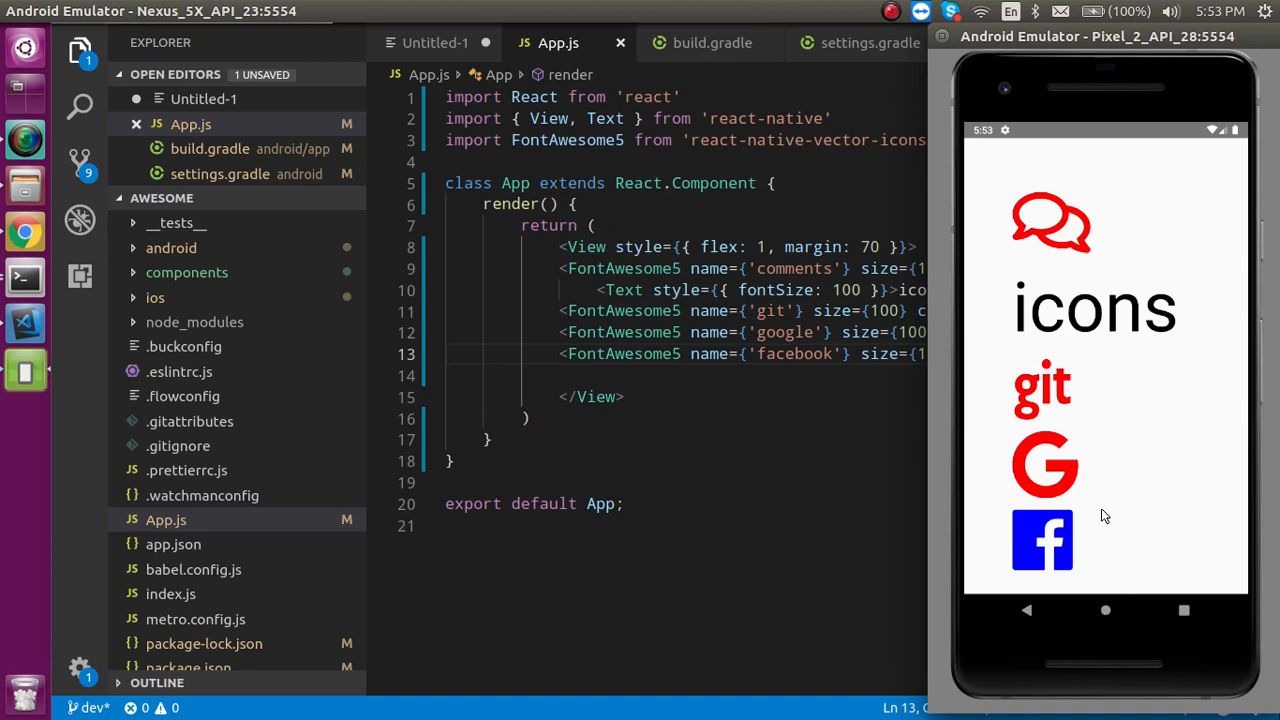
mouse_move(22, 232)
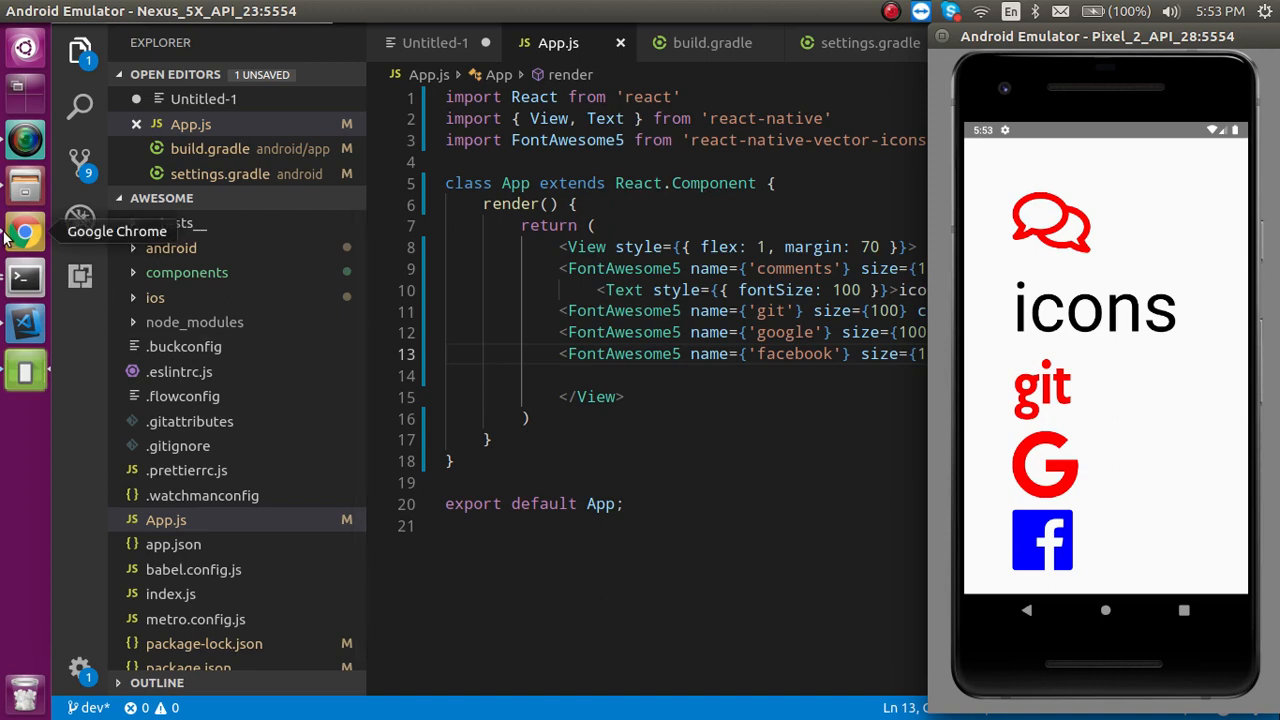
- Return to the Chrome docs and follow the bundled FontAwesome 5 link to fontawesome.com
left_click(24, 230)
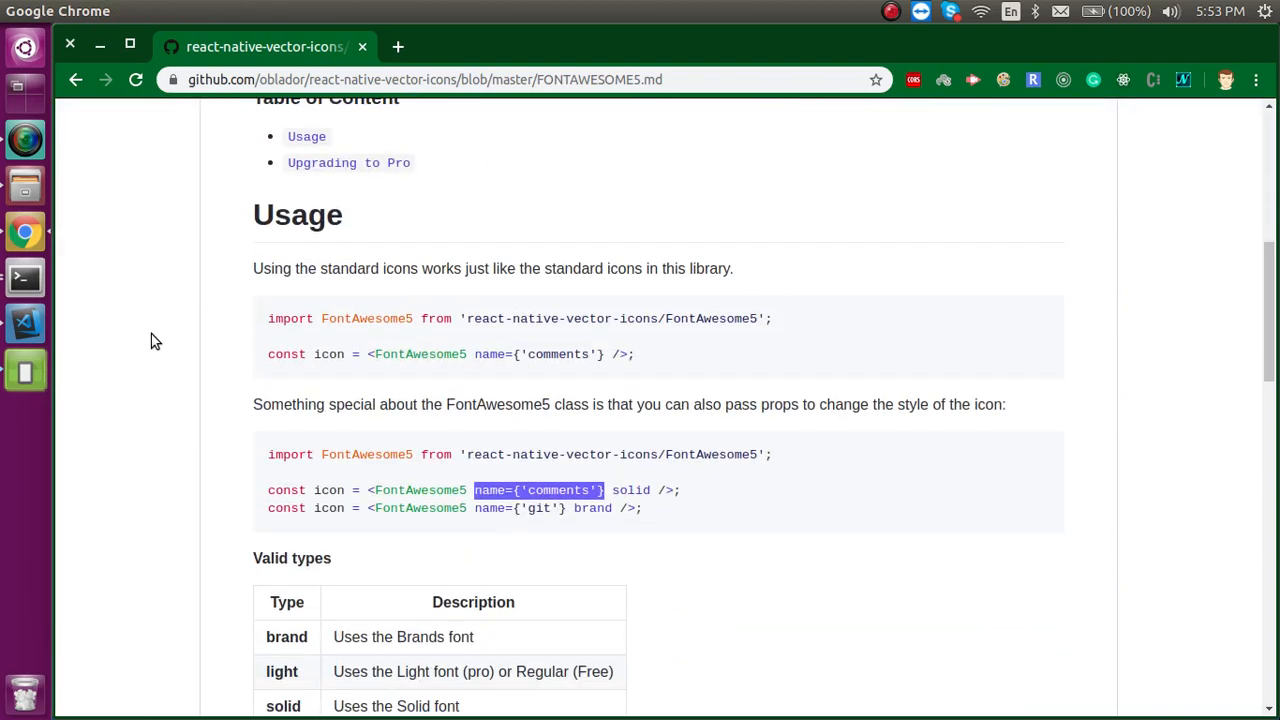
scroll("down", 3)
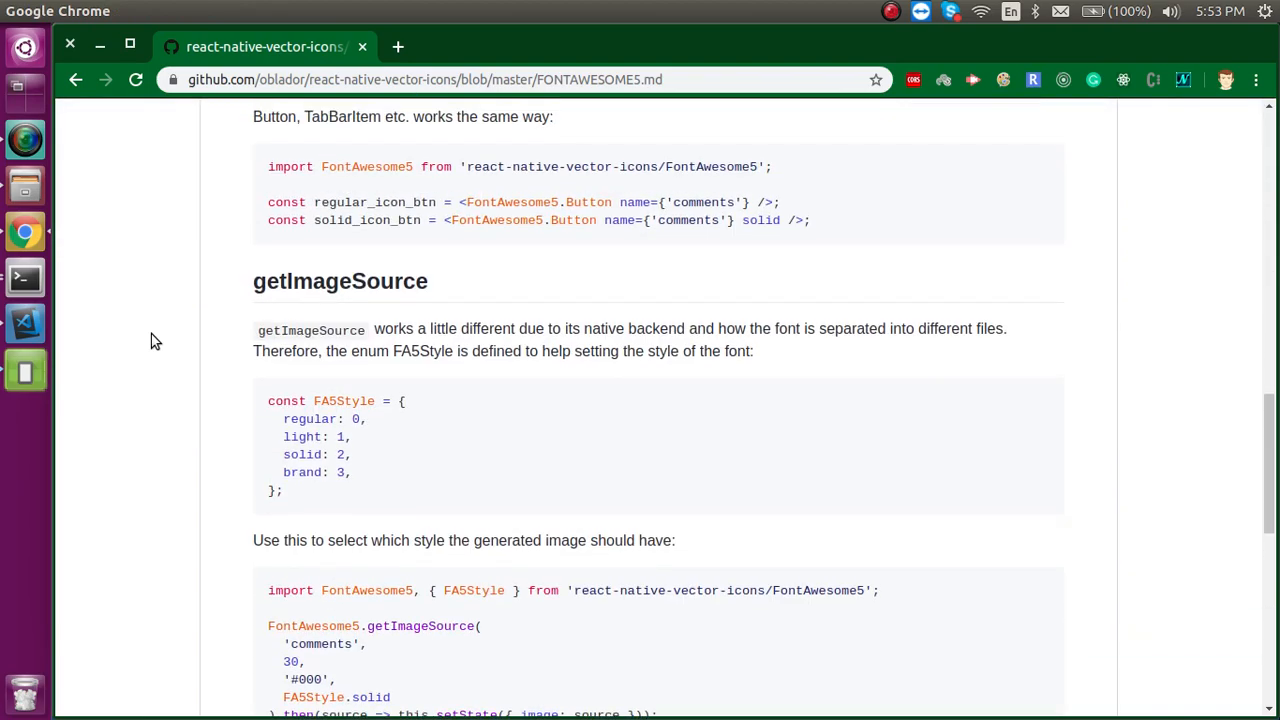
scroll("down", 3)
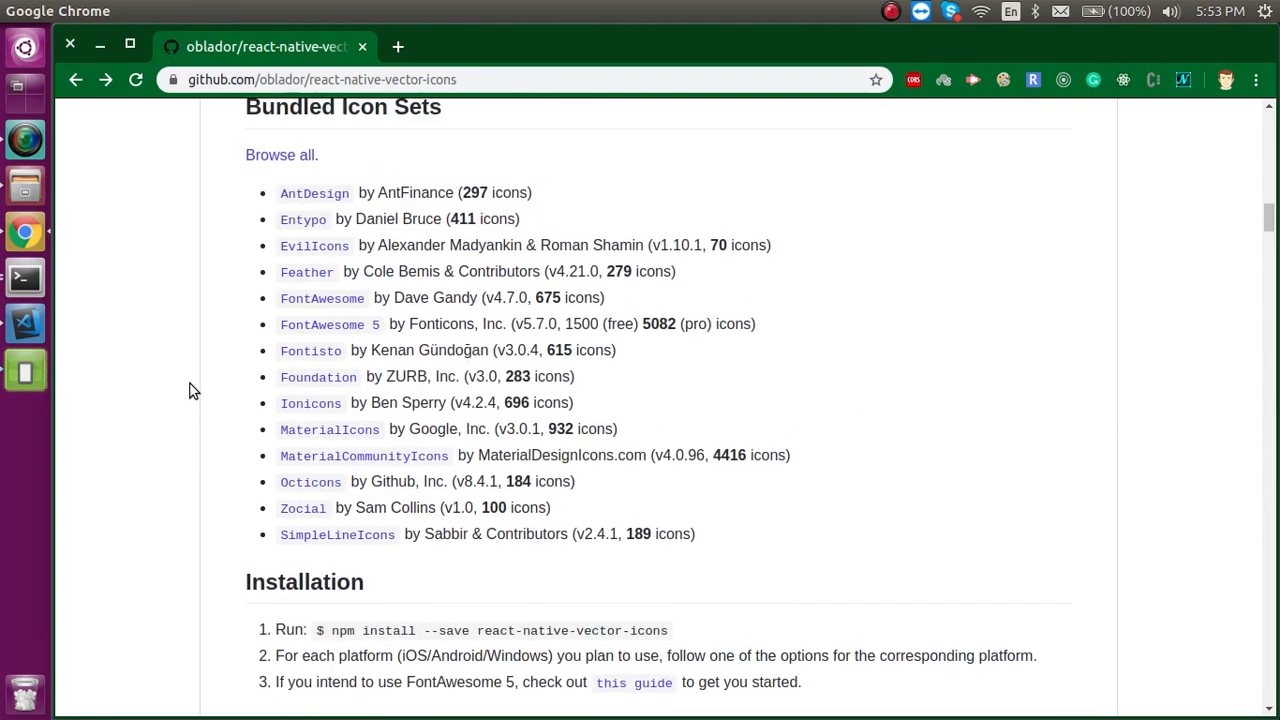
left_click(328, 336)
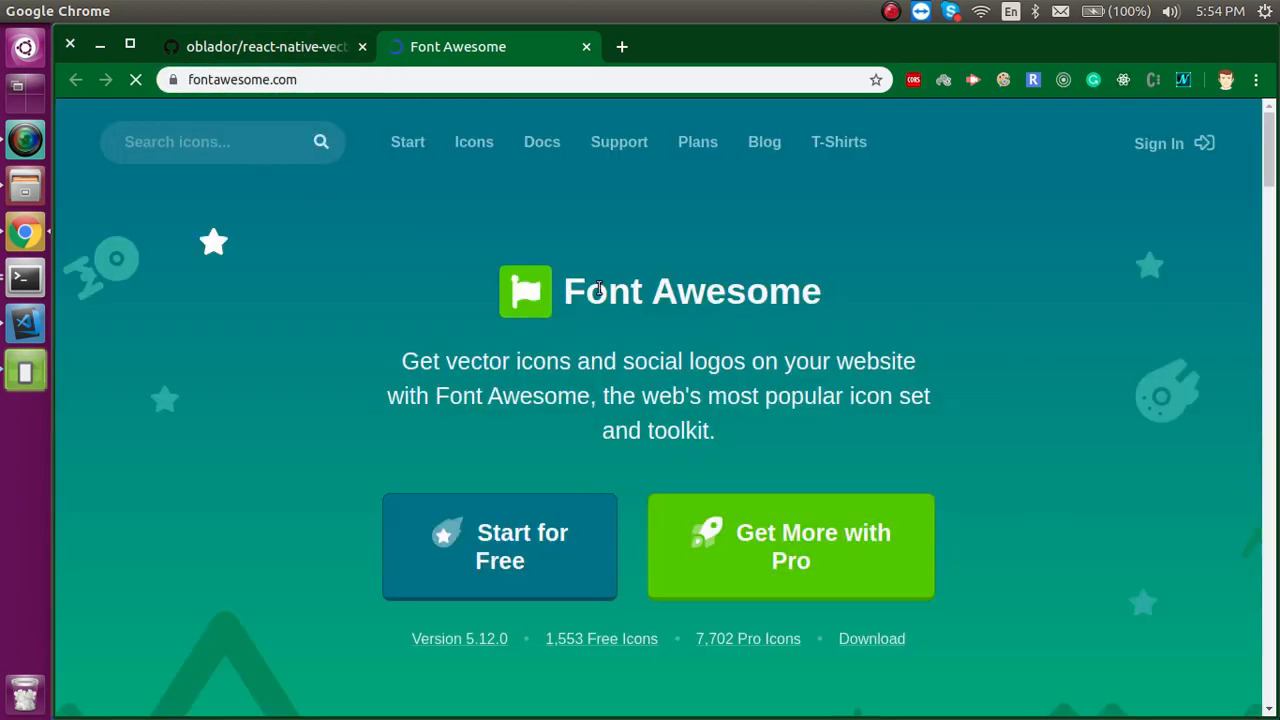
- Open the Font Awesome Icons gallery listing all 7,702 icons
left_click(472, 140)
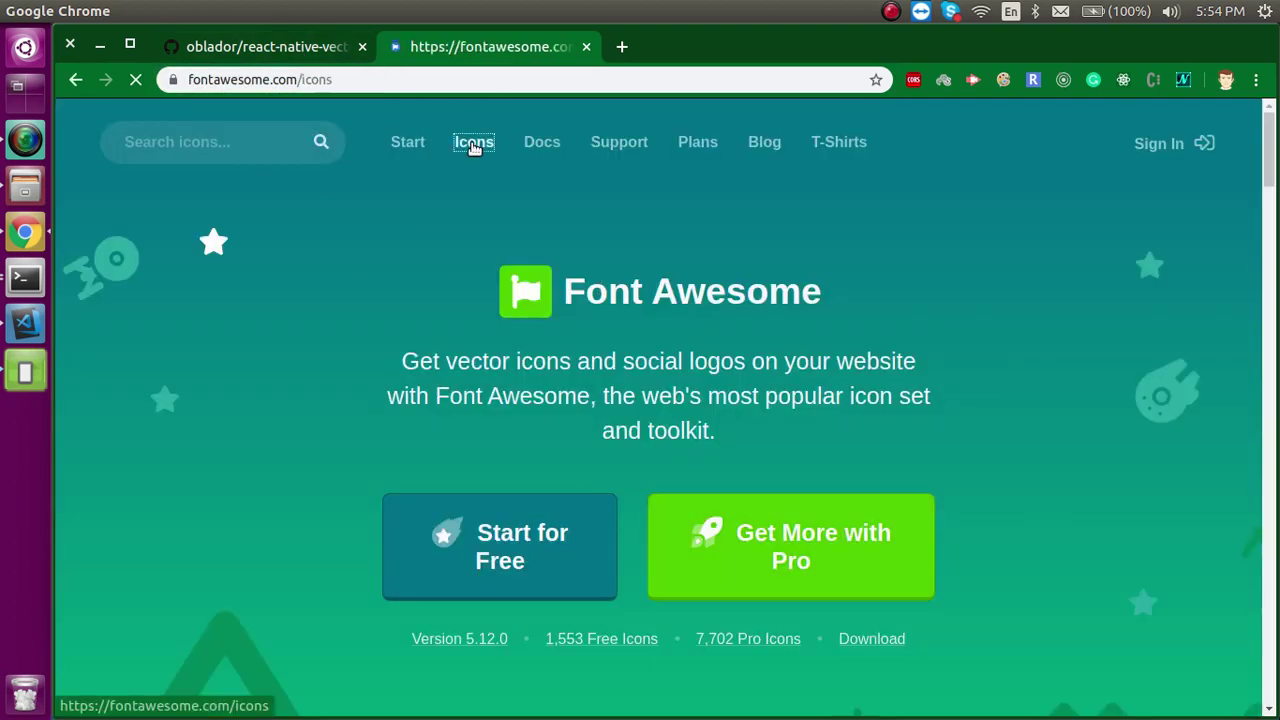
left_click(472, 142)
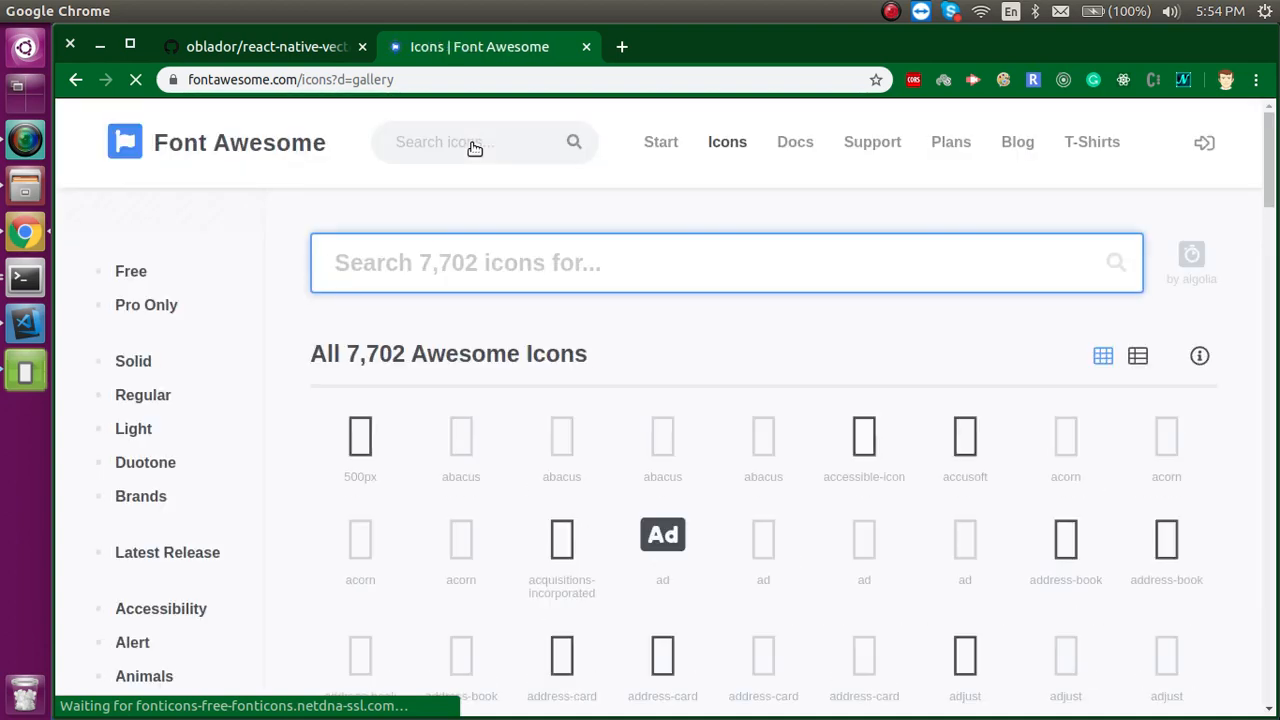